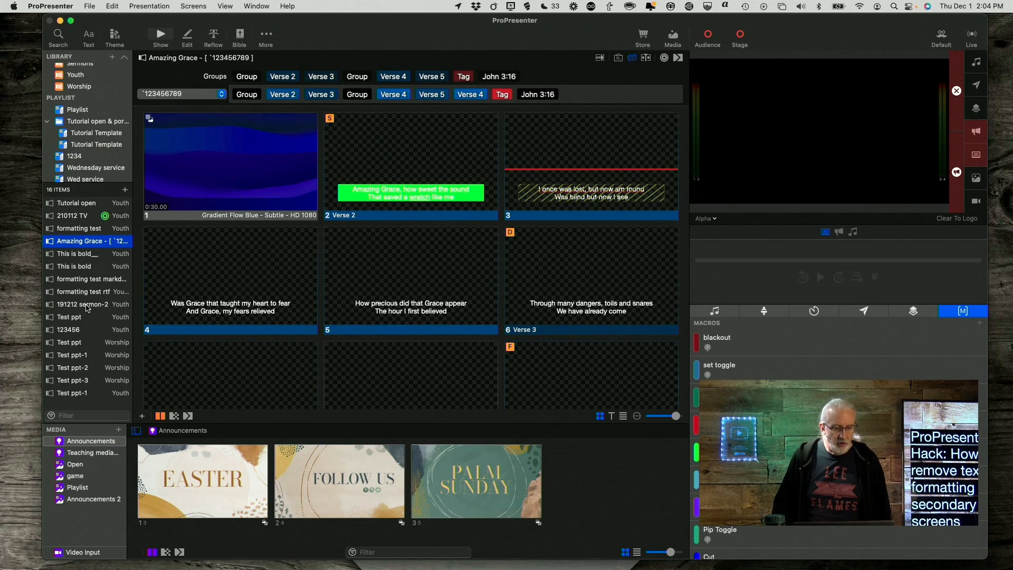
Open 191212 sermon-2 and send its last Proof of God's love slide live
click(82, 304)
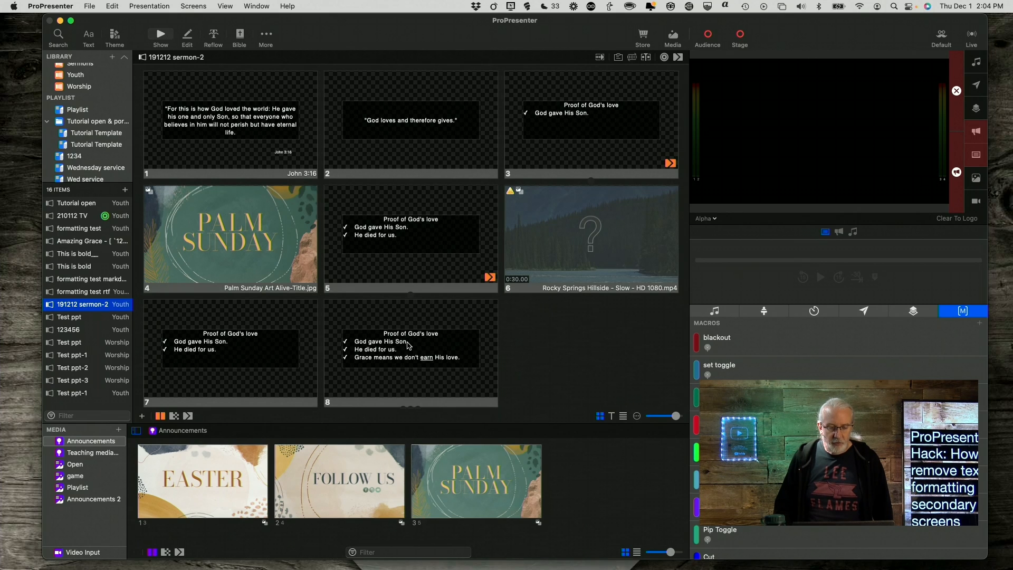
click(409, 352)
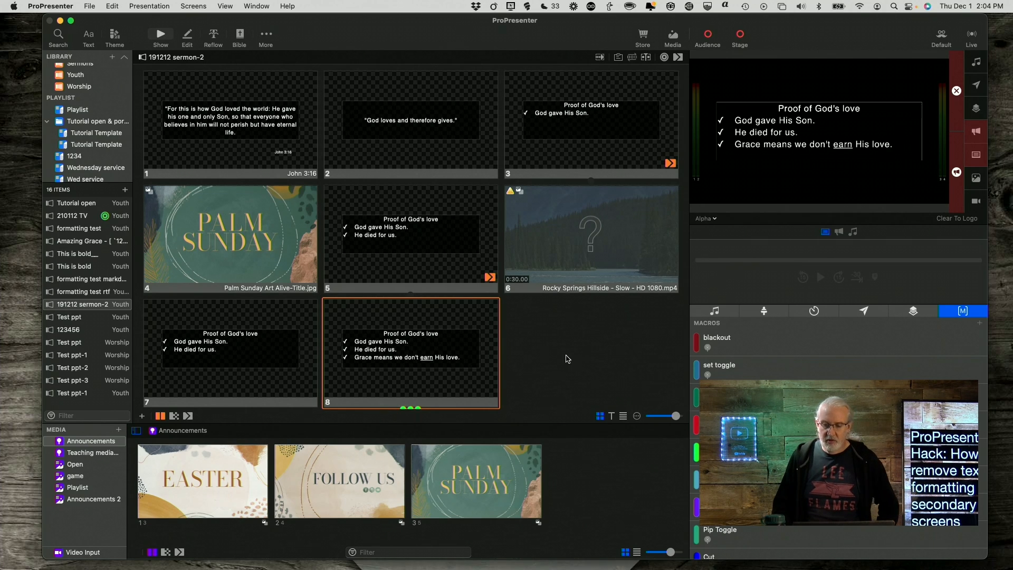
mouse_move(839, 146)
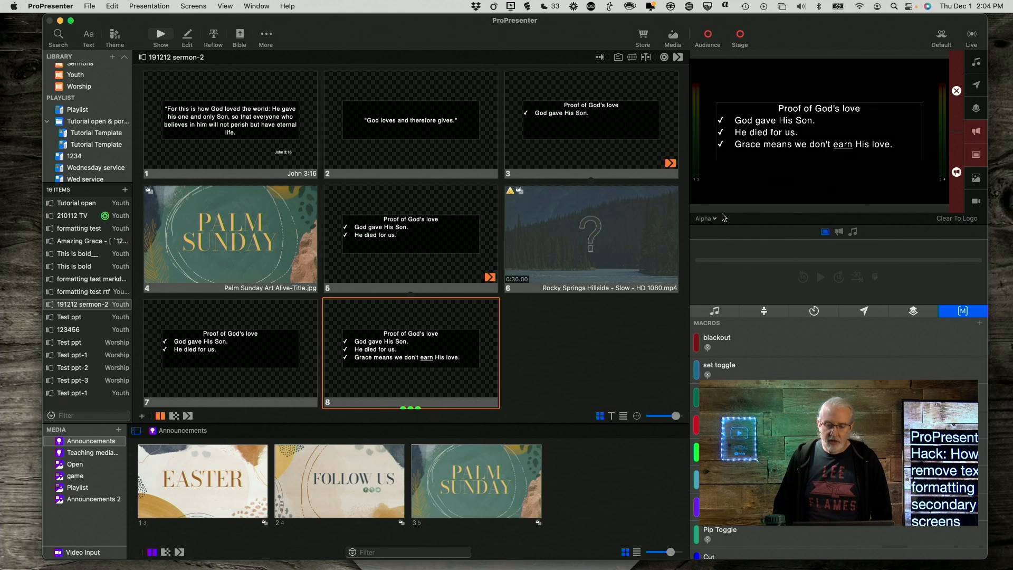
Check the live preview on Audience (Program) and Portrait Monitor, ending on Audience (Program)
click(705, 217)
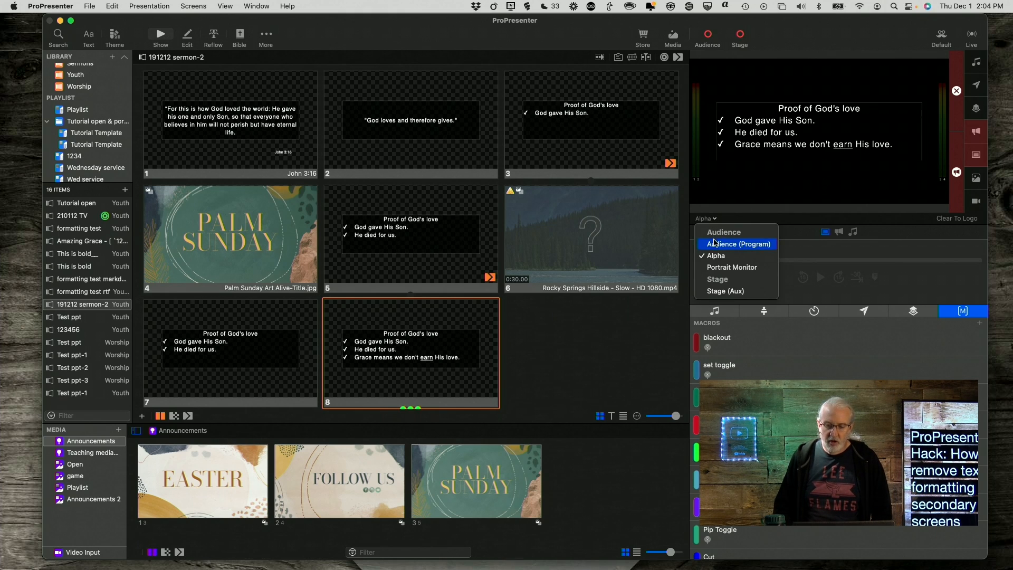
click(737, 244)
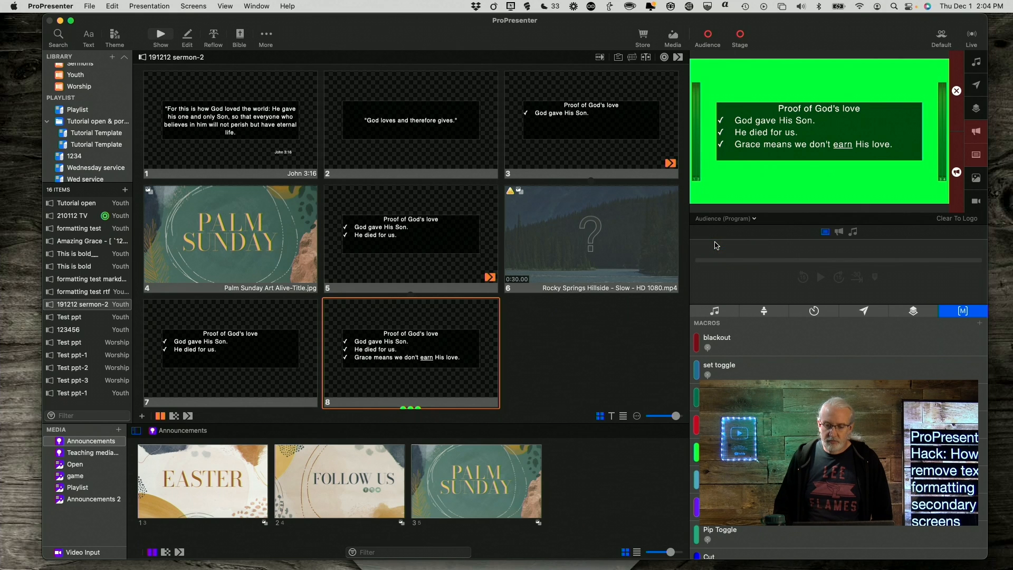
click(724, 218)
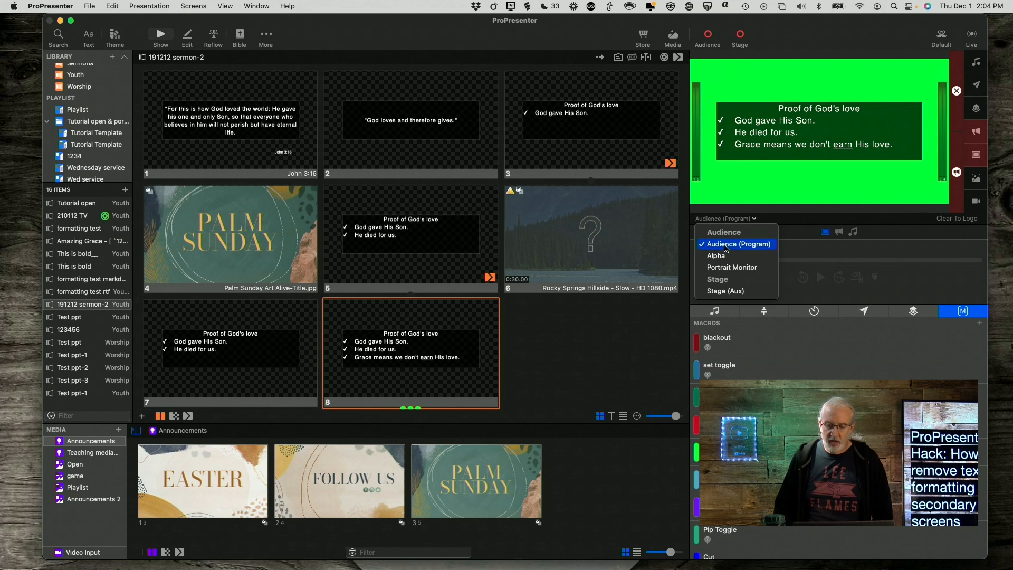
mouse_move(730, 267)
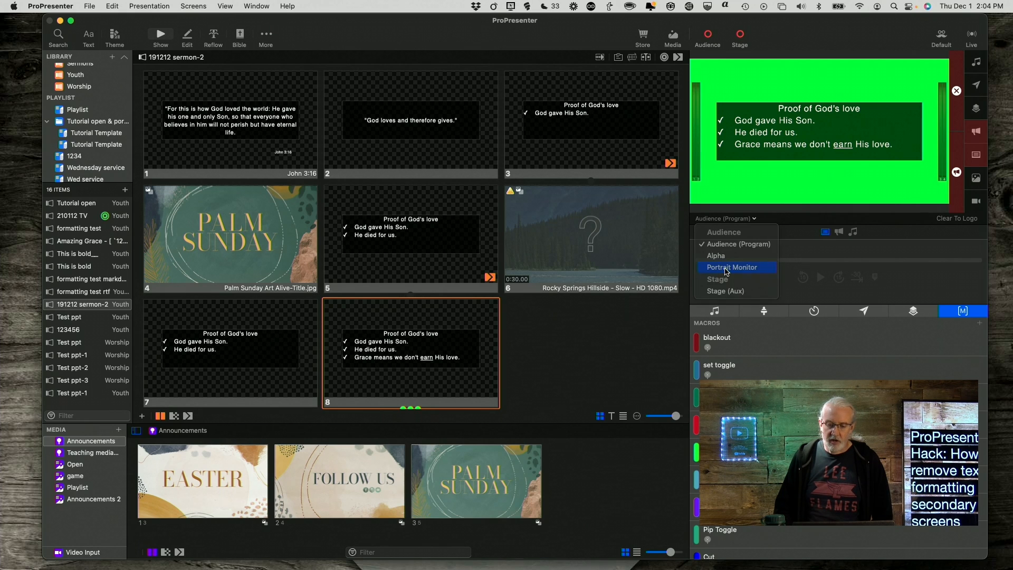
click(731, 267)
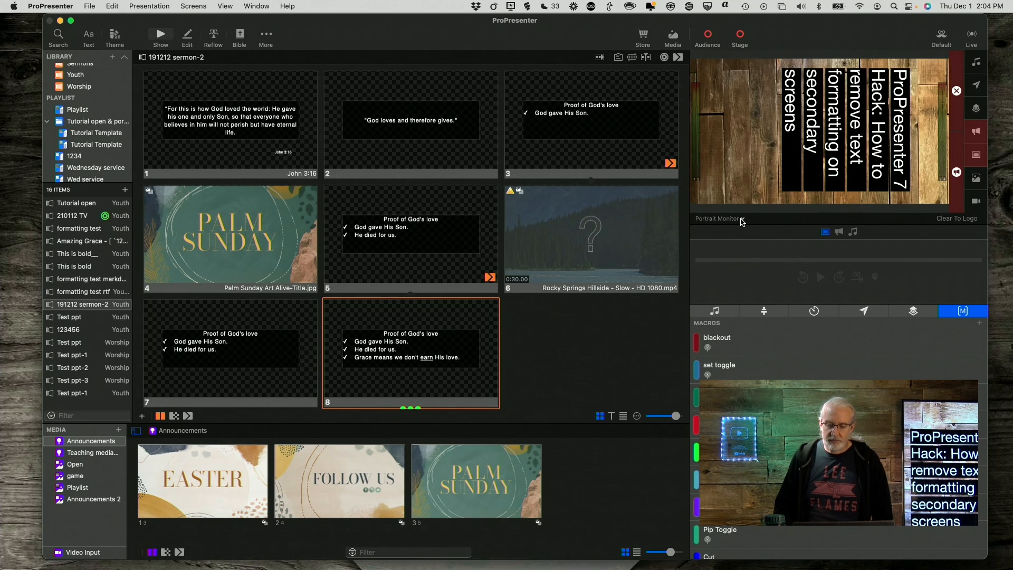
click(717, 218)
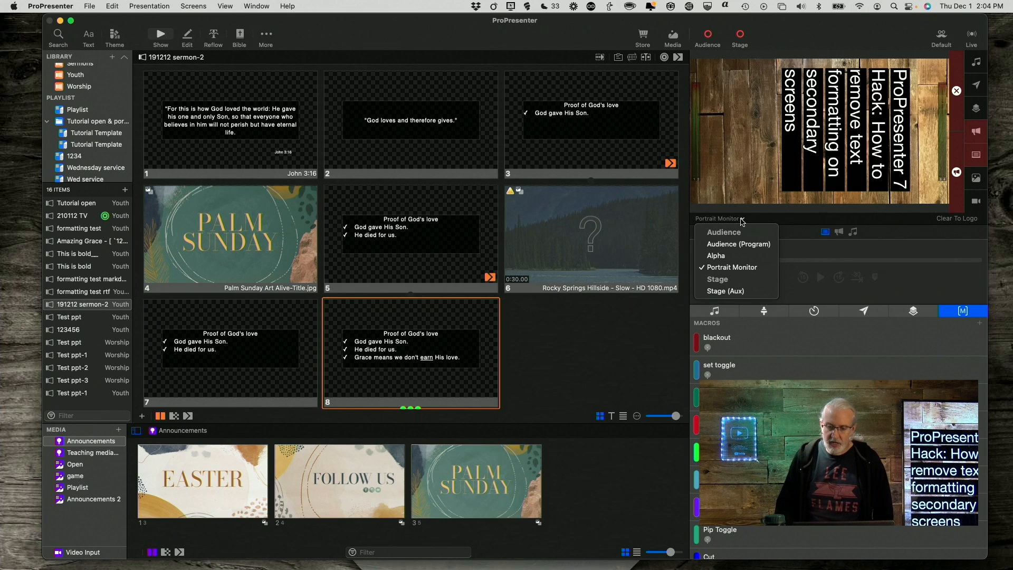
click(738, 244)
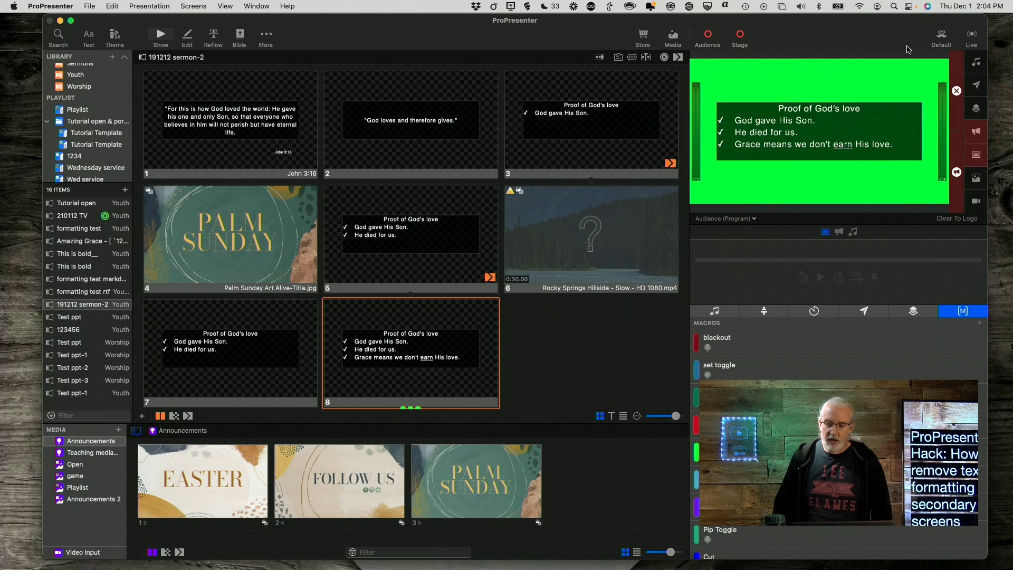
mouse_move(941, 33)
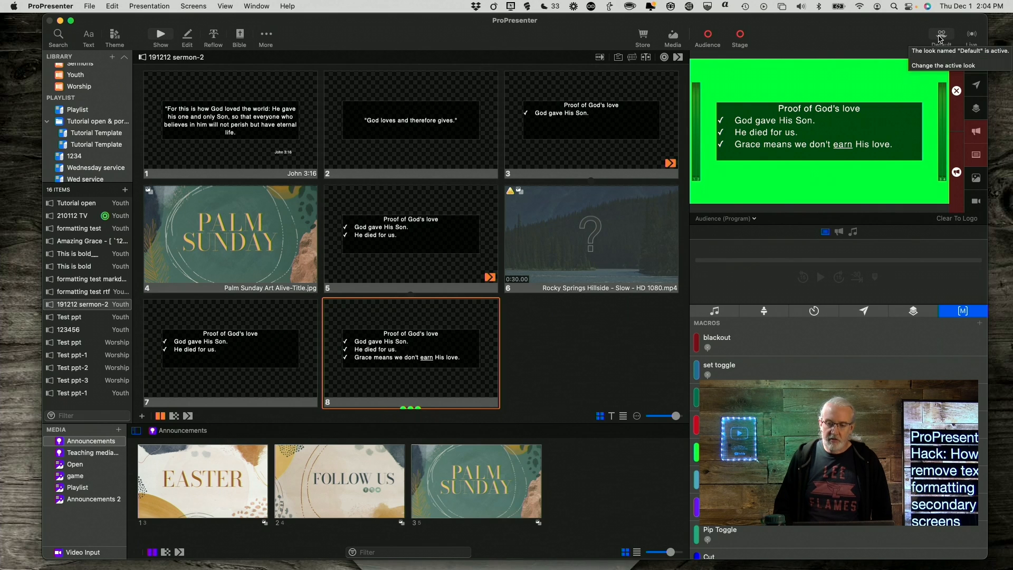
Open Edit Looks and view the Look 1 then Look 2 preset settings
click(940, 34)
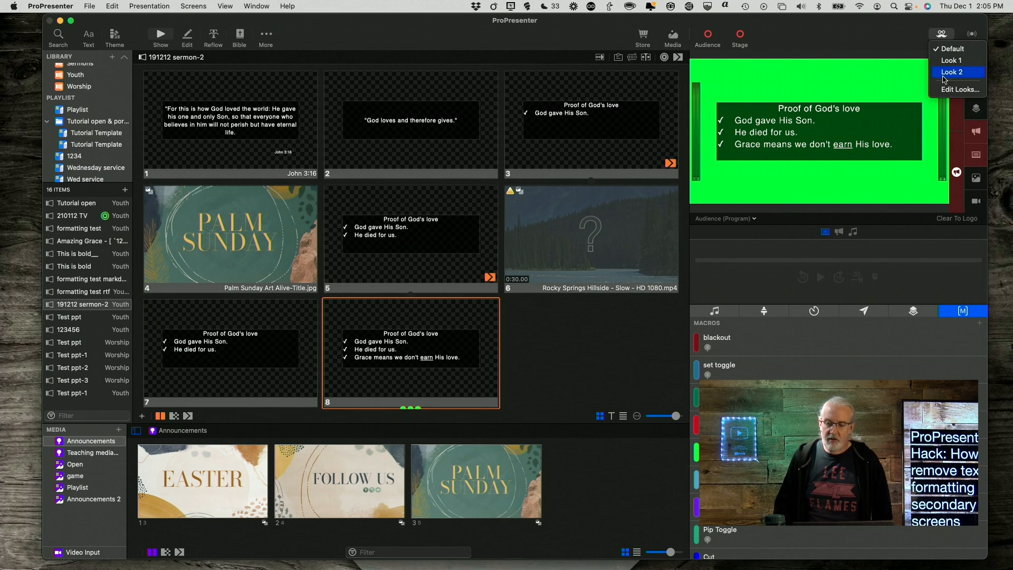
click(961, 88)
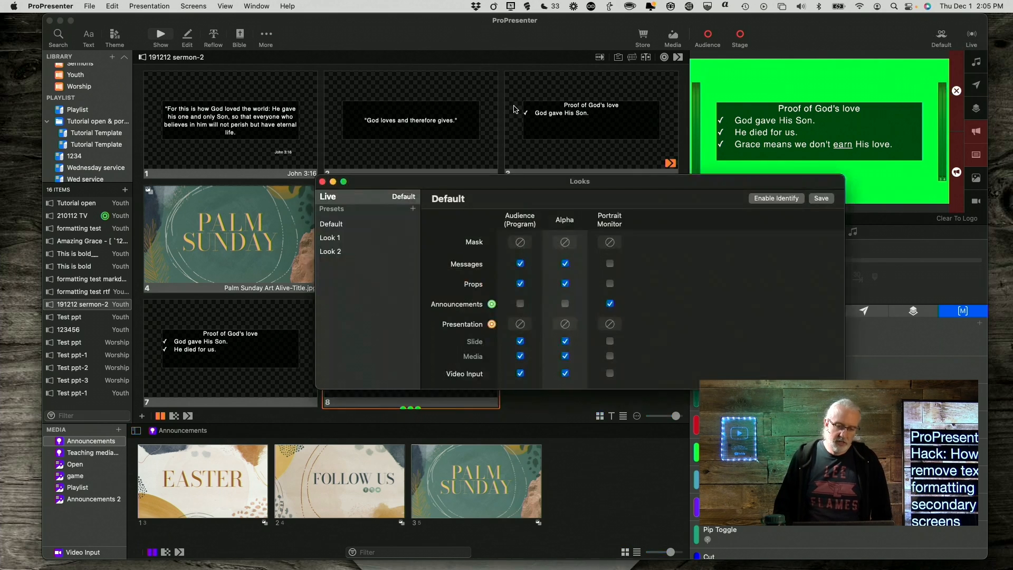
click(330, 237)
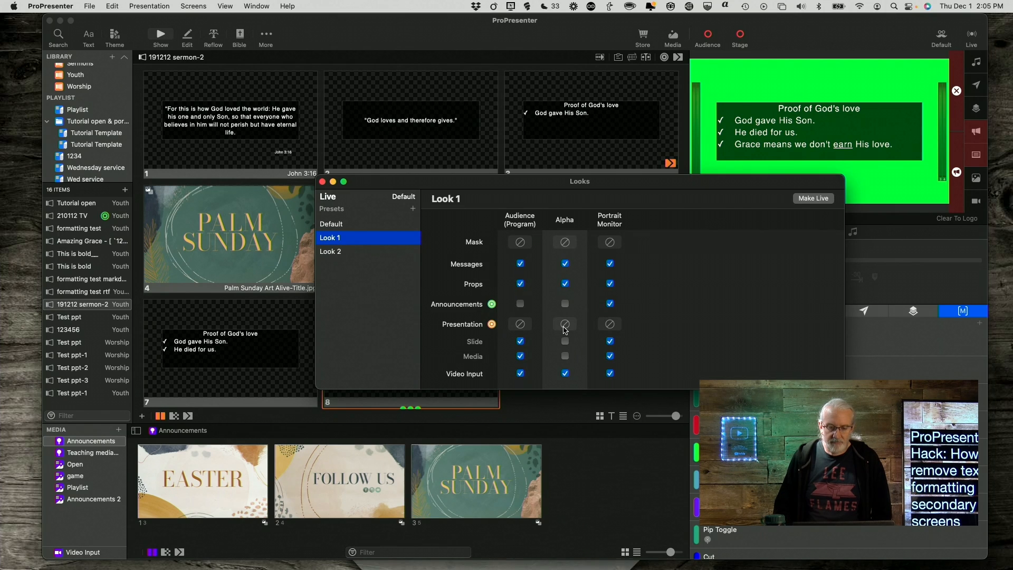
click(330, 251)
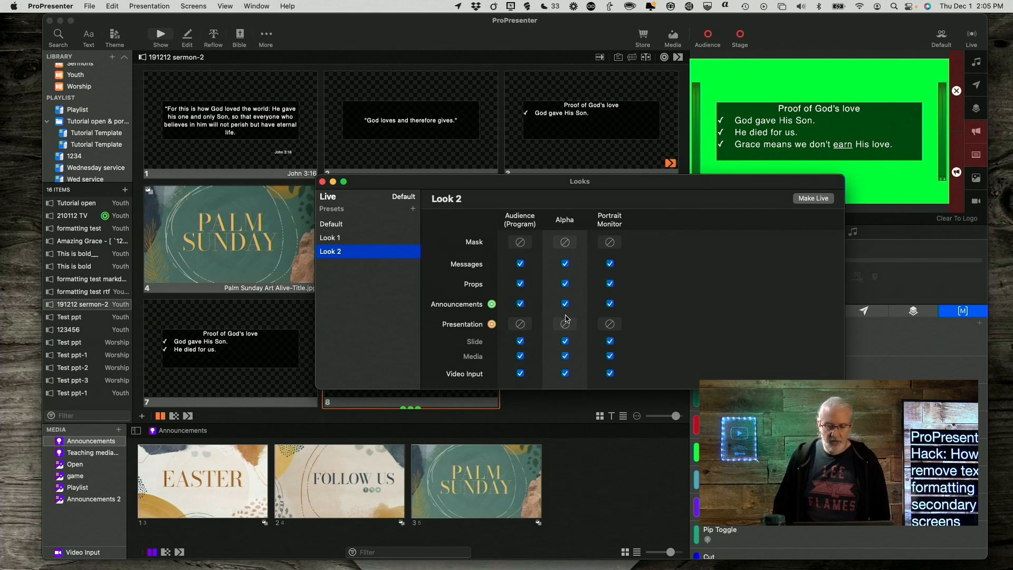
Bring up the theme choices for Look 2's Alpha presentation layer
click(563, 324)
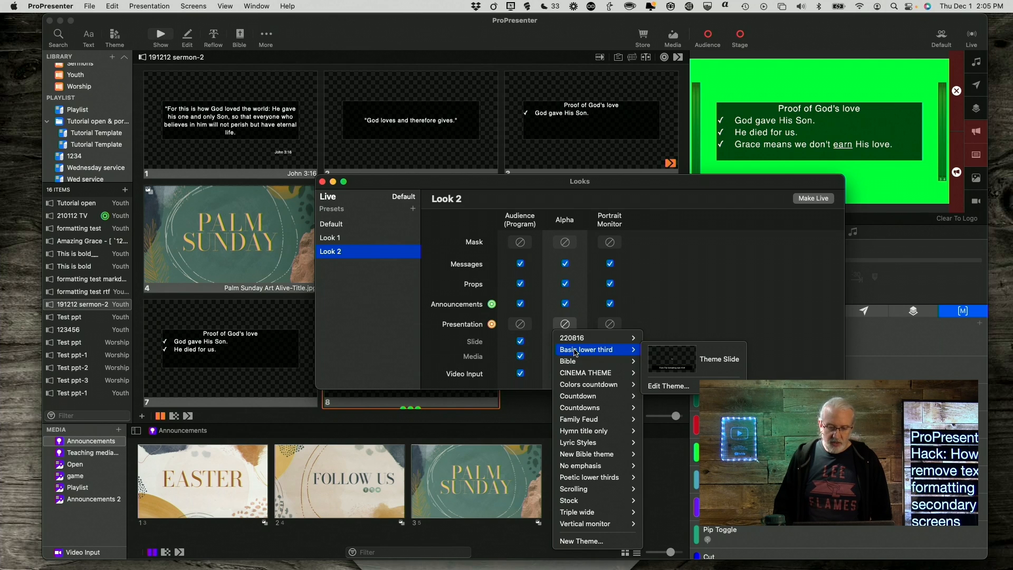
mouse_move(576, 361)
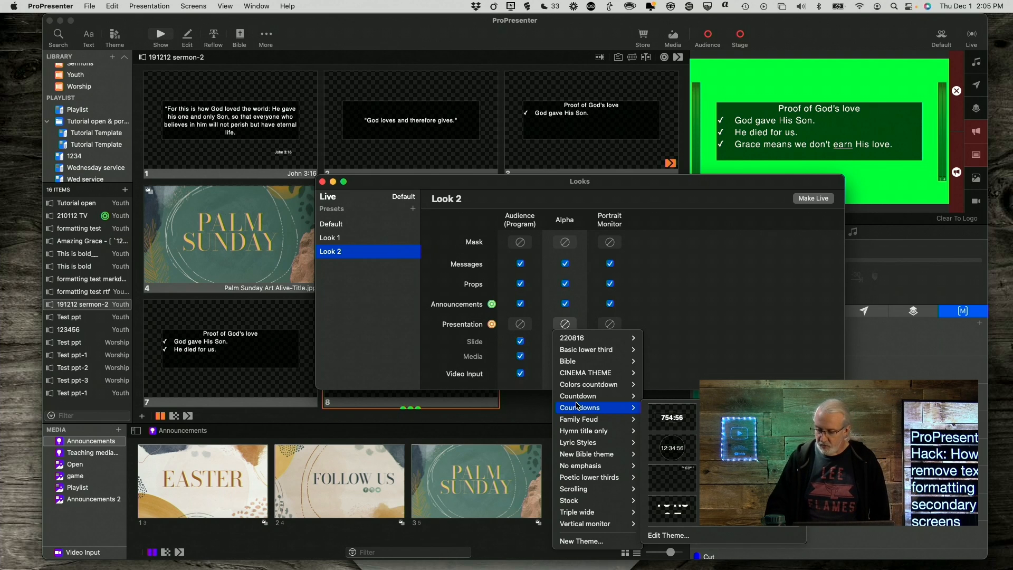
mouse_move(580, 418)
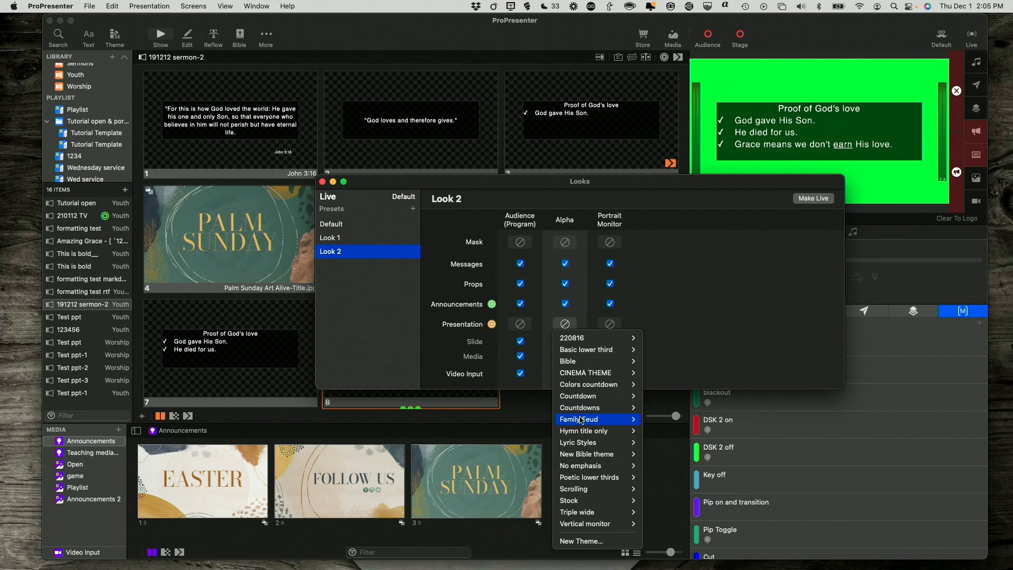
mouse_move(588, 454)
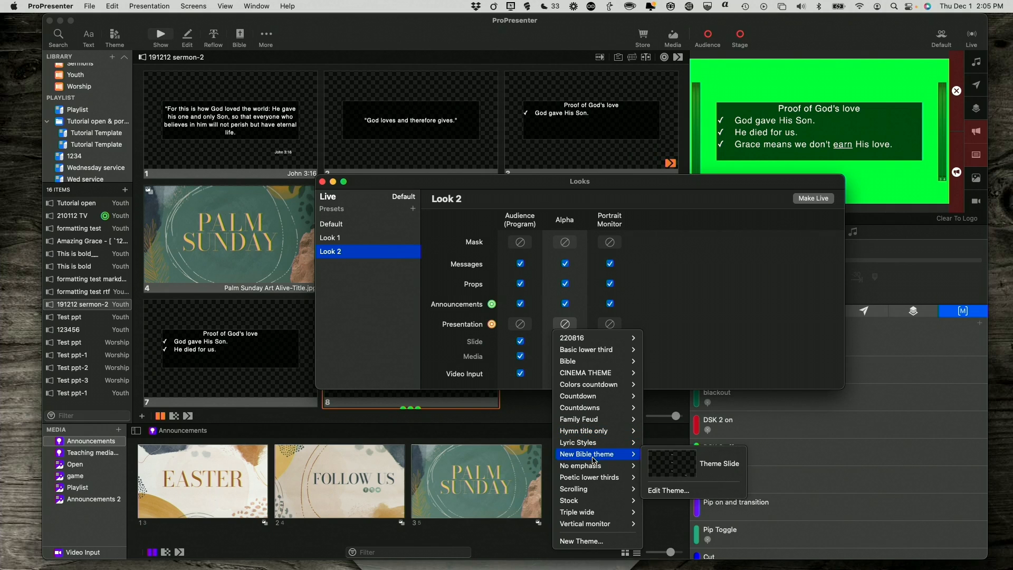
mouse_move(591, 477)
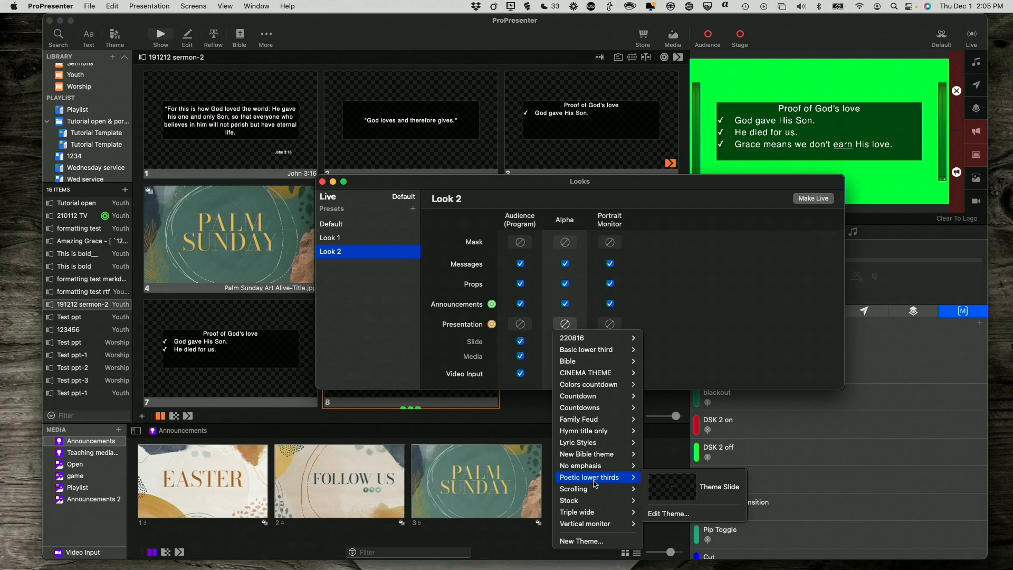
mouse_move(574, 489)
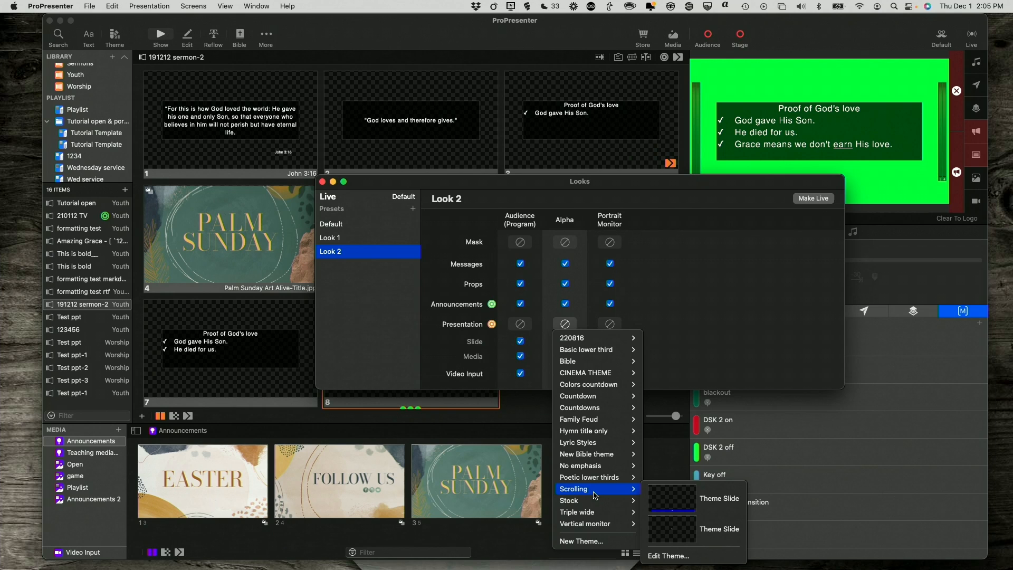
mouse_move(583, 442)
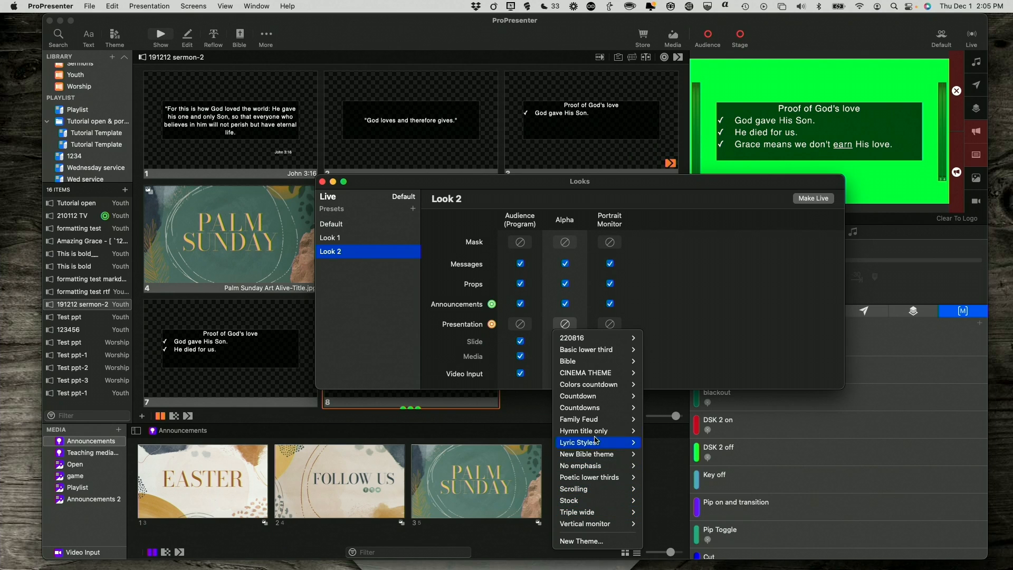
mouse_move(584, 430)
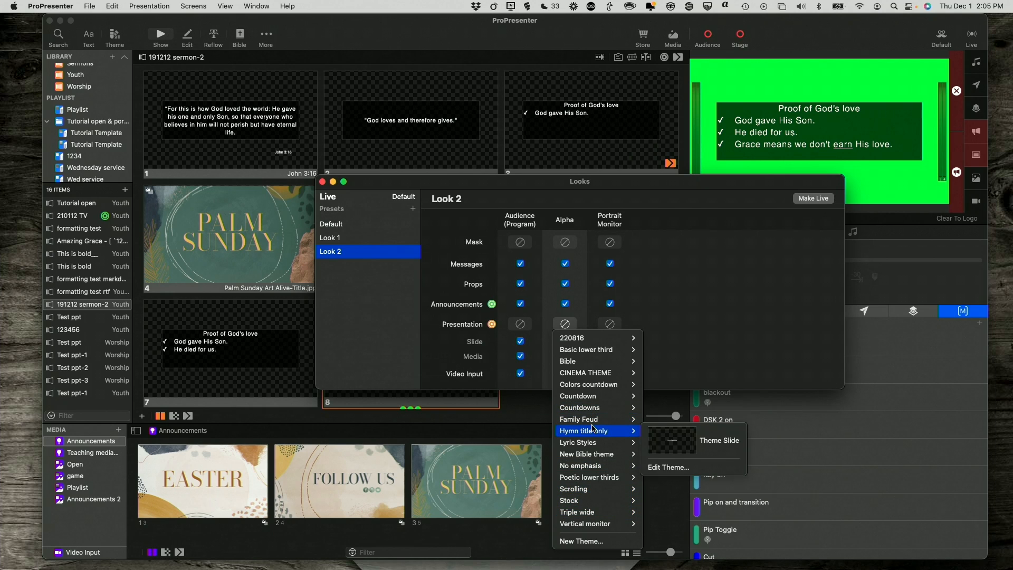
mouse_move(583, 442)
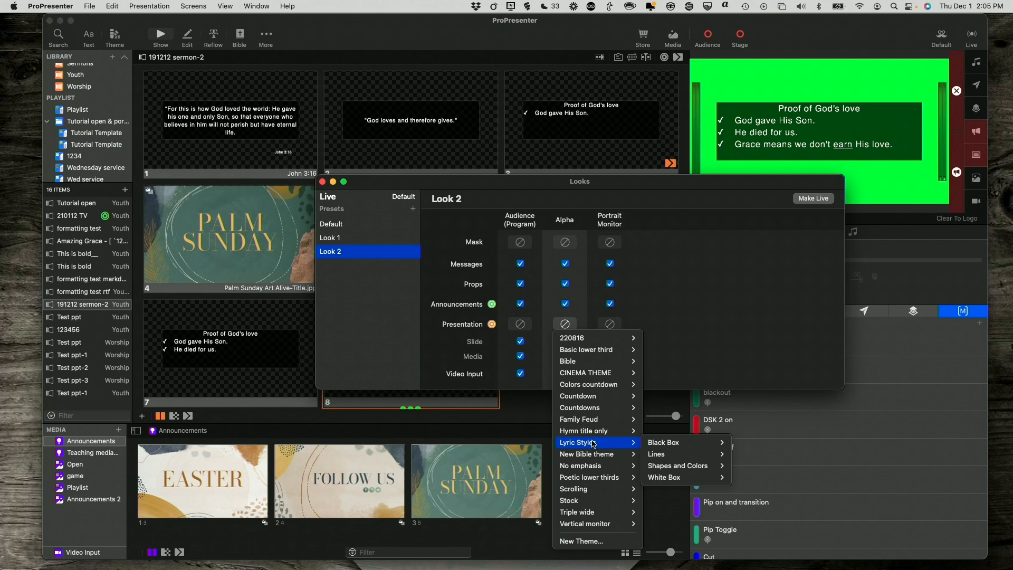
mouse_move(663, 442)
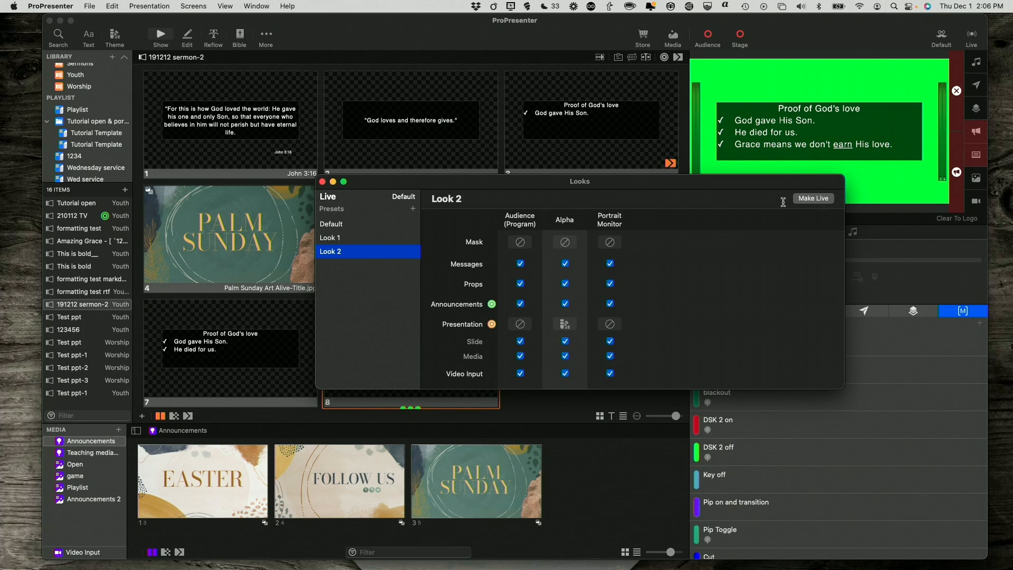
Make Look 2 live with announcements hidden on Audience (Program), then close the Looks editor
click(813, 199)
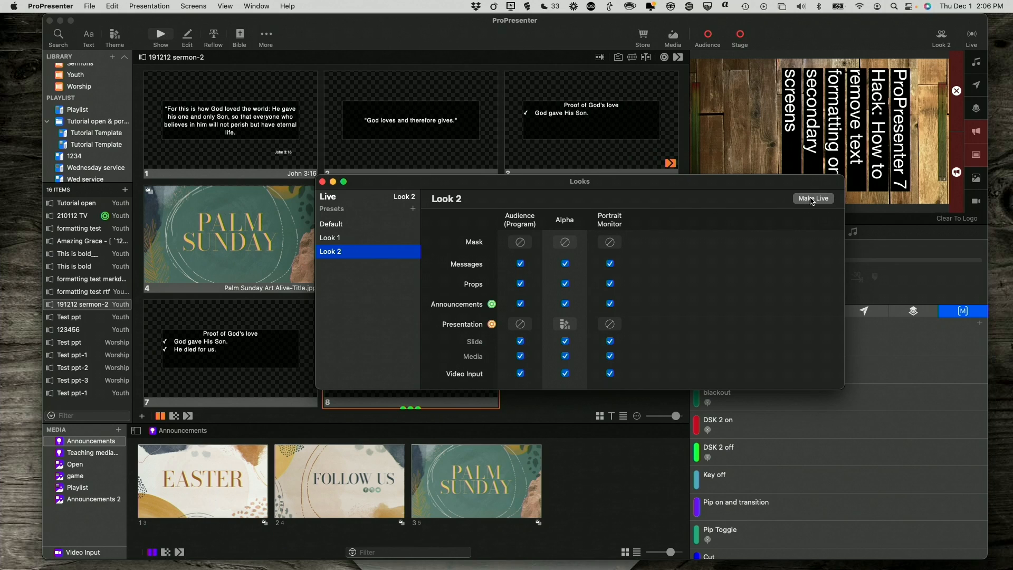
mouse_move(522, 295)
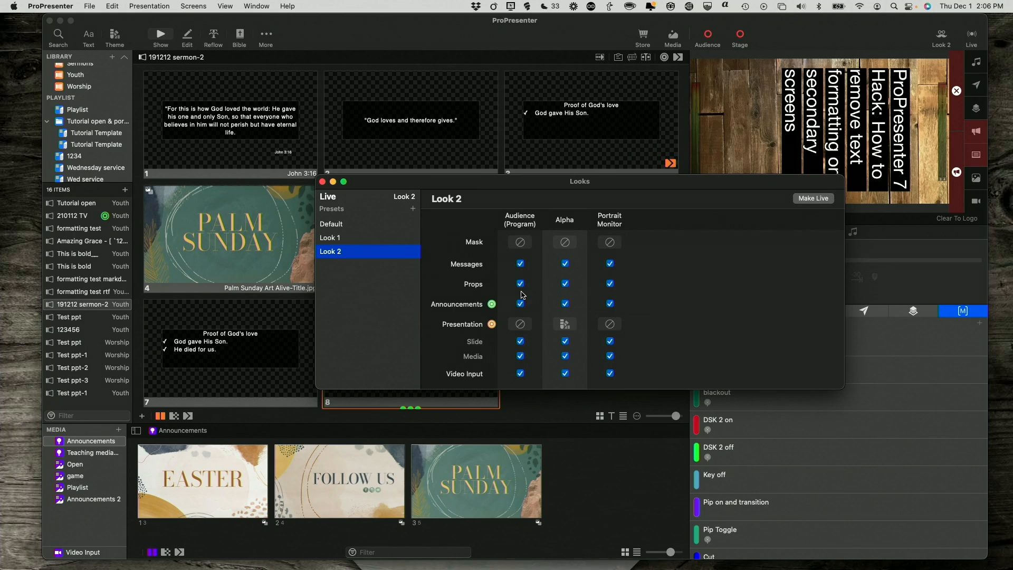
click(519, 304)
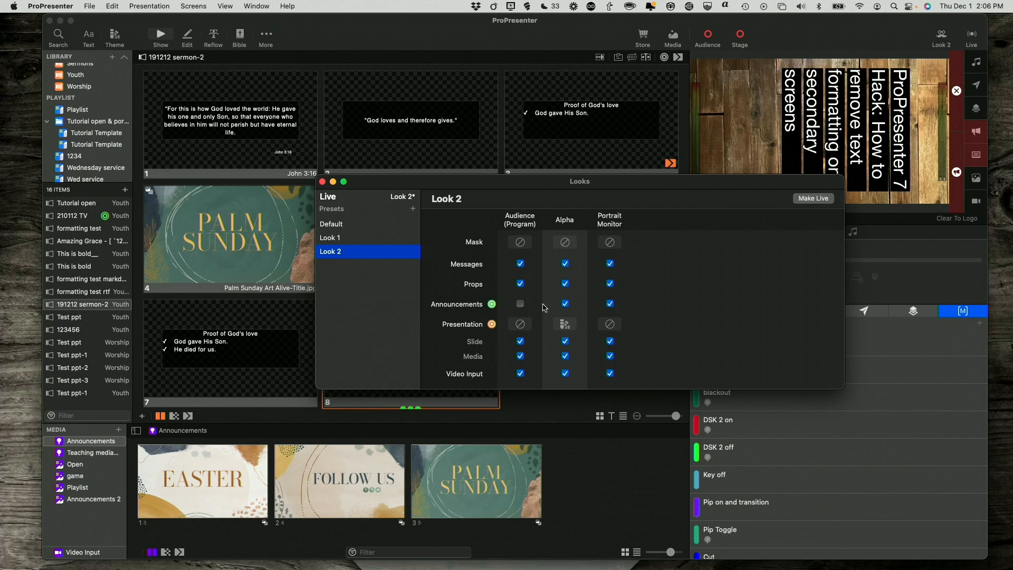
click(563, 303)
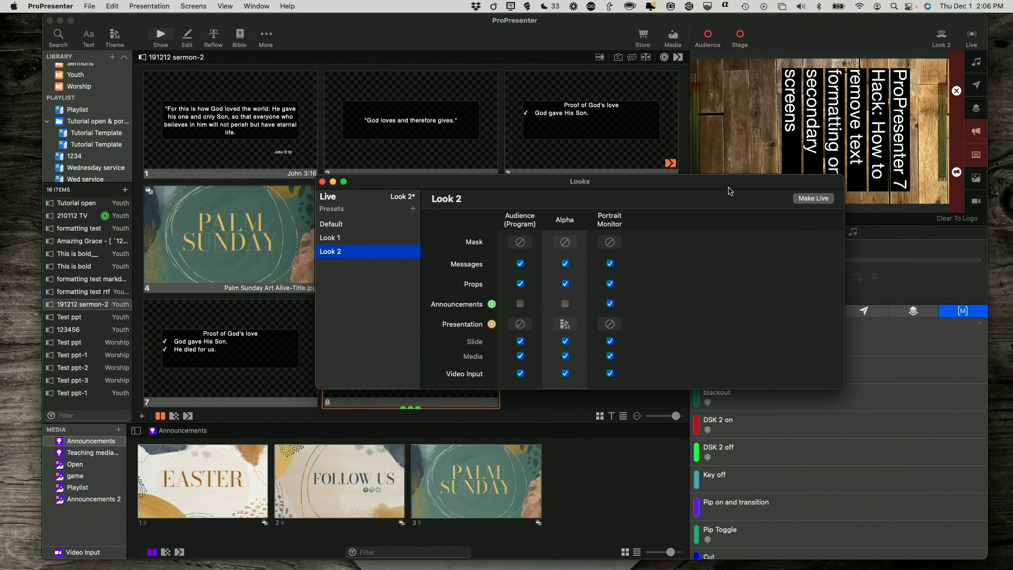
mouse_move(836, 202)
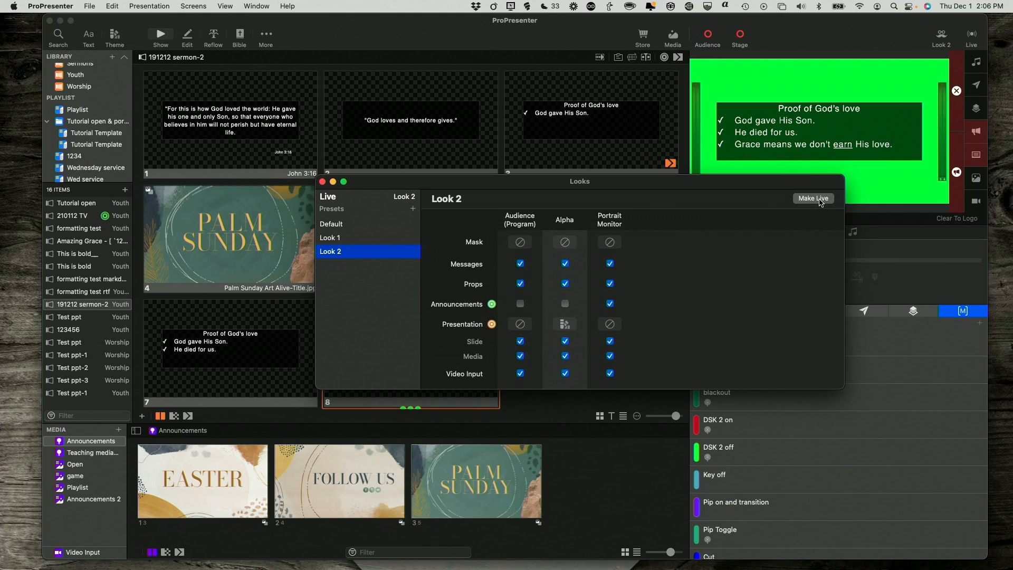
mouse_move(359, 183)
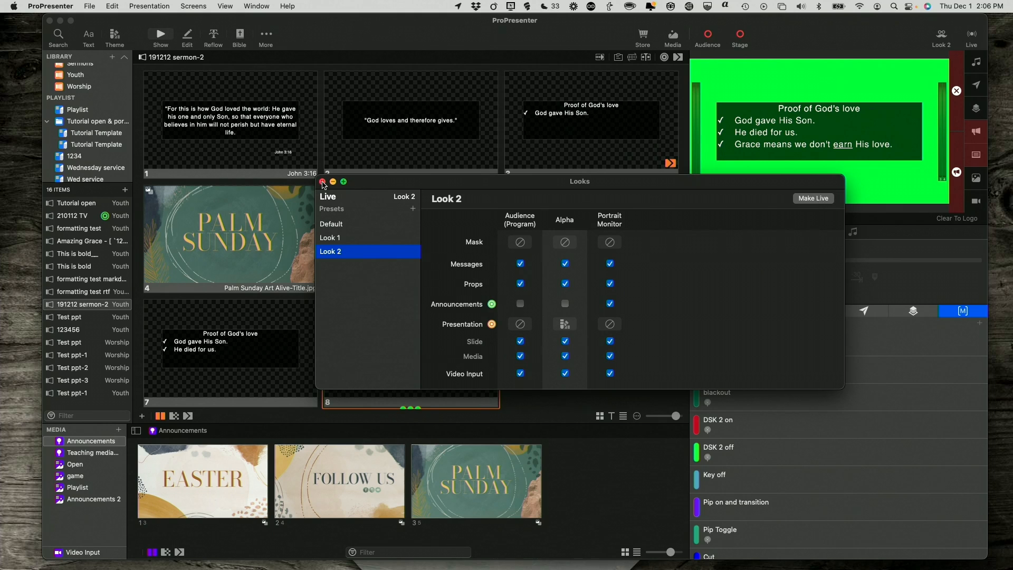
click(323, 181)
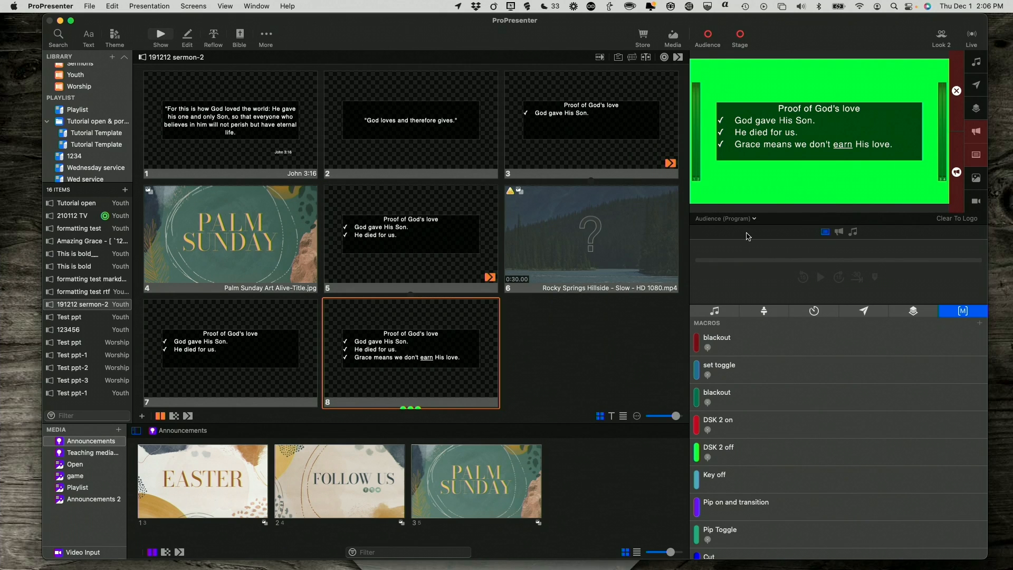
mouse_move(802, 224)
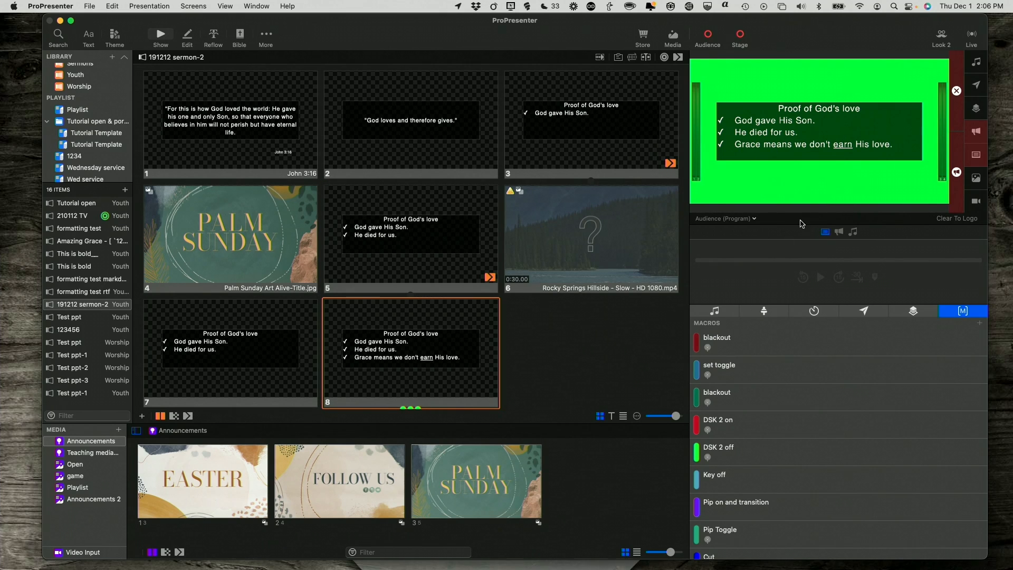
Switch the output preview to Alpha to see the themed live slide
click(723, 219)
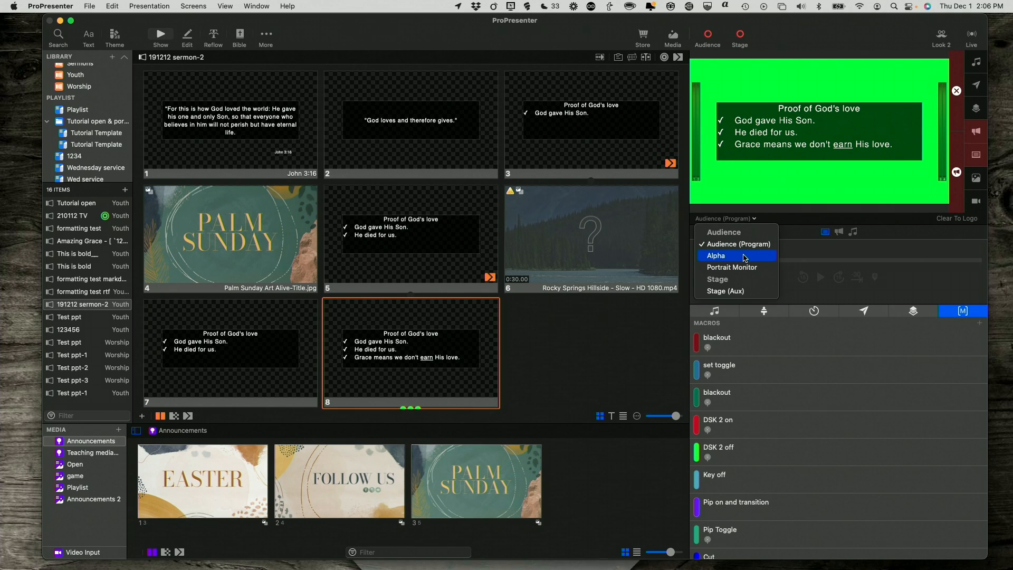
click(715, 255)
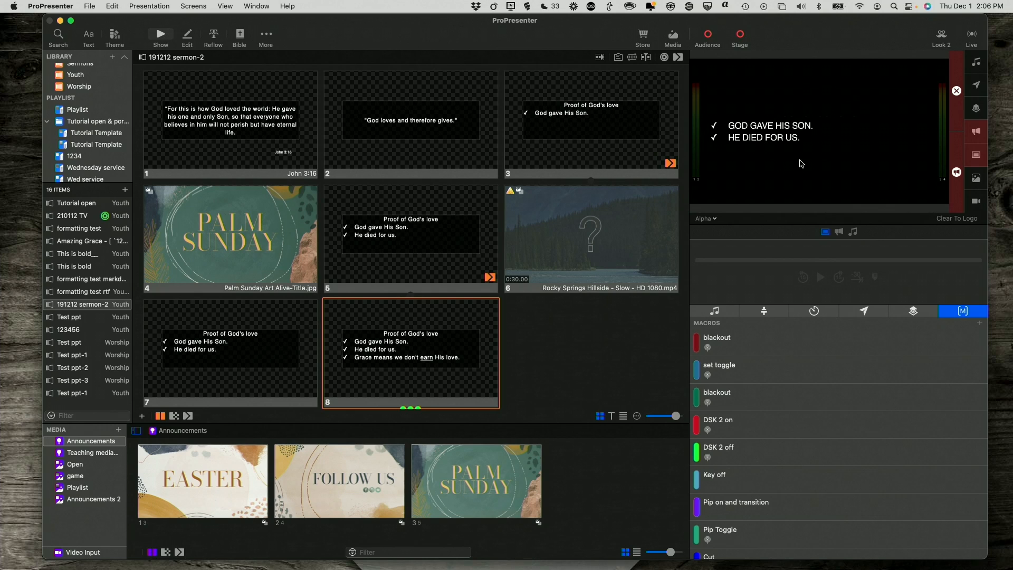
mouse_move(722, 221)
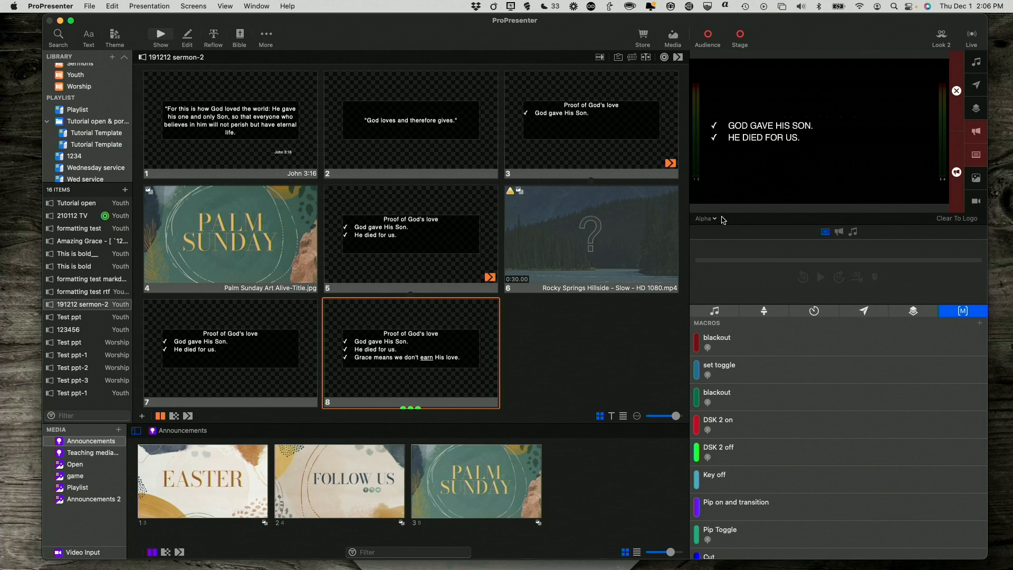
mouse_move(709, 200)
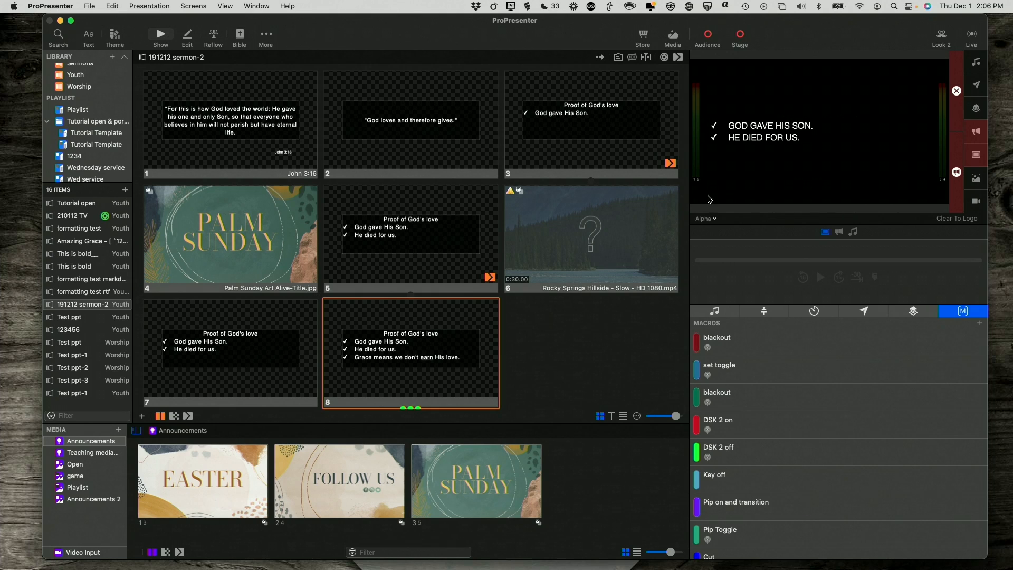
mouse_move(744, 153)
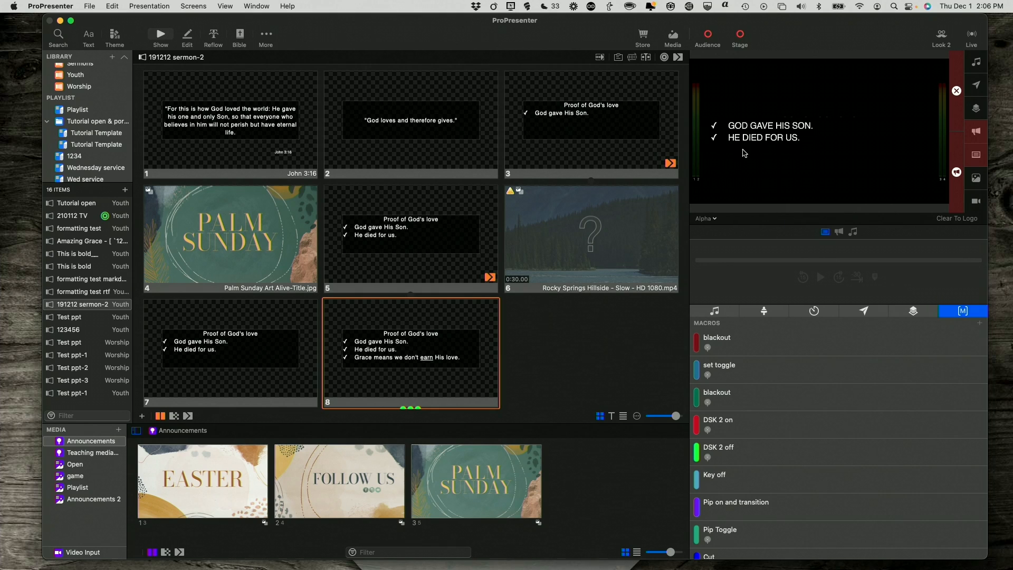
mouse_move(737, 128)
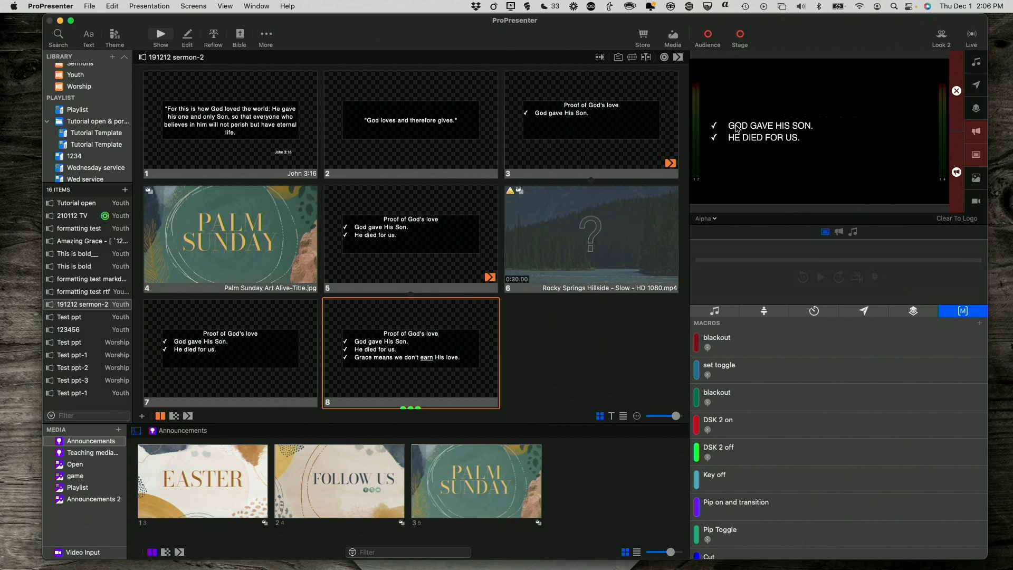
mouse_move(356, 99)
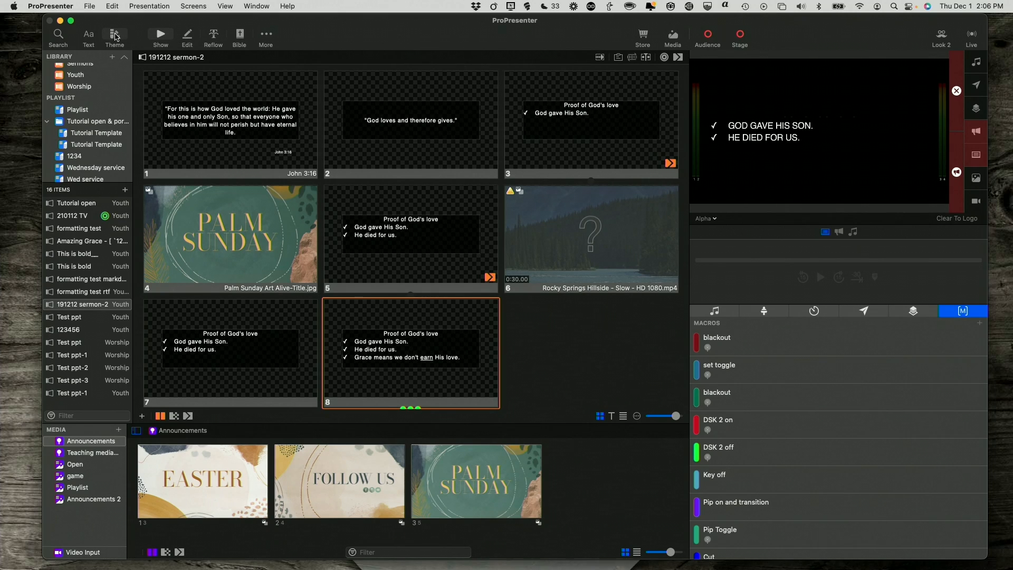
Apply the Black Box Lines Only - All Caps lyric theme to the sermon slides
click(114, 34)
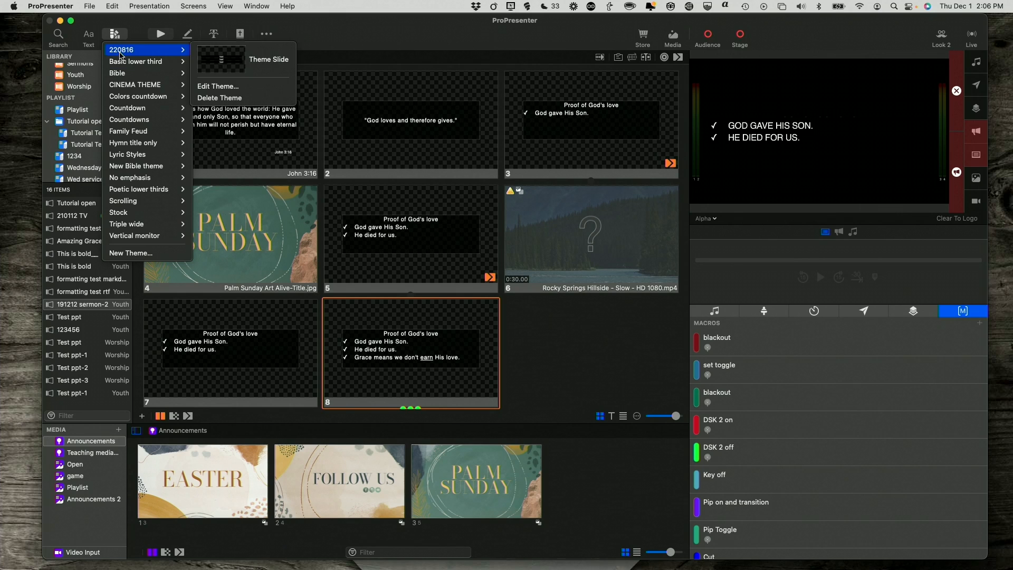
mouse_move(129, 120)
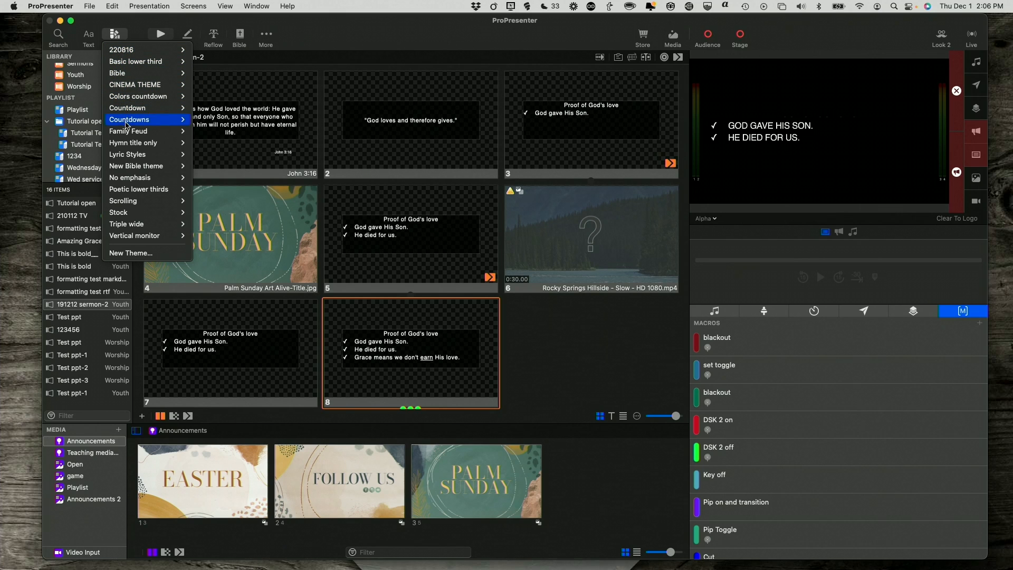
mouse_move(128, 154)
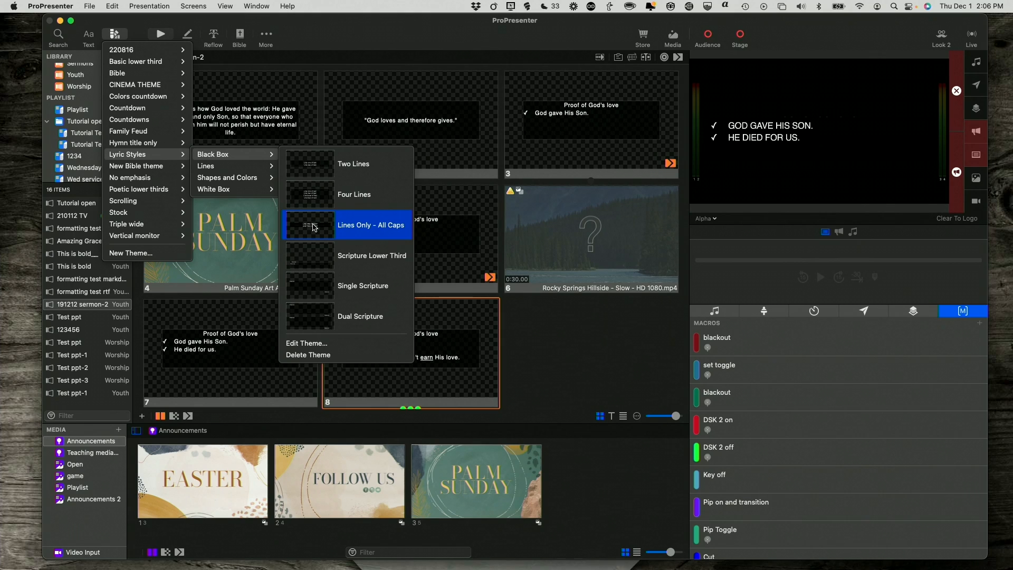
click(370, 226)
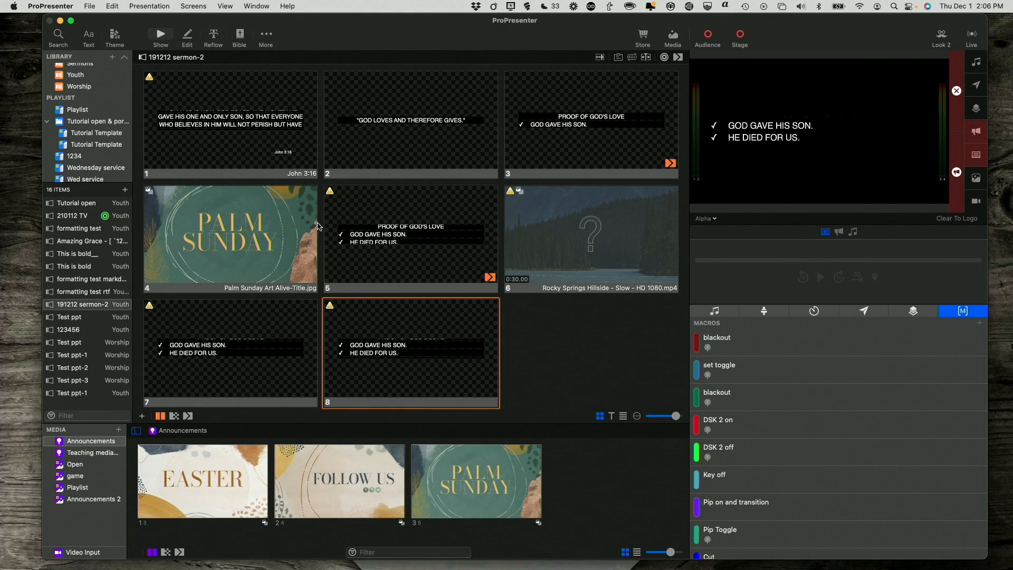
mouse_move(323, 216)
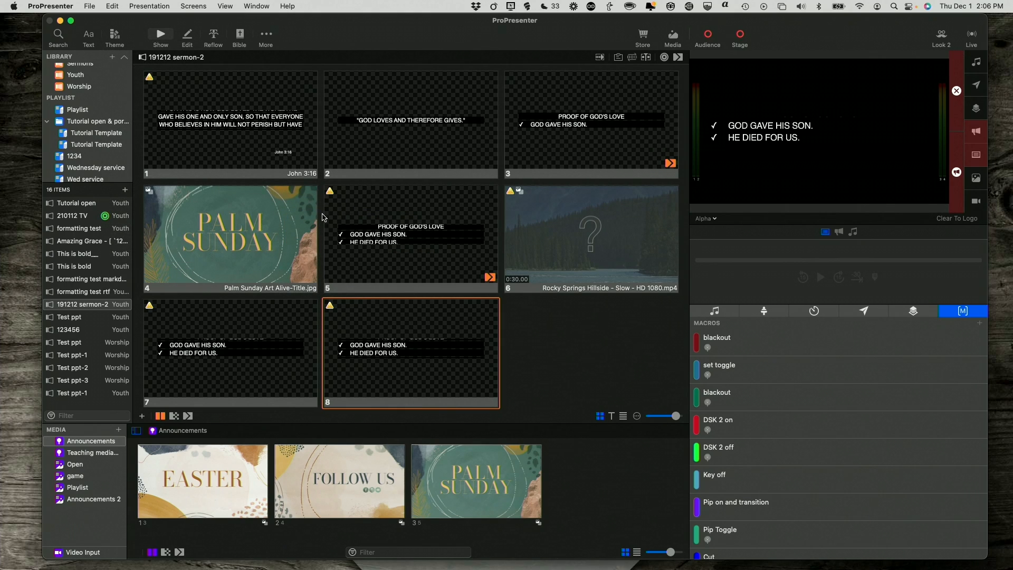
mouse_move(271, 48)
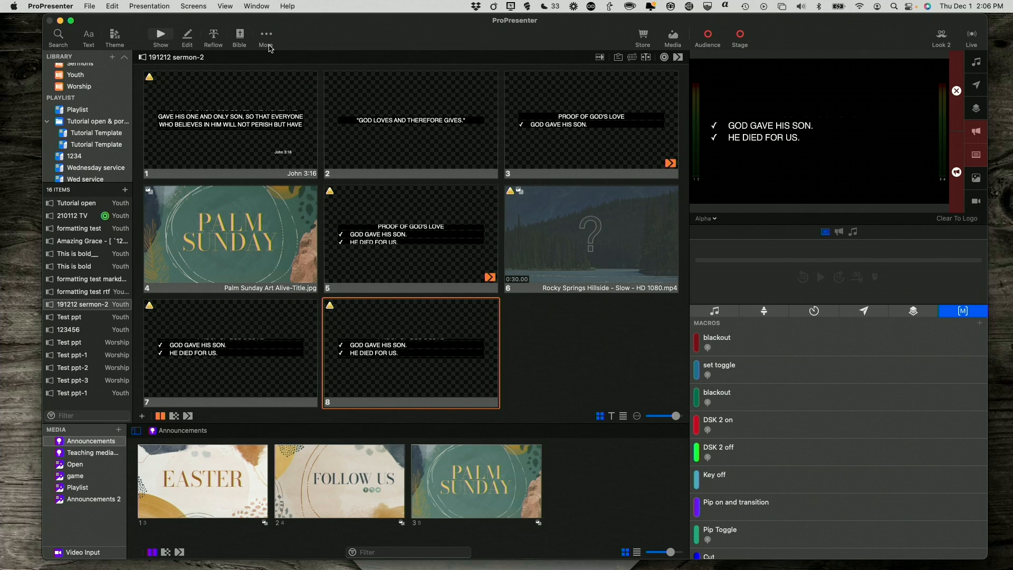
Open the Theme Editor from More and switch it to the Black Box theme
click(265, 35)
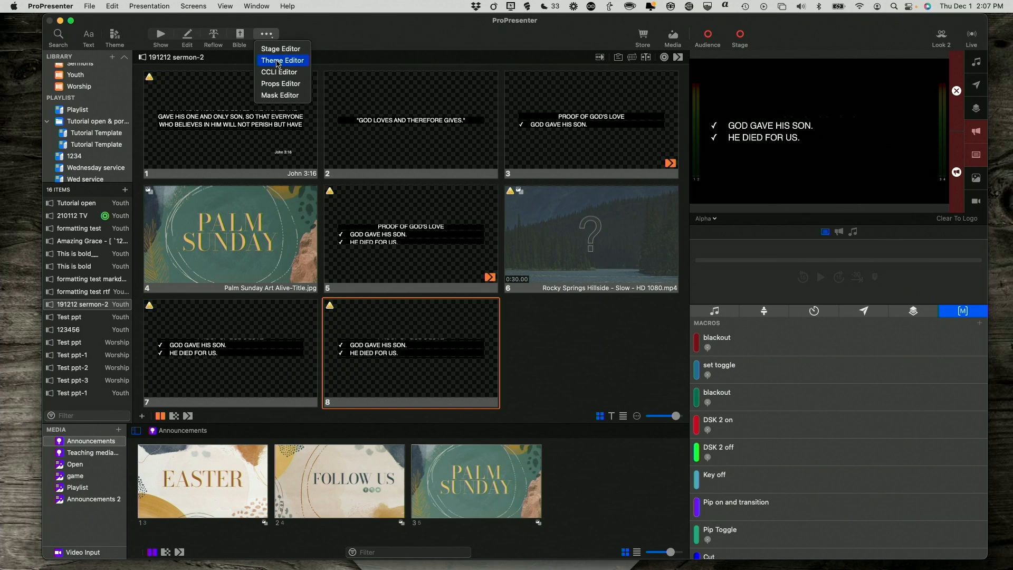
click(283, 60)
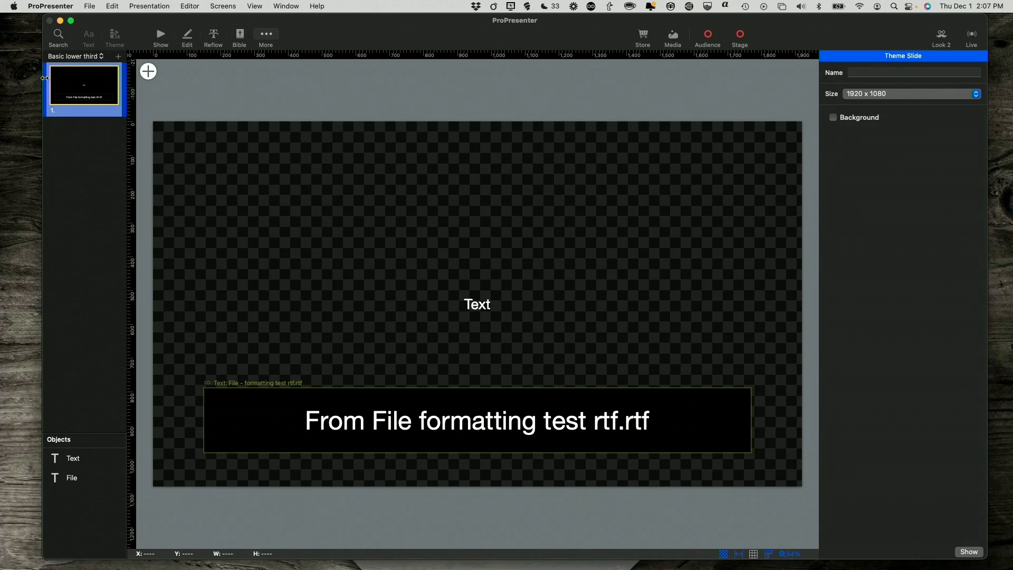
click(74, 57)
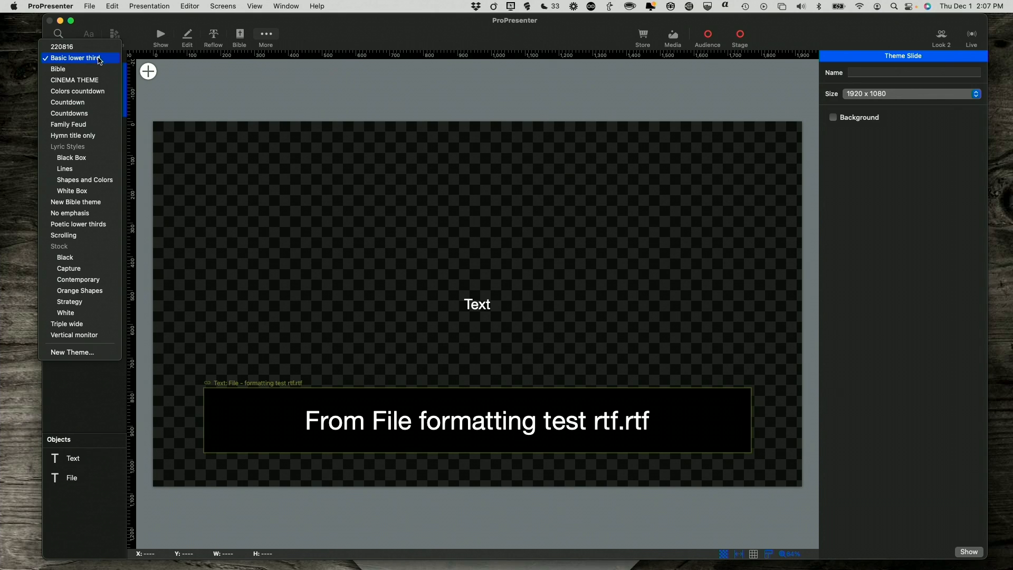
mouse_move(79, 169)
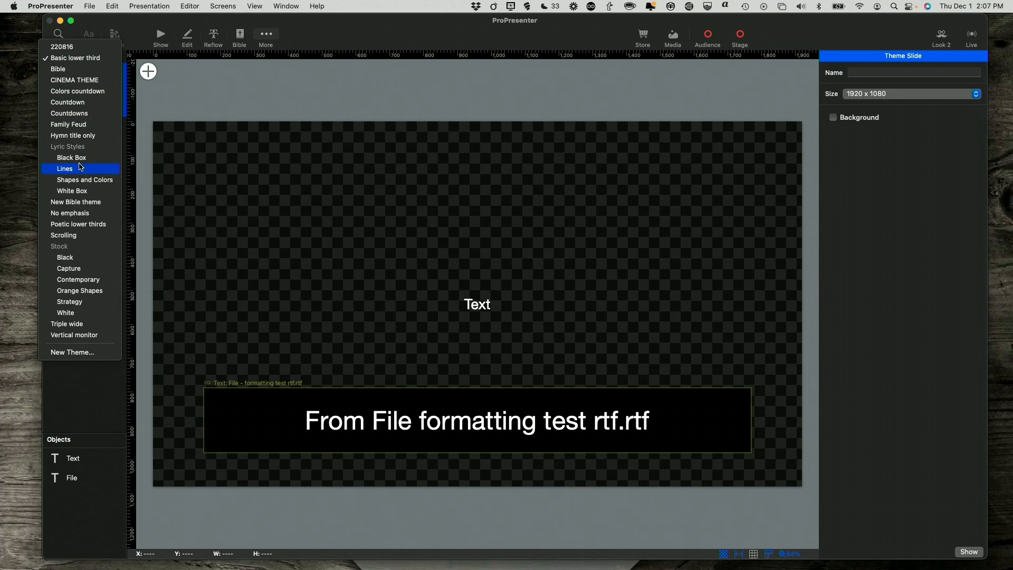
click(71, 158)
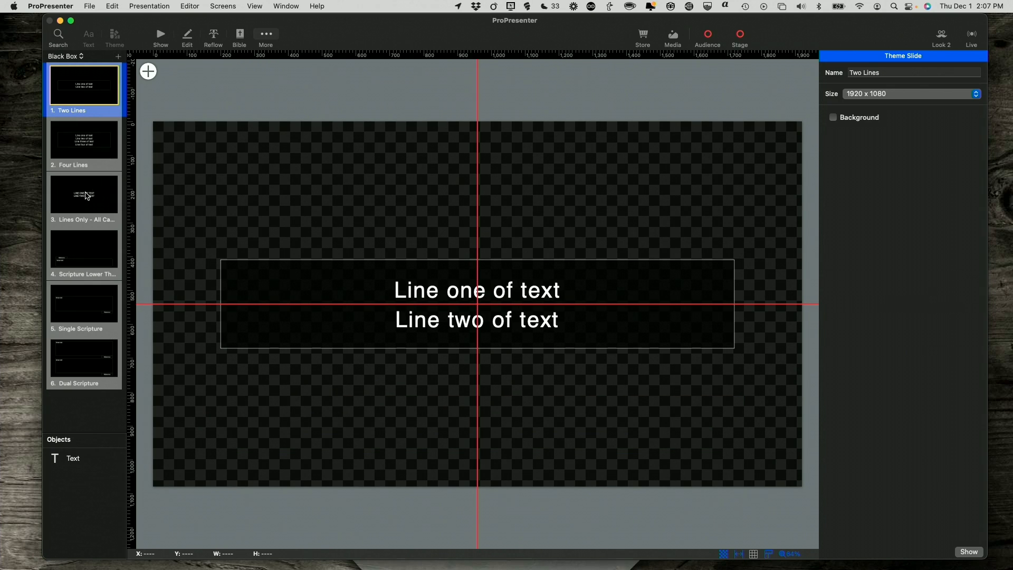
Stretch the Lines Only - All Caps text box to about 713 px tall and return to the slides
click(83, 194)
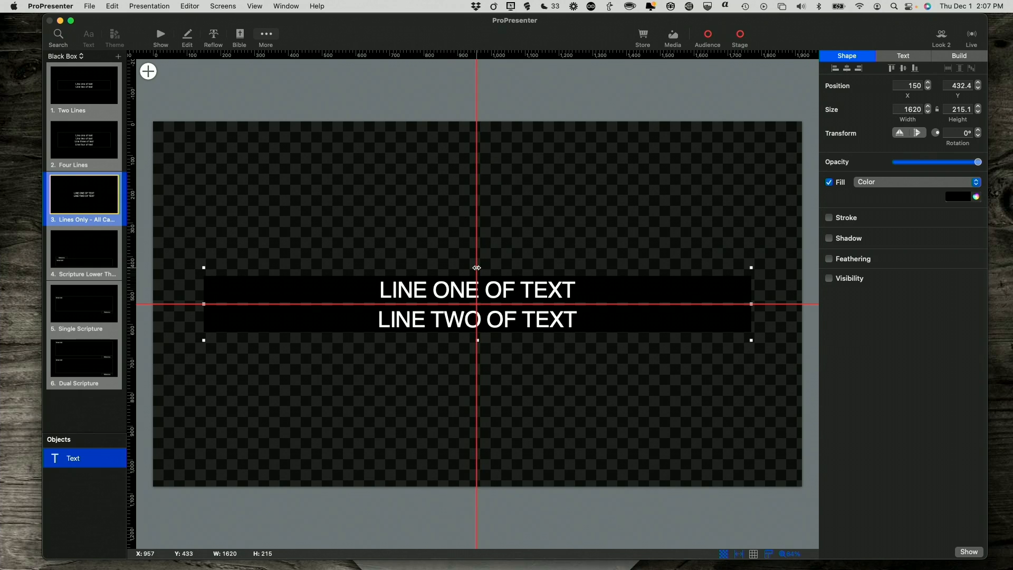
drag(477, 267, 477, 218)
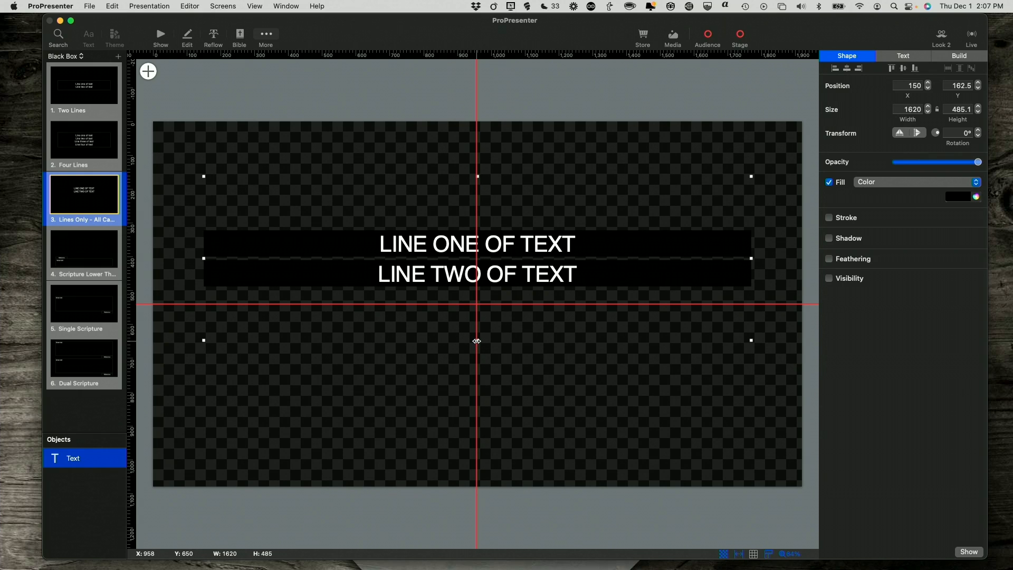
mouse_move(474, 342)
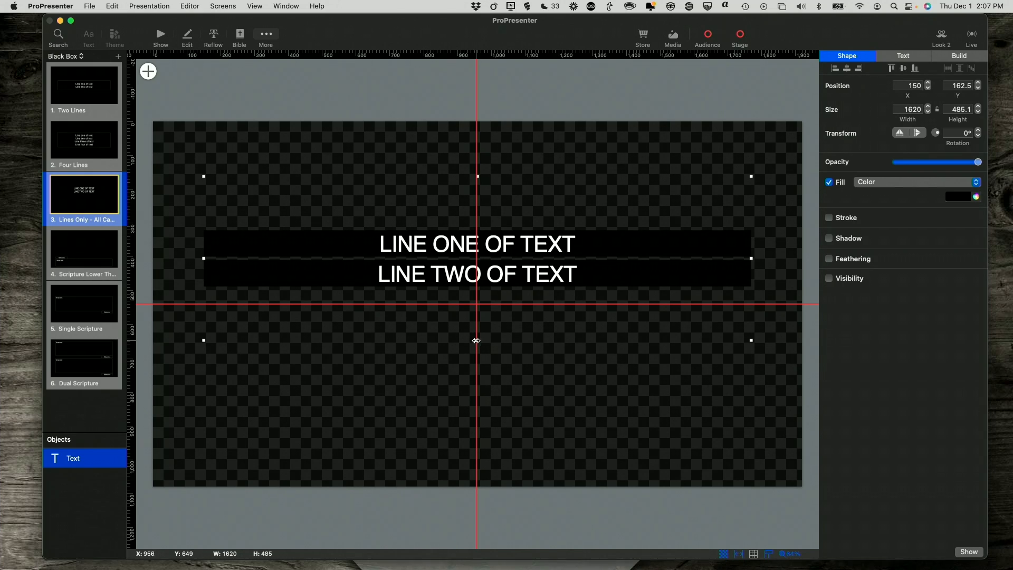
drag(477, 341, 477, 371)
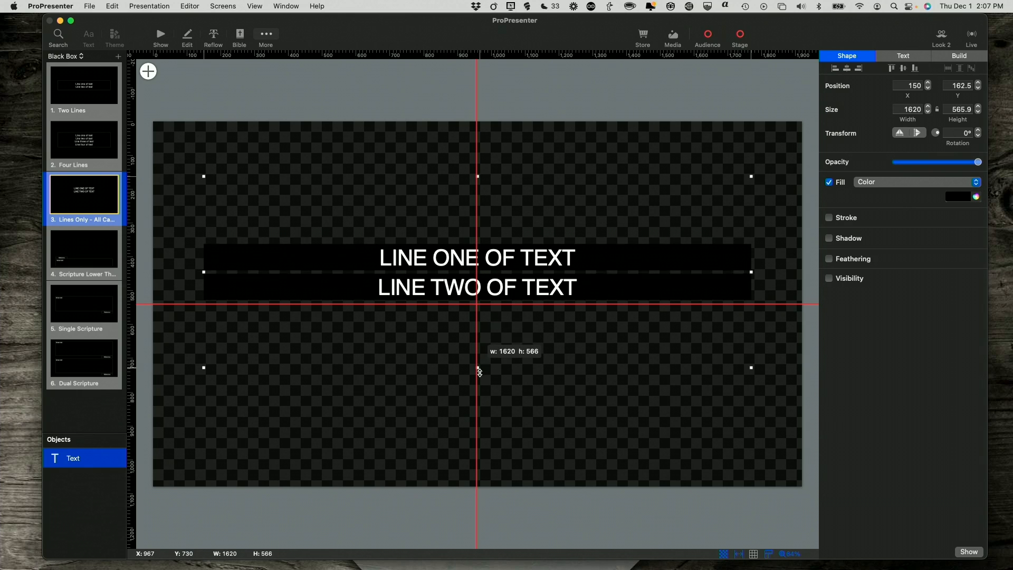
drag(477, 367, 483, 418)
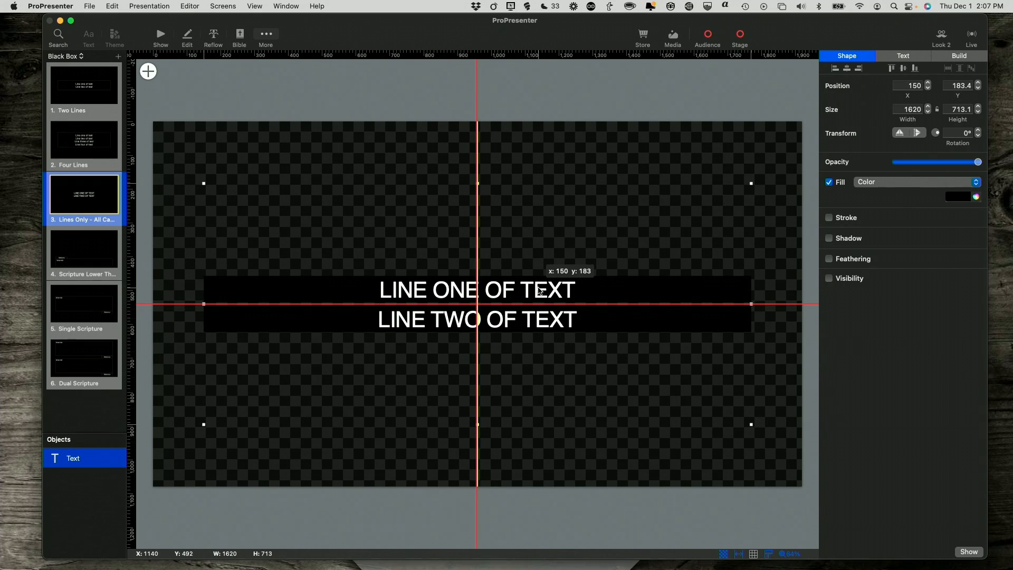
mouse_move(177, 9)
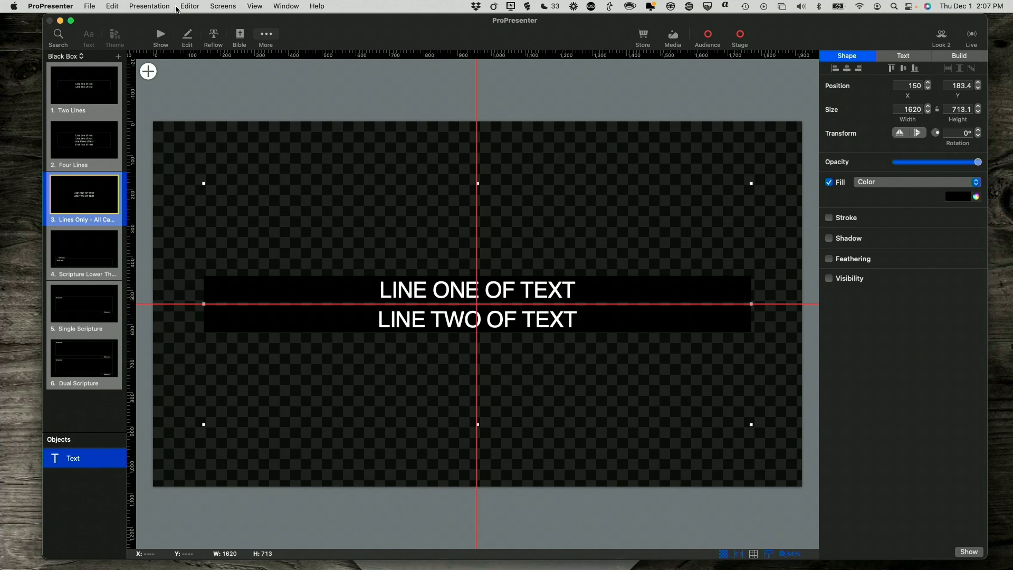
click(160, 37)
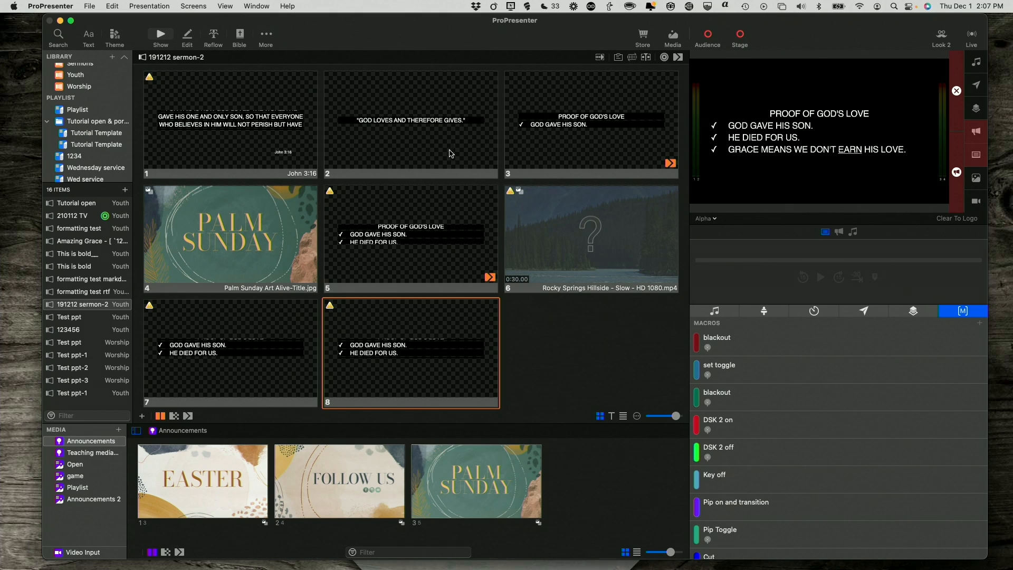
mouse_move(114, 38)
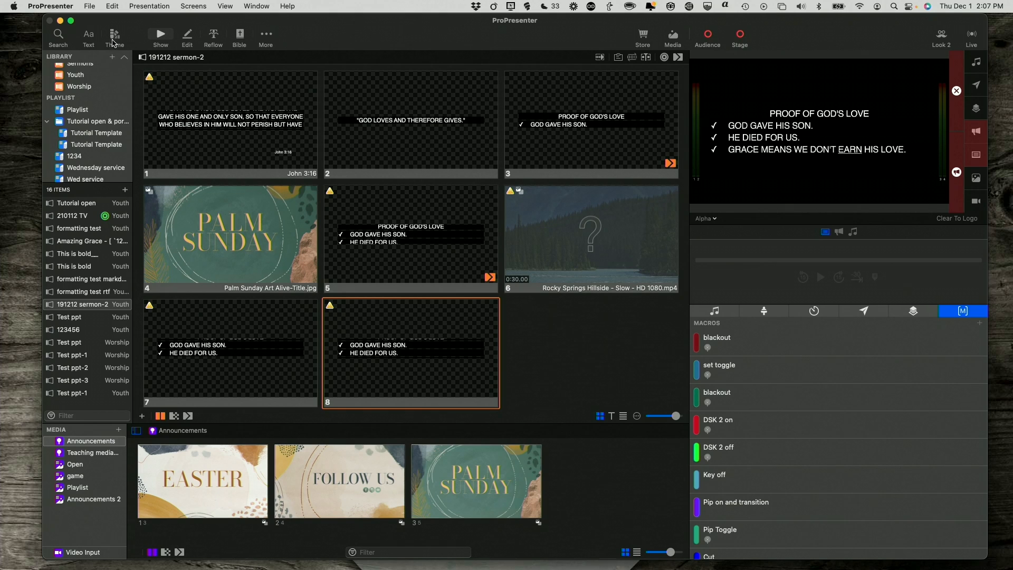
Apply the Black Box Four Lines lyric theme to the sermon slides
click(114, 35)
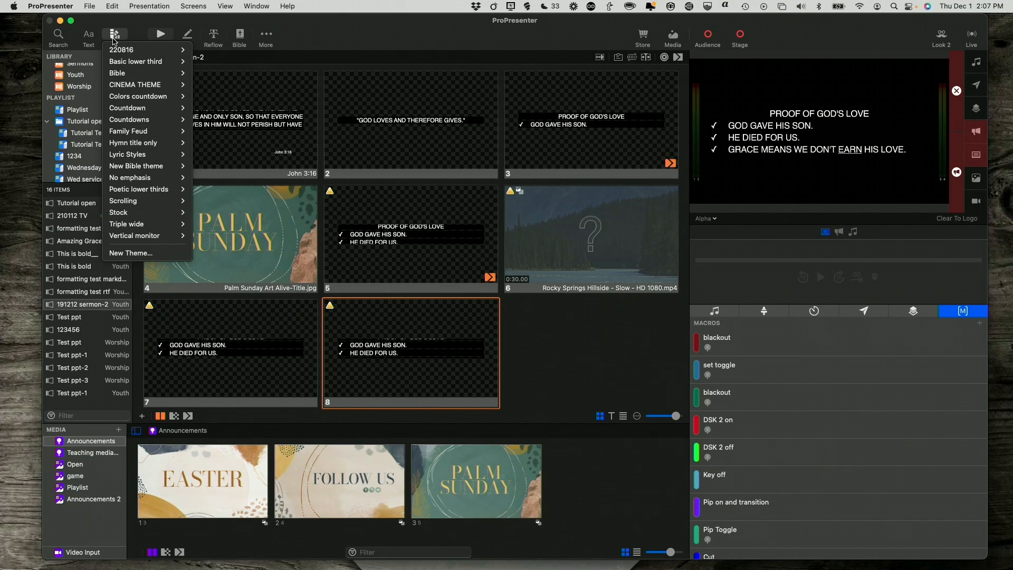
mouse_move(123, 49)
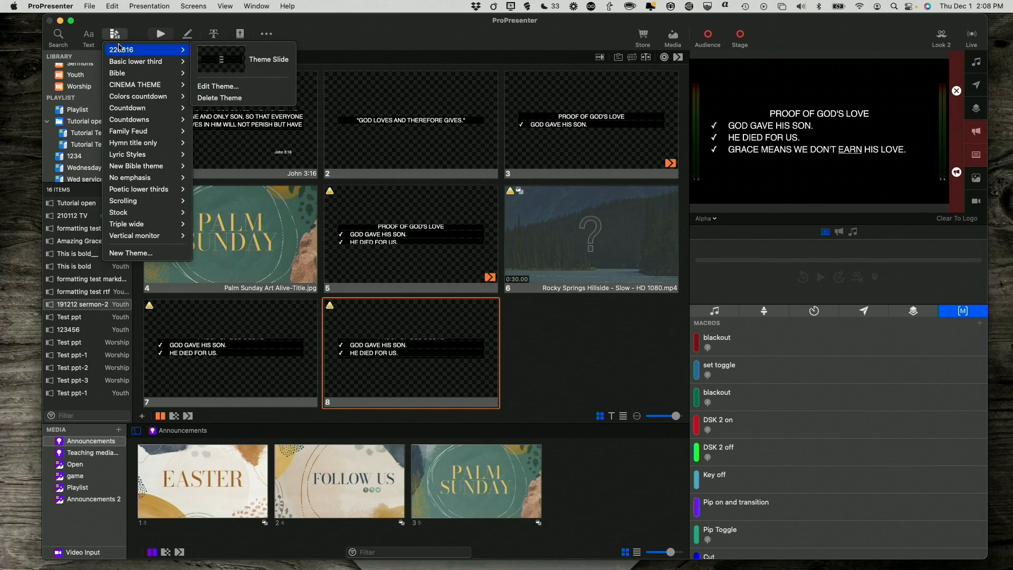
mouse_move(136, 143)
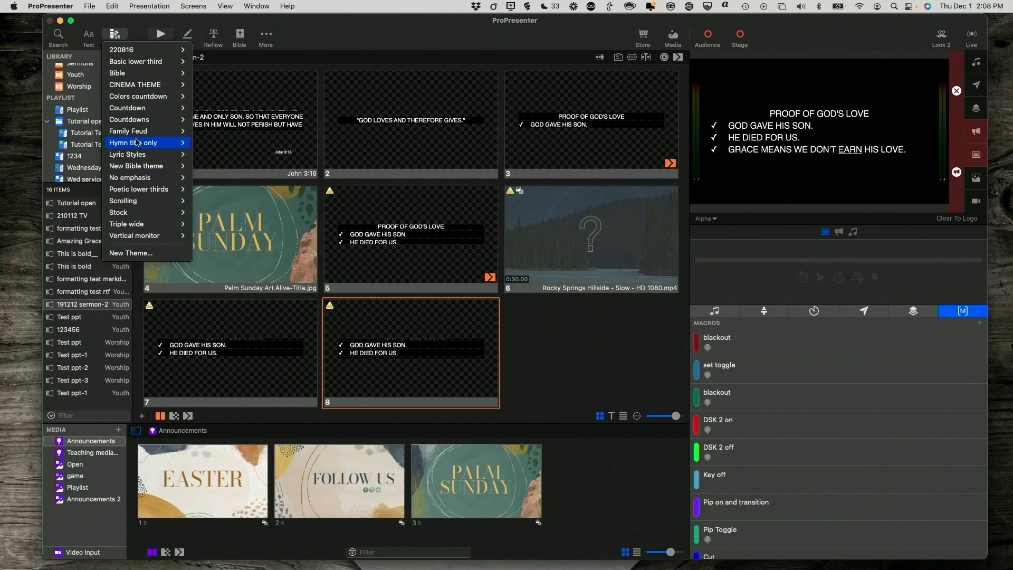
mouse_move(166, 61)
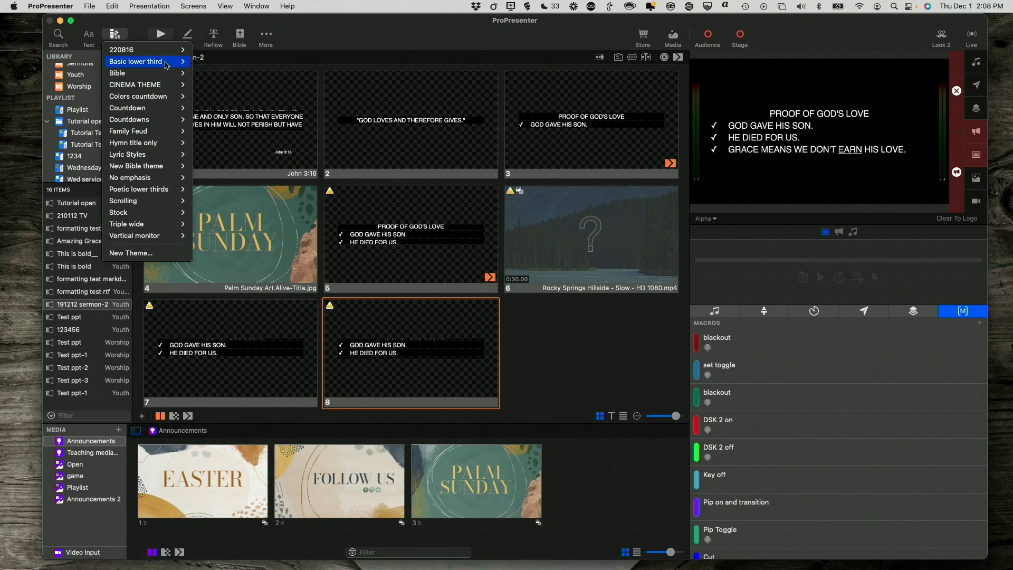
mouse_move(137, 96)
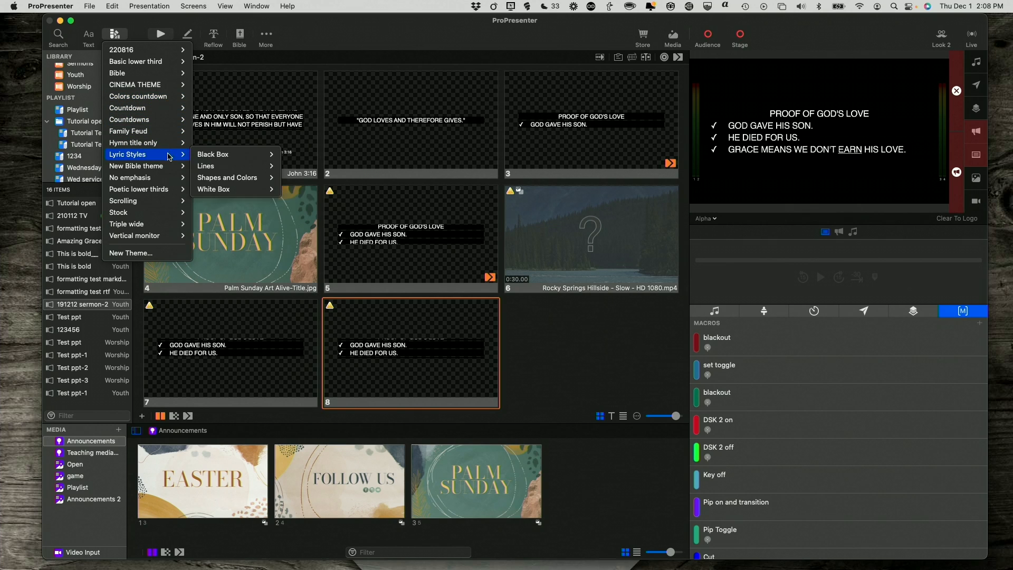
mouse_move(136, 166)
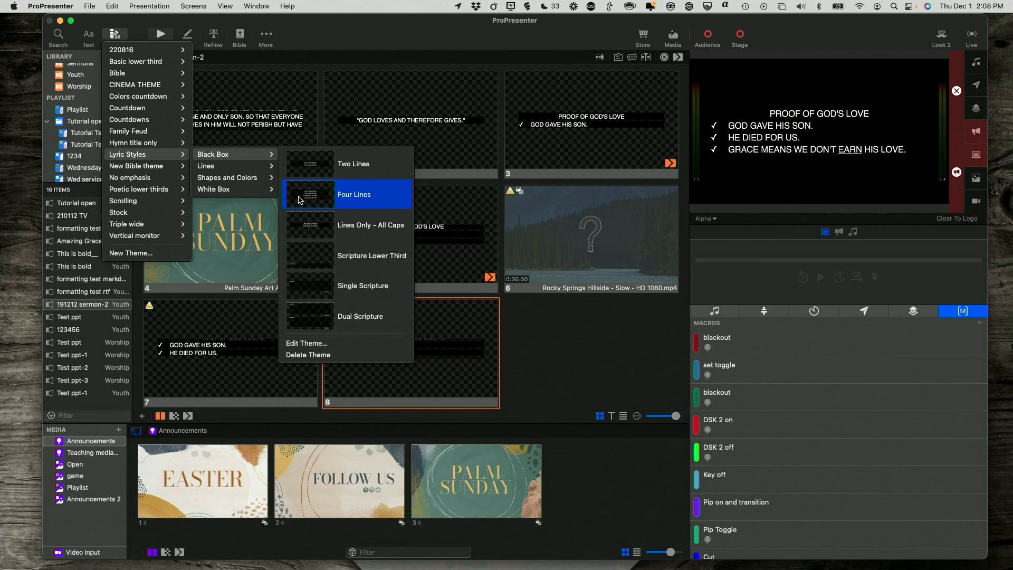
click(354, 194)
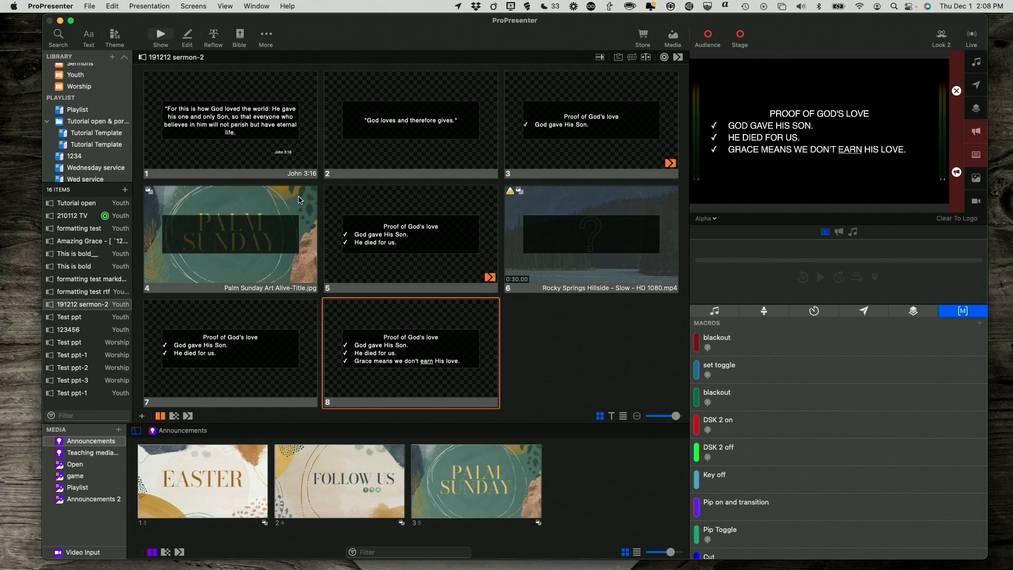
mouse_move(413, 192)
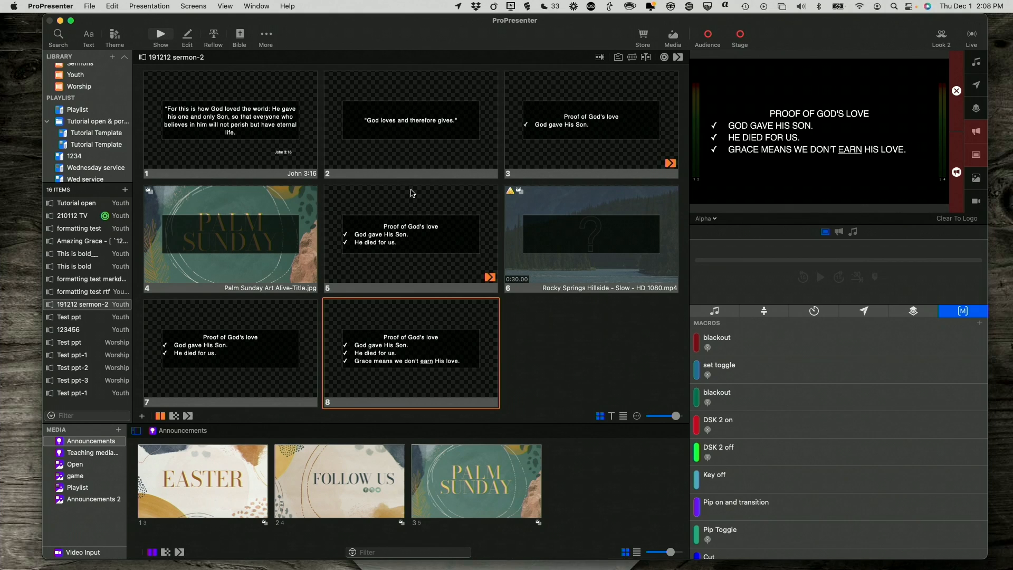
mouse_move(299, 409)
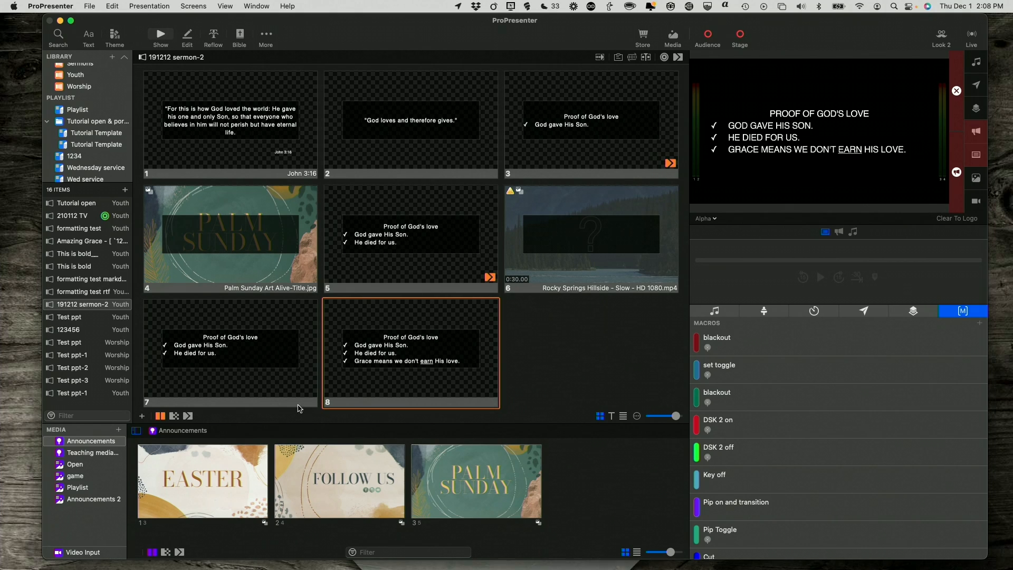
mouse_move(453, 325)
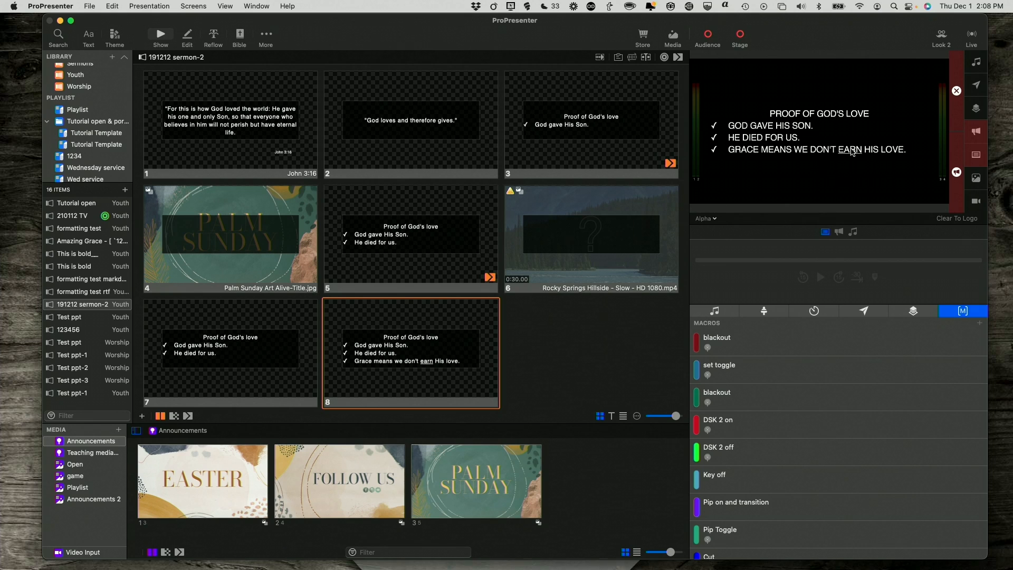
mouse_move(829, 197)
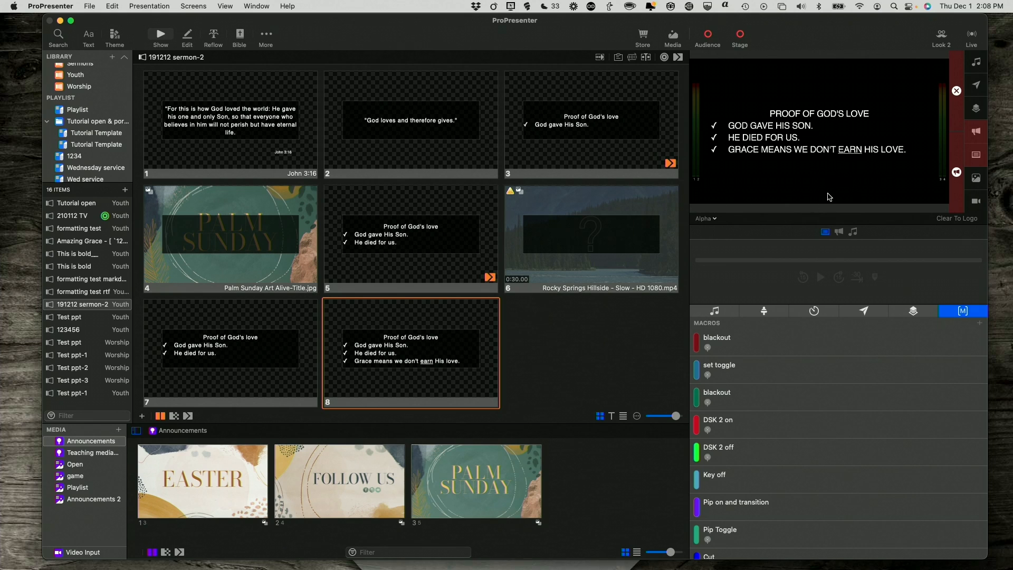
click(706, 218)
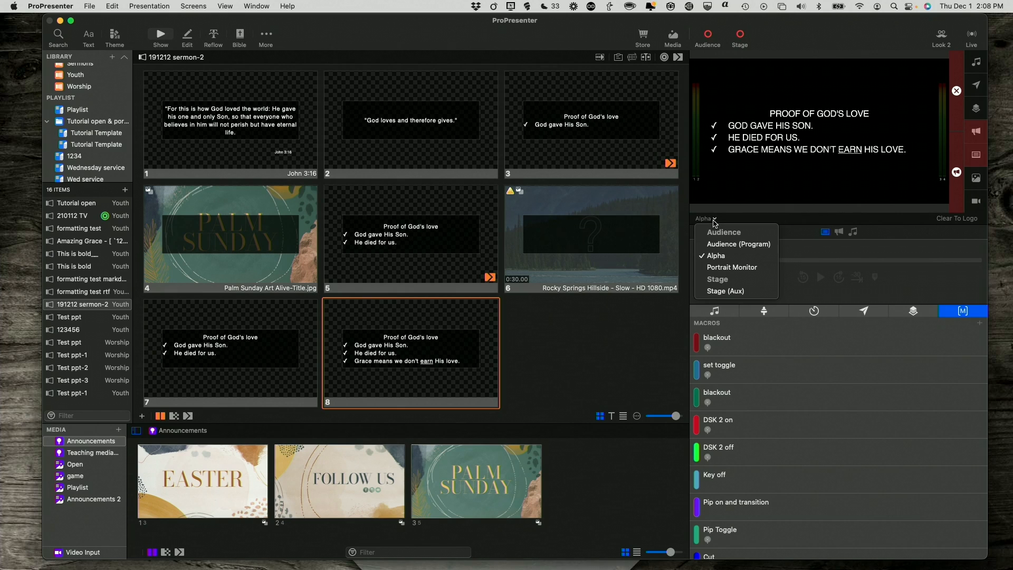
mouse_move(737, 244)
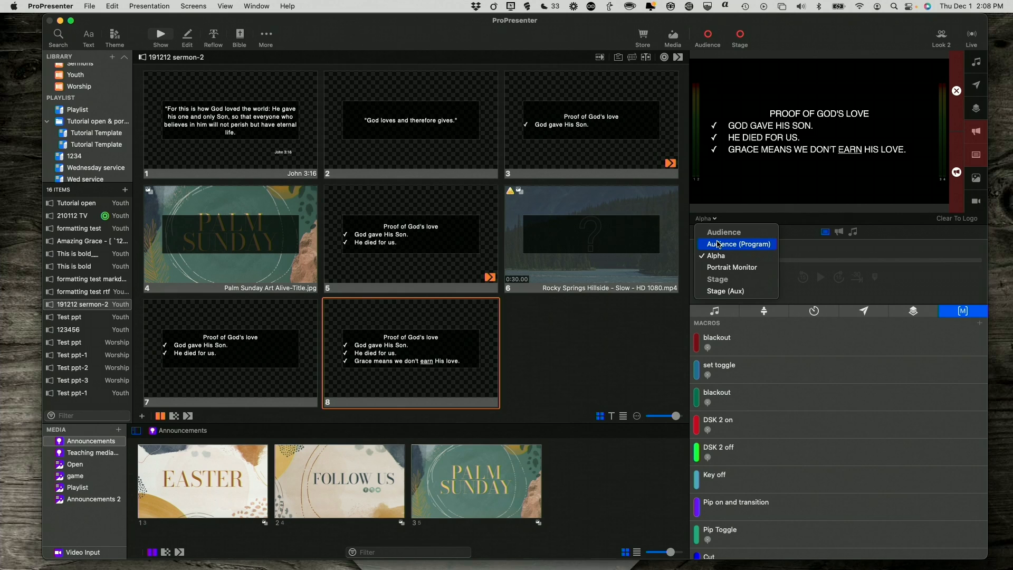
click(737, 244)
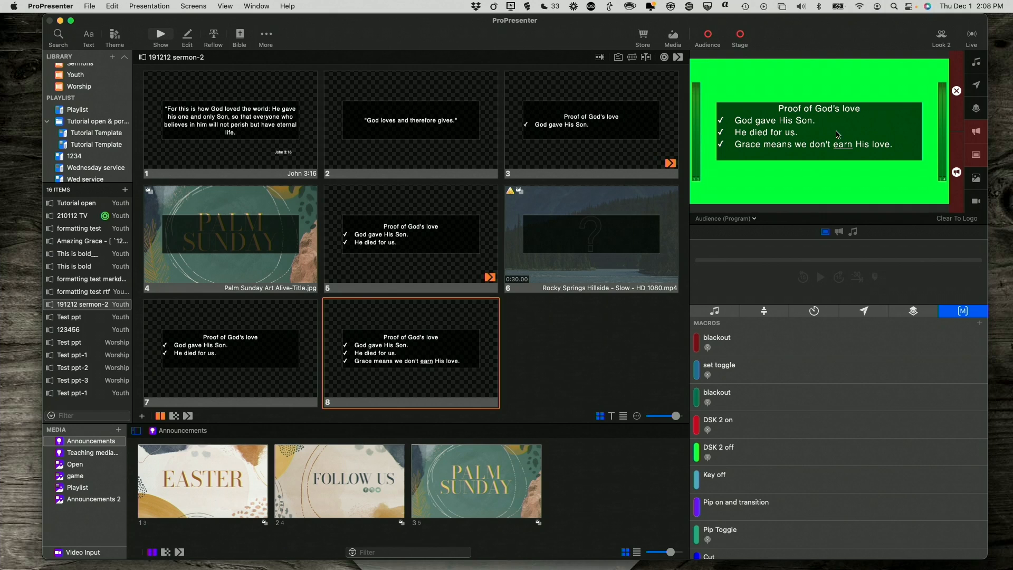
mouse_move(798, 148)
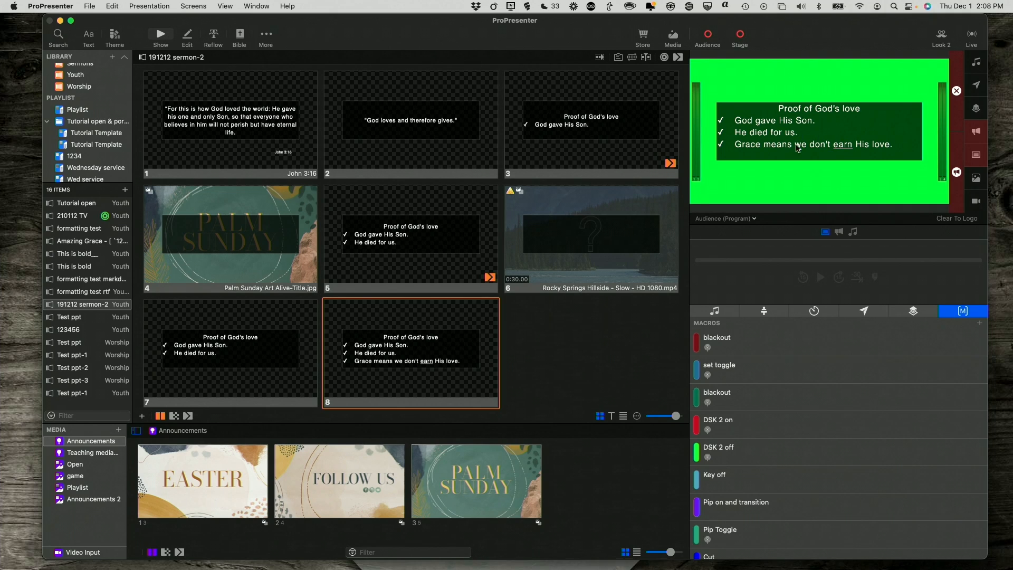
mouse_move(813, 154)
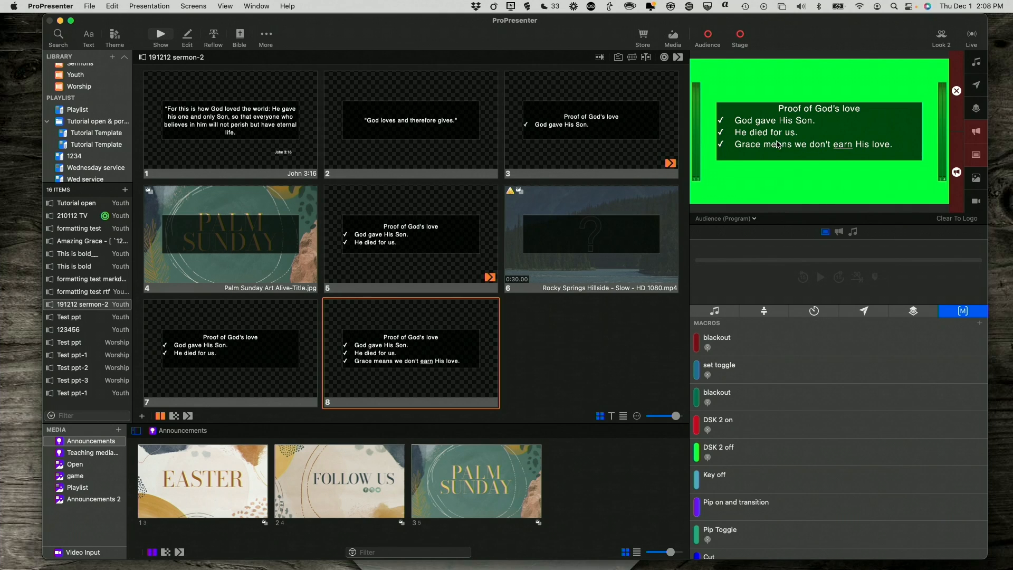
mouse_move(753, 221)
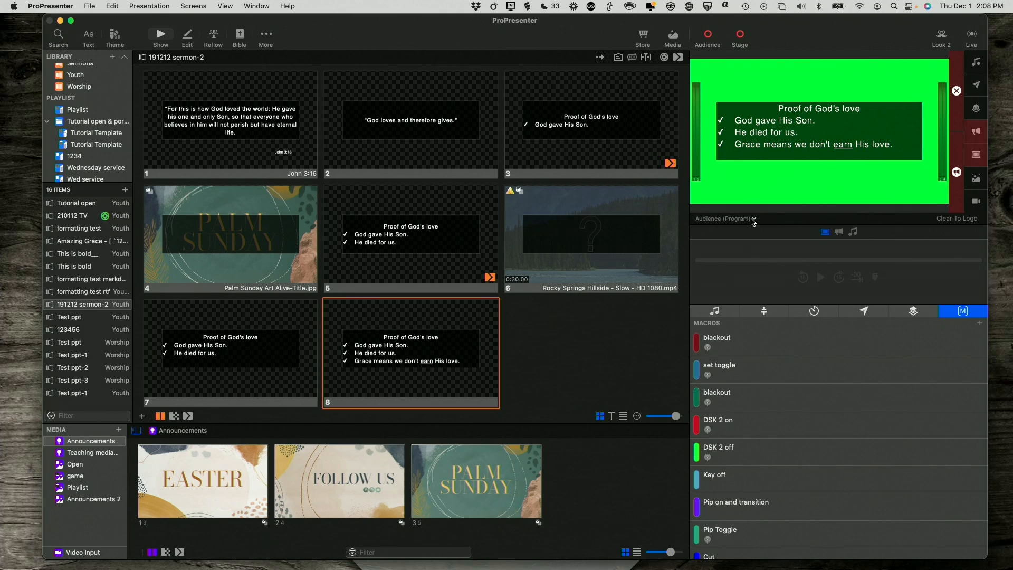
click(724, 218)
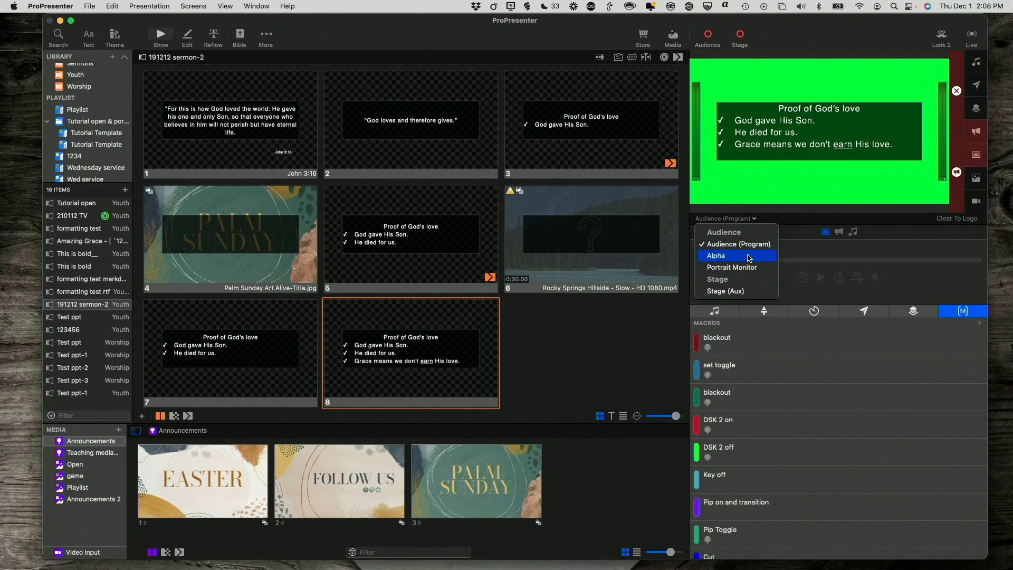
click(716, 255)
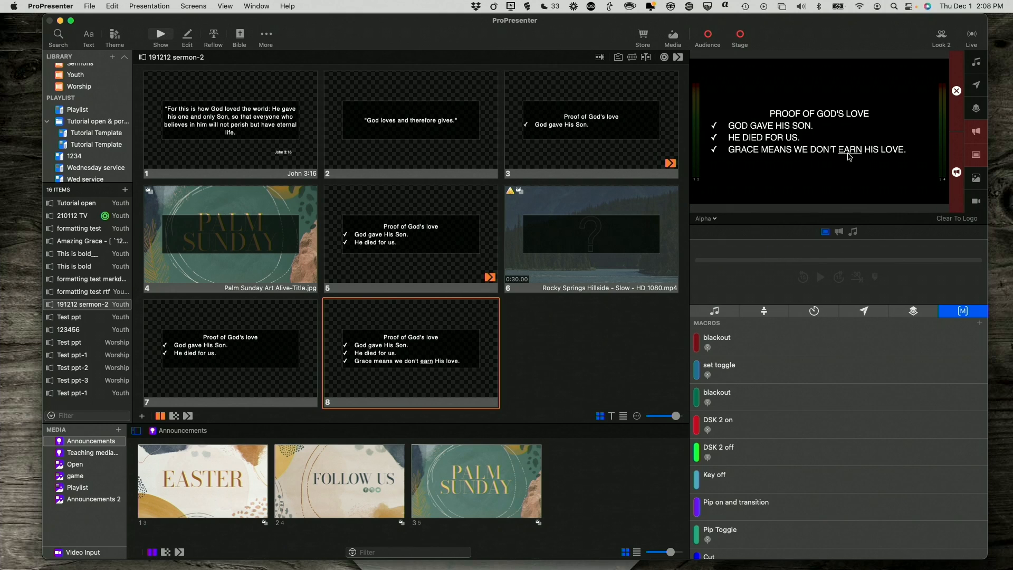
mouse_move(839, 157)
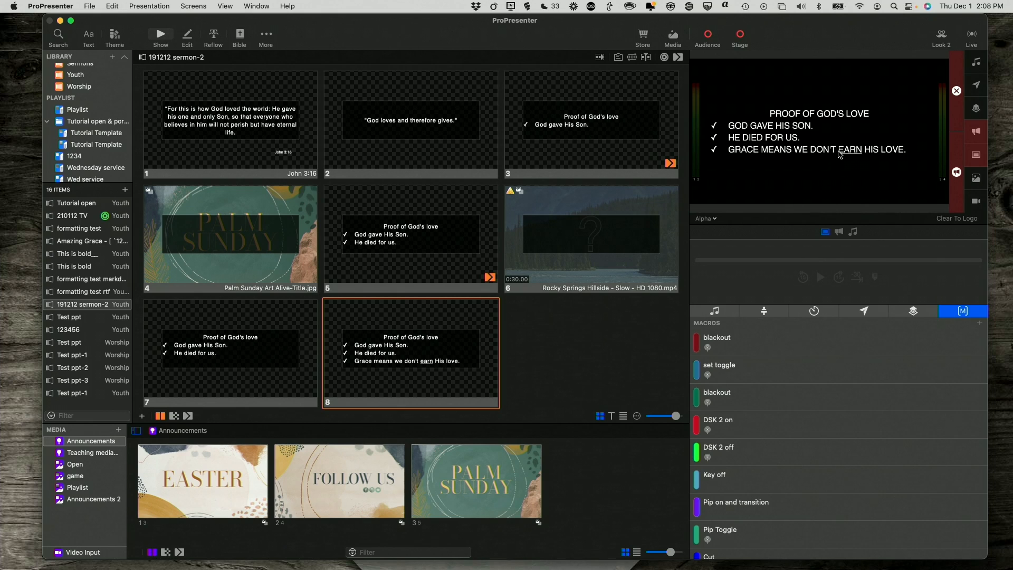
mouse_move(859, 150)
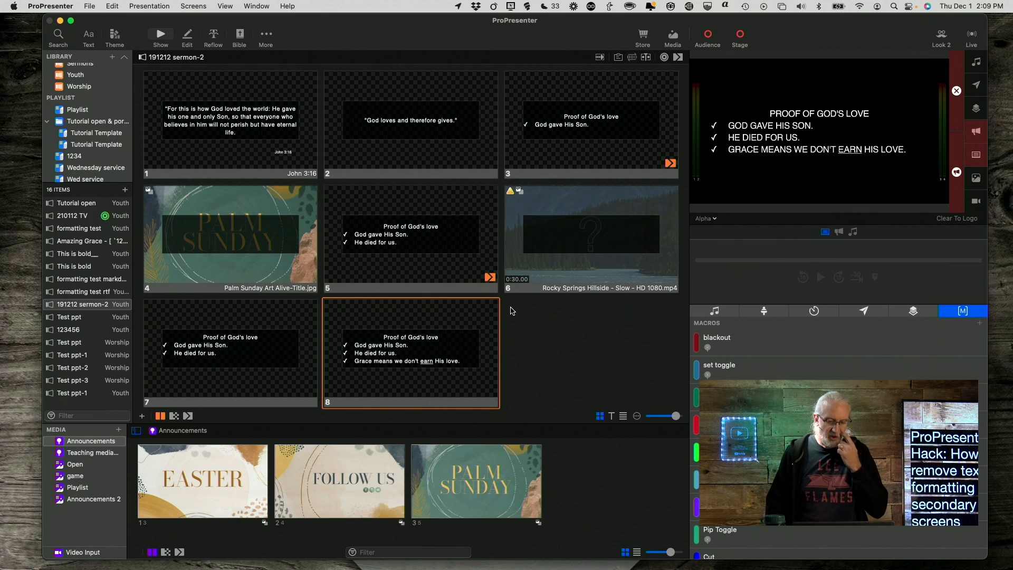
mouse_move(451, 326)
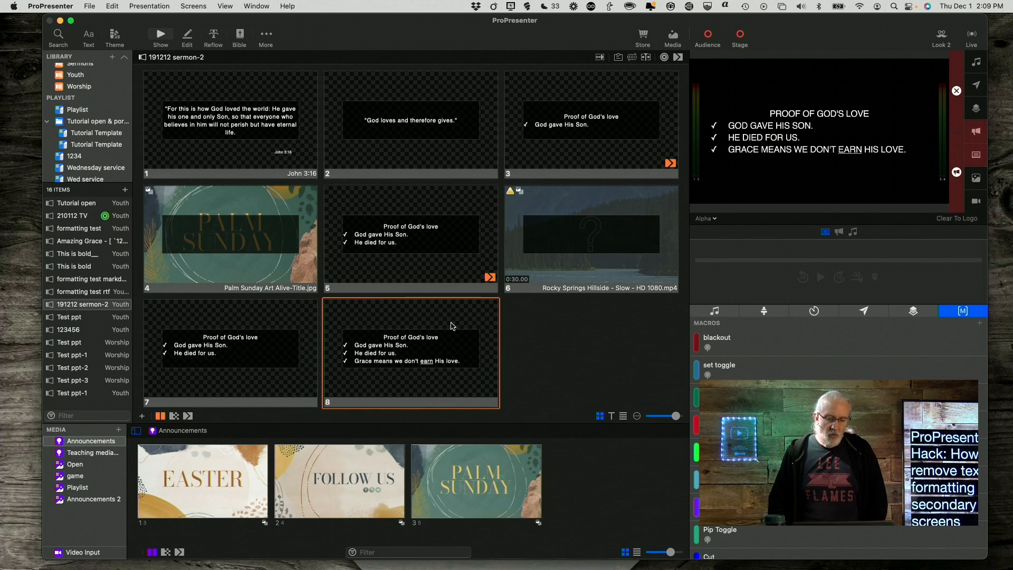
mouse_move(448, 334)
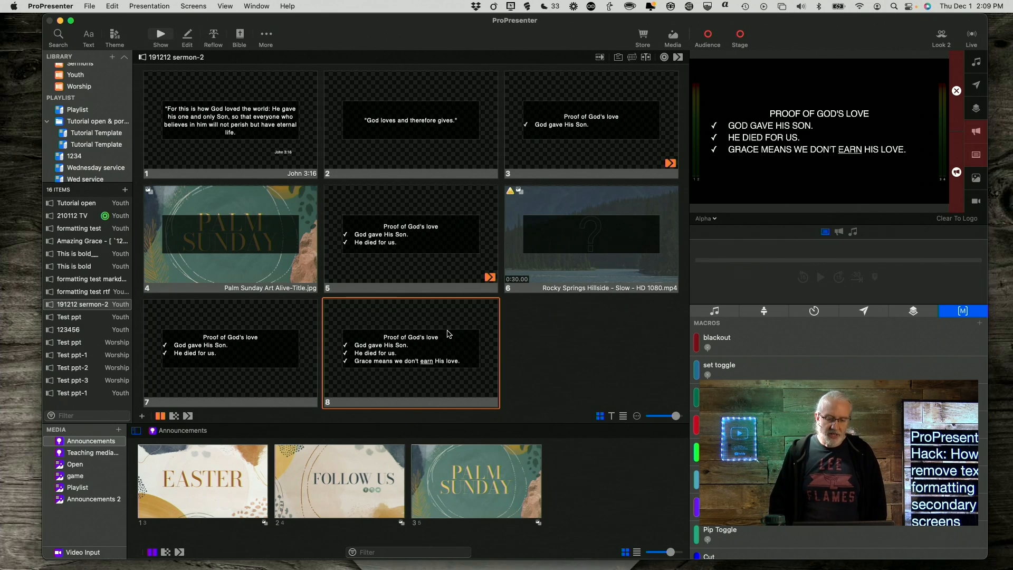
mouse_move(824, 179)
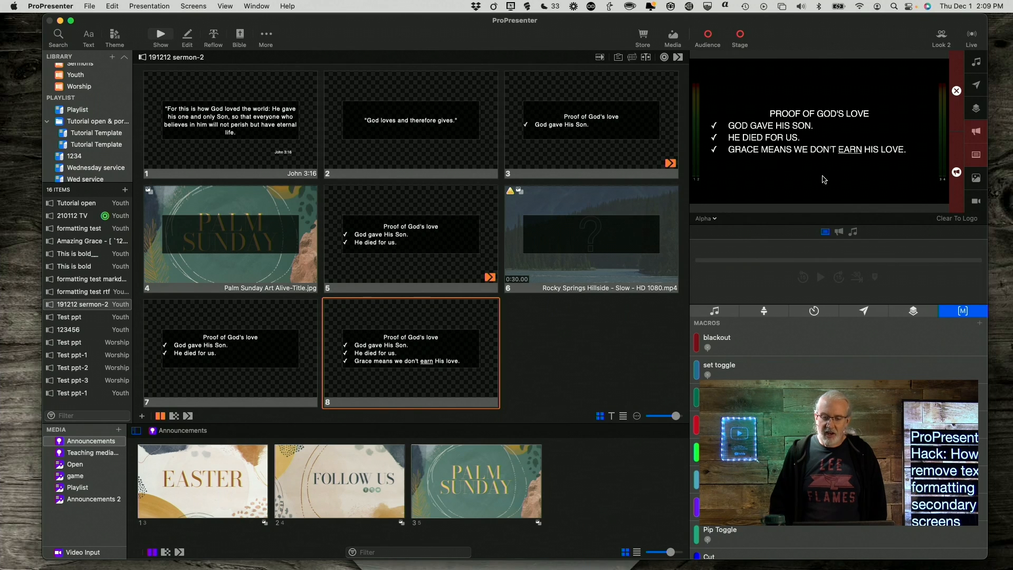
mouse_move(822, 127)
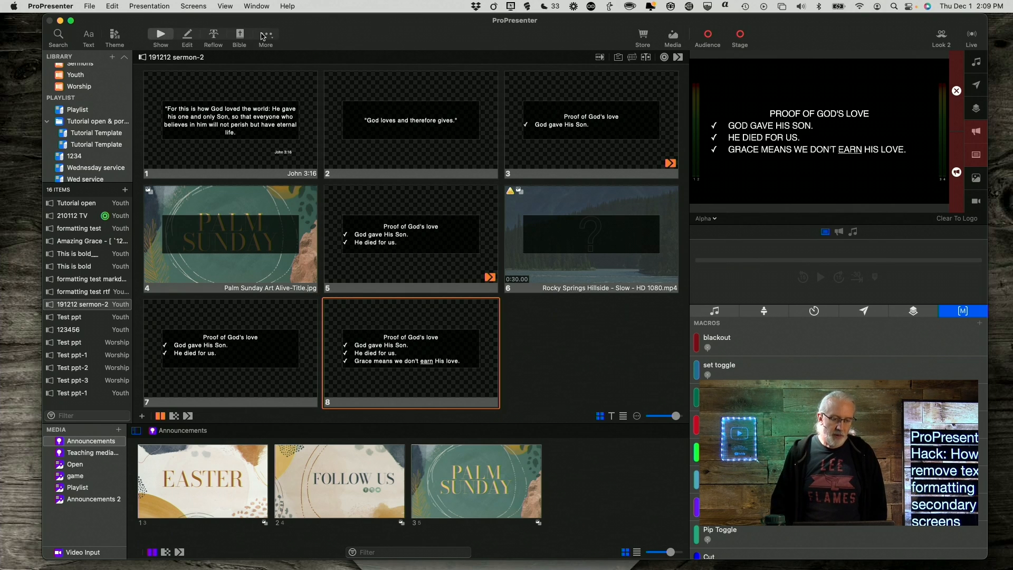
Switch to the Theme Editor from the editors list
click(265, 36)
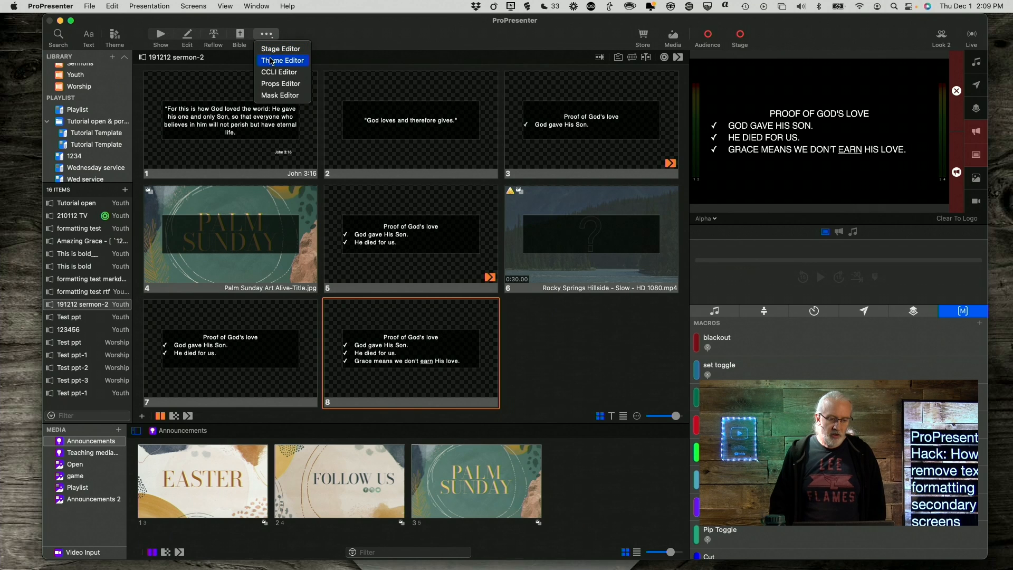
click(282, 60)
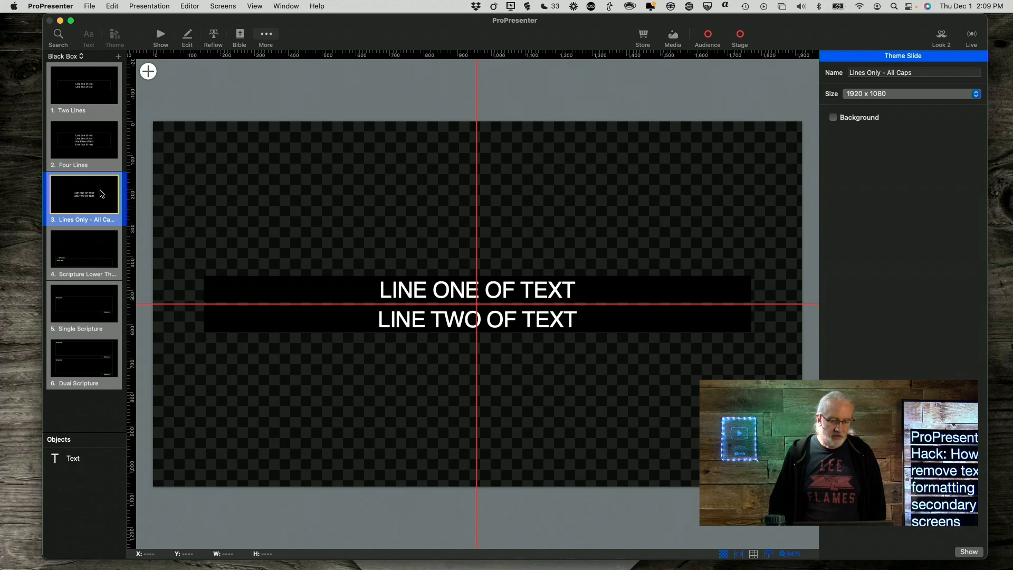
mouse_move(342, 295)
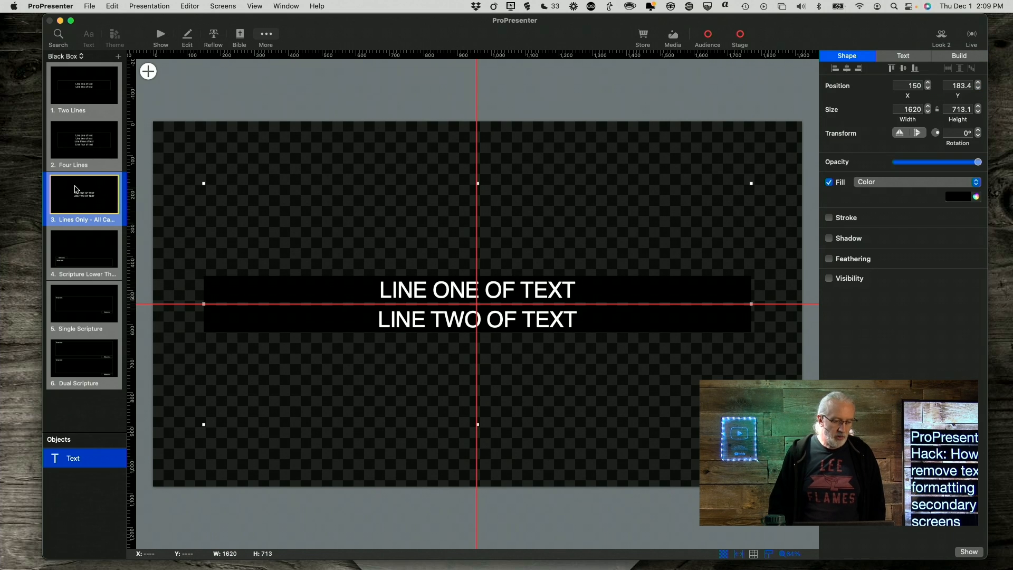
Duplicate the Lines Only - All Caps theme slide and select the new copy
right_click(83, 194)
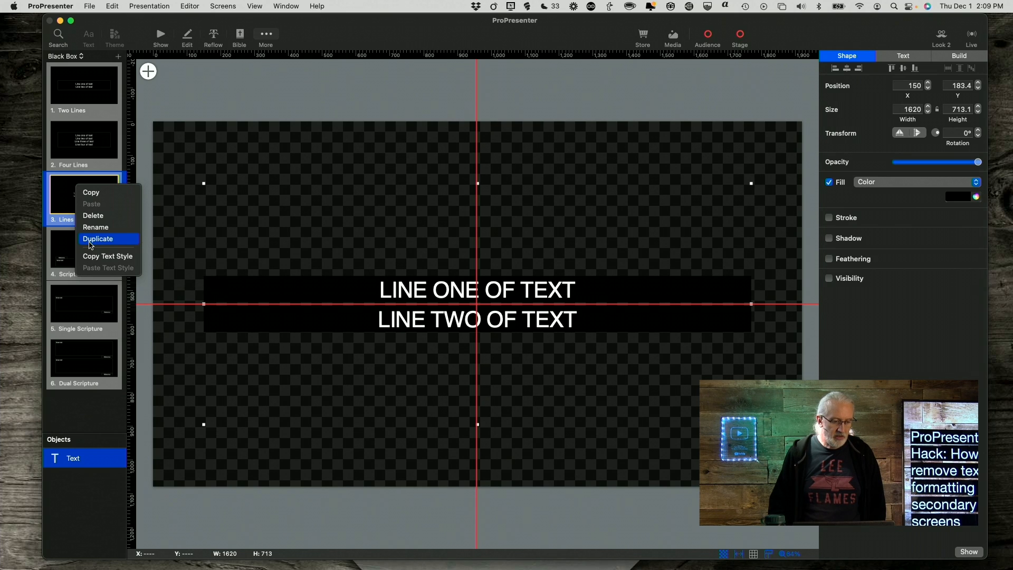
click(99, 238)
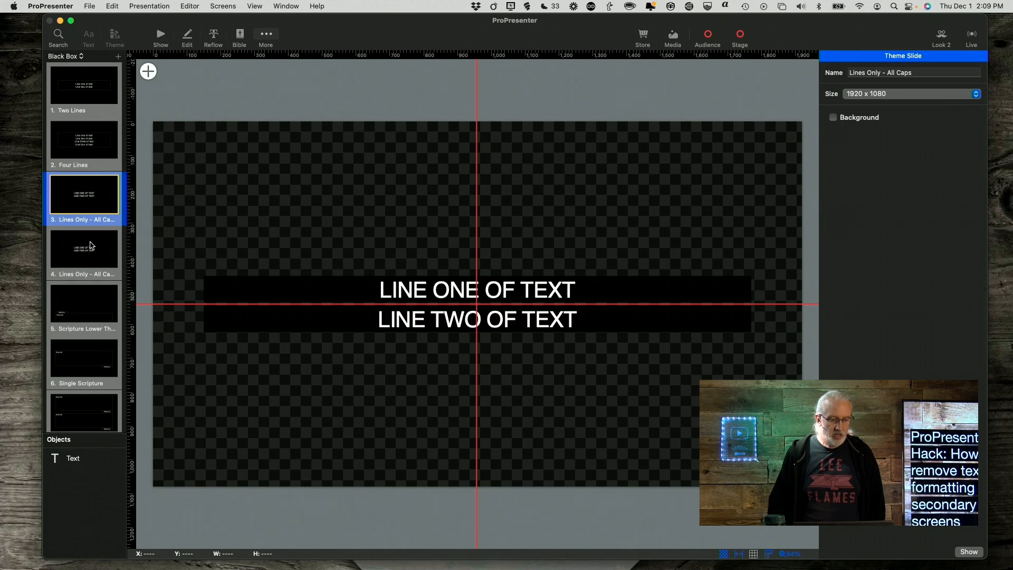
click(83, 250)
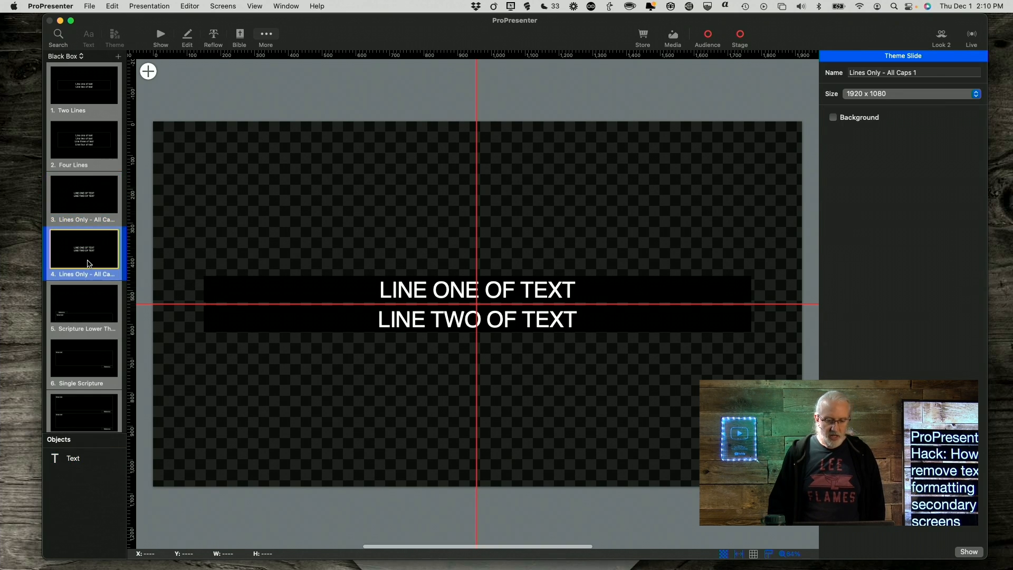
Bring up the slide options for the copied Lines Only - All Caps 1 theme slide
right_click(84, 249)
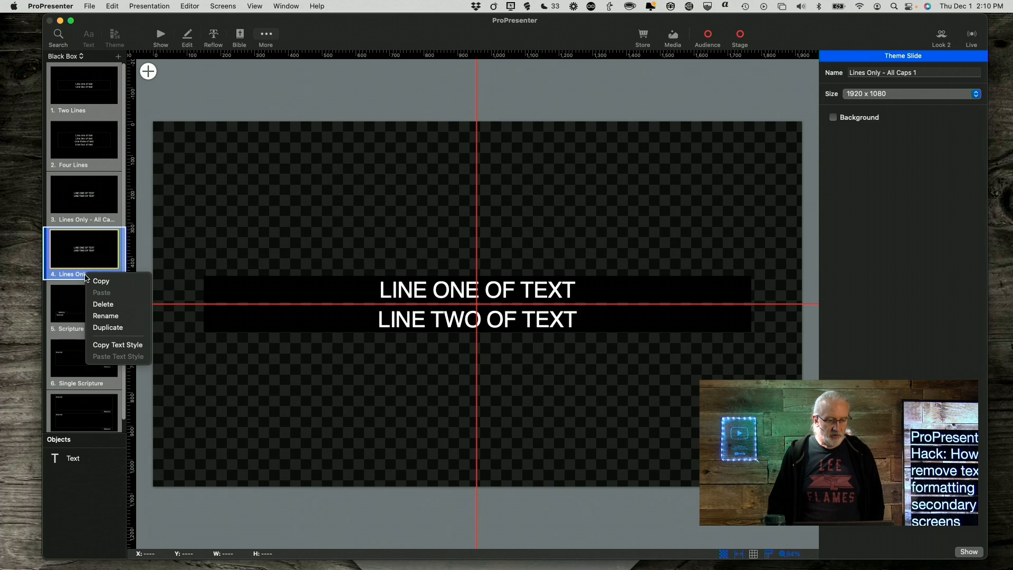
mouse_move(106, 316)
text(NO FORMATTING)
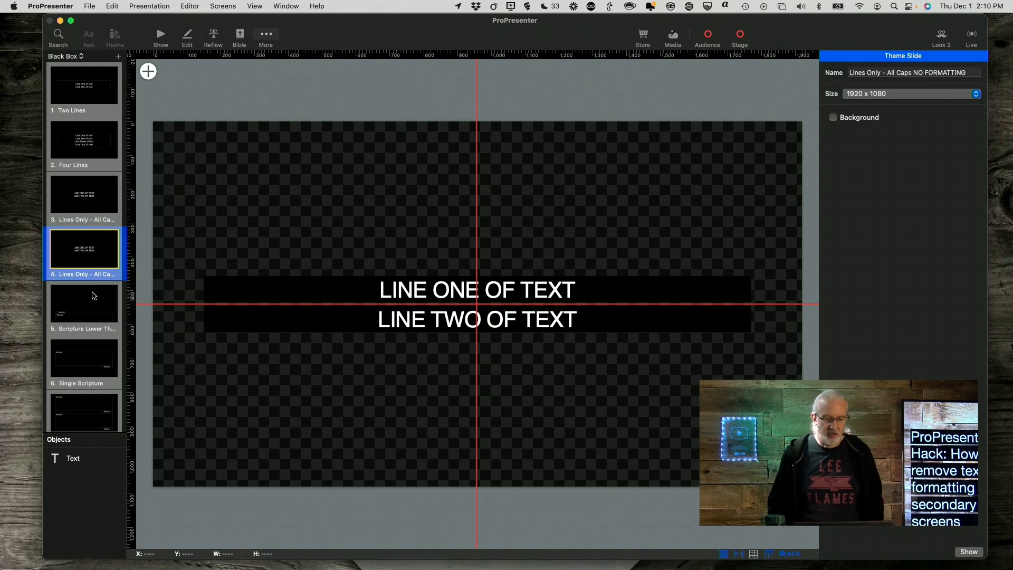
mouse_move(393, 287)
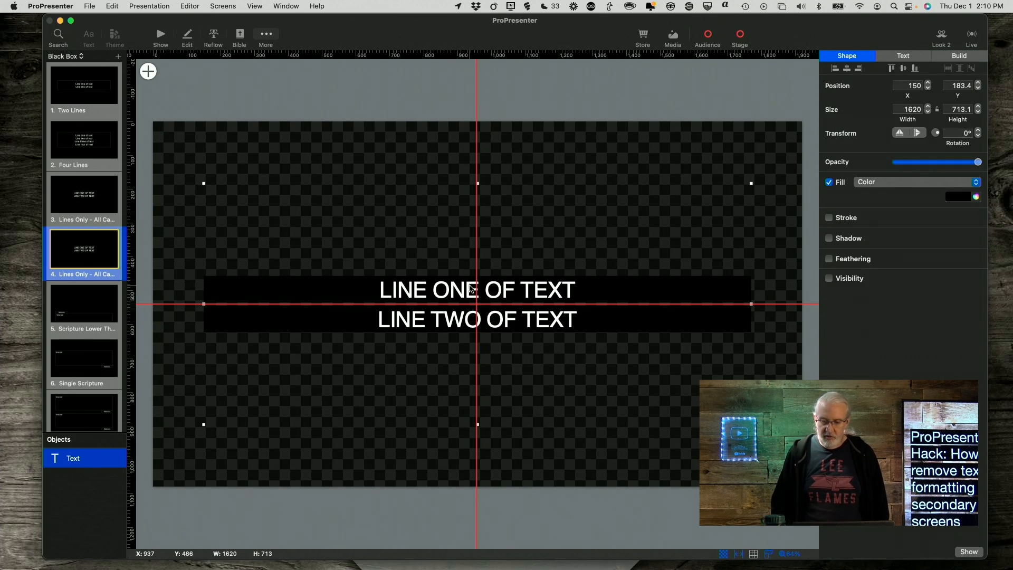
mouse_move(766, 281)
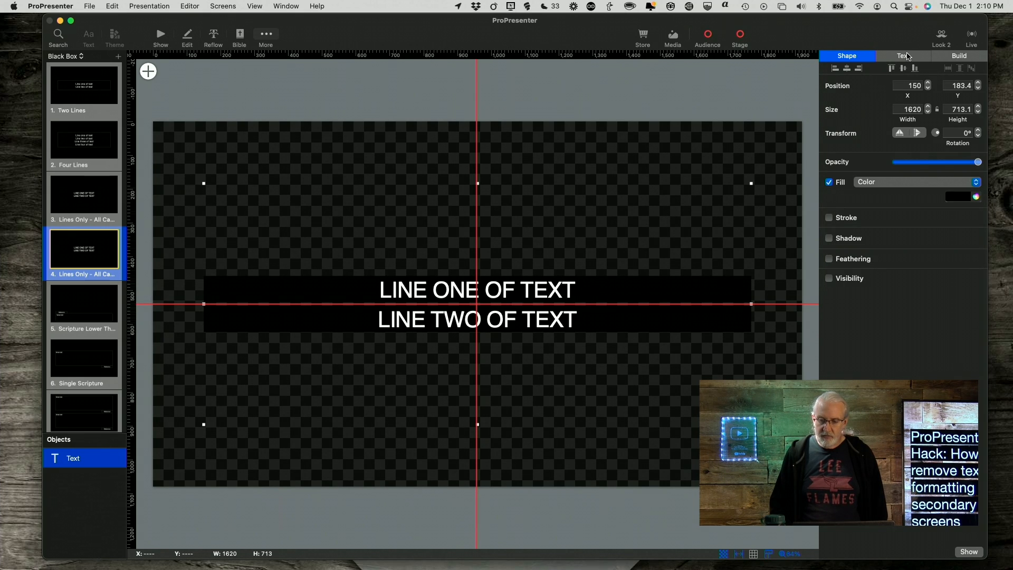
Enable Linked Text on the text box and link it to the current slide's Text
click(902, 56)
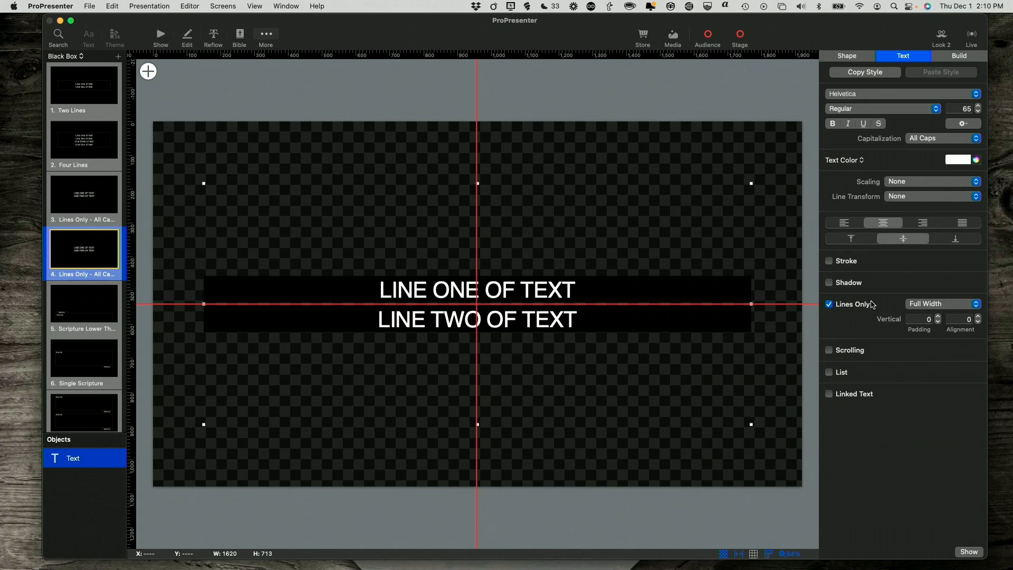
mouse_move(848, 354)
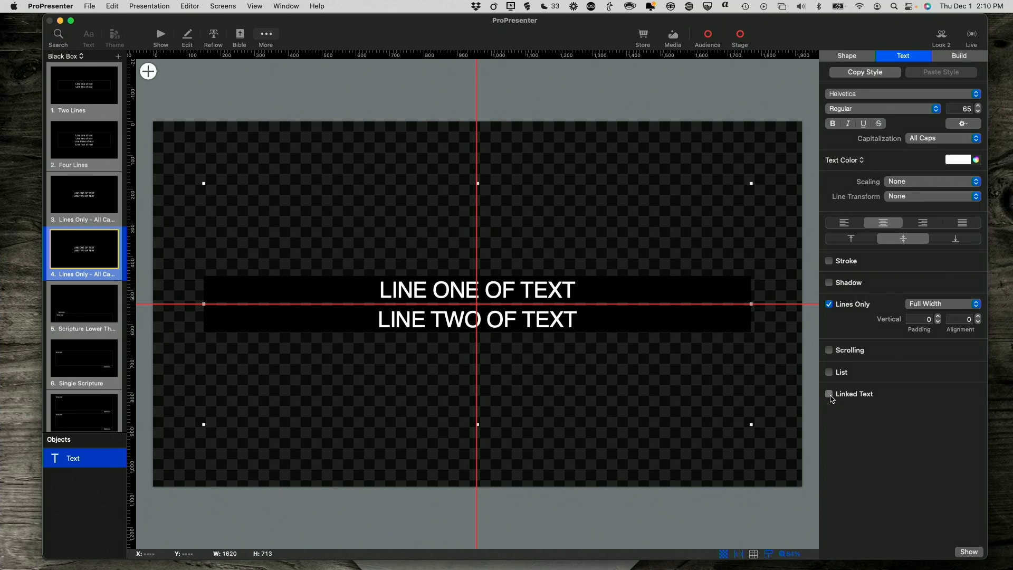
click(829, 394)
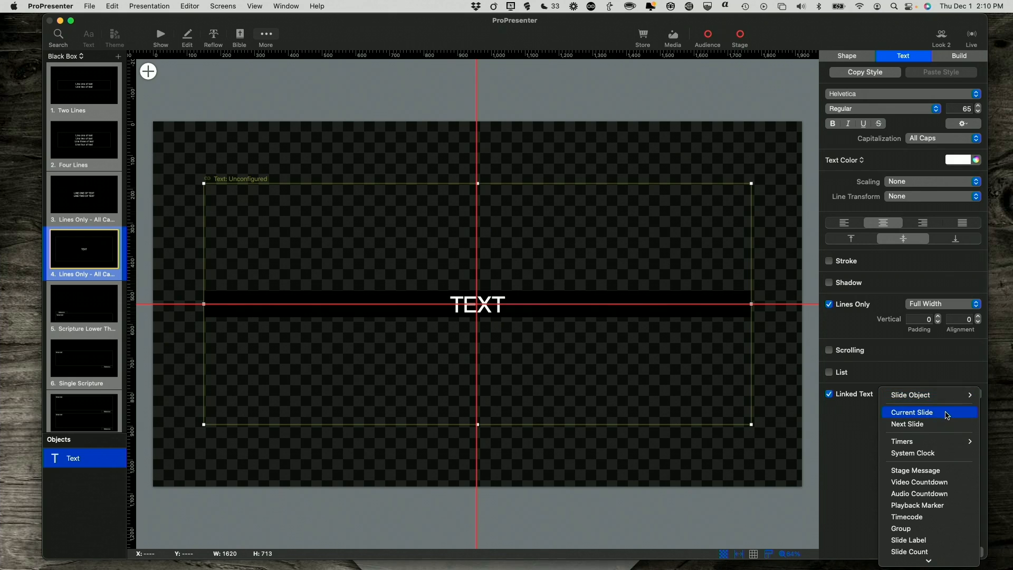
click(912, 412)
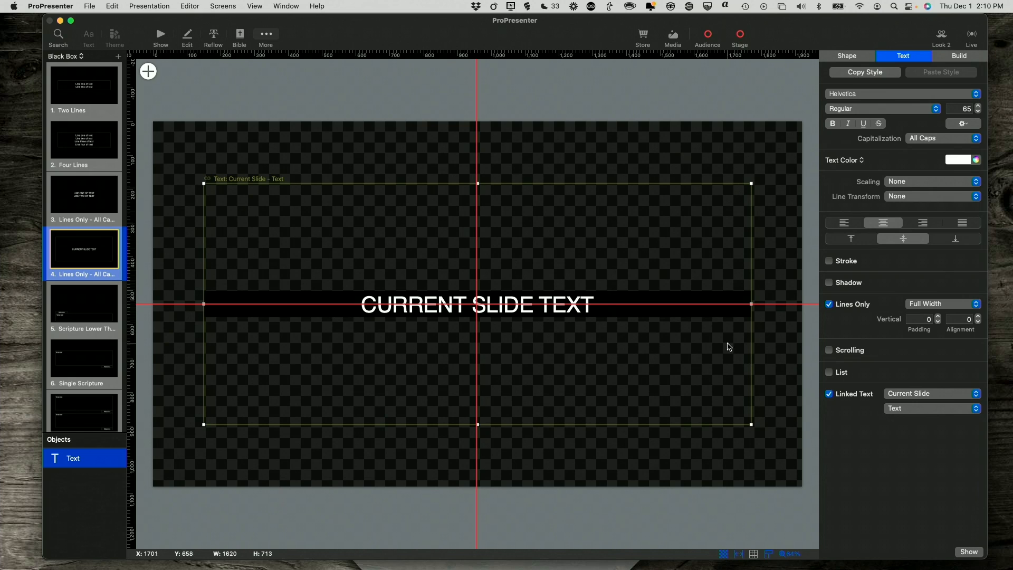
mouse_move(462, 289)
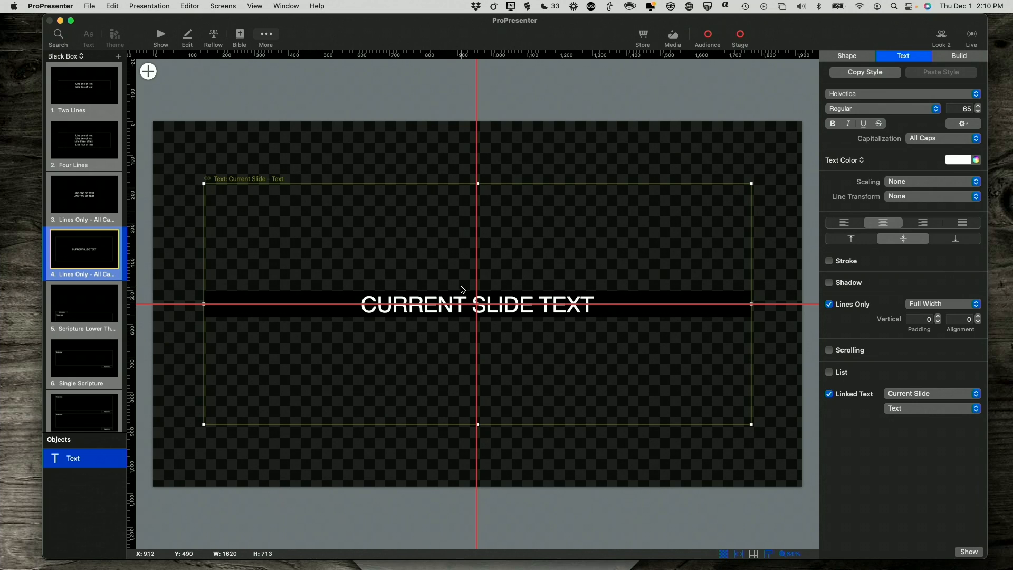
mouse_move(523, 283)
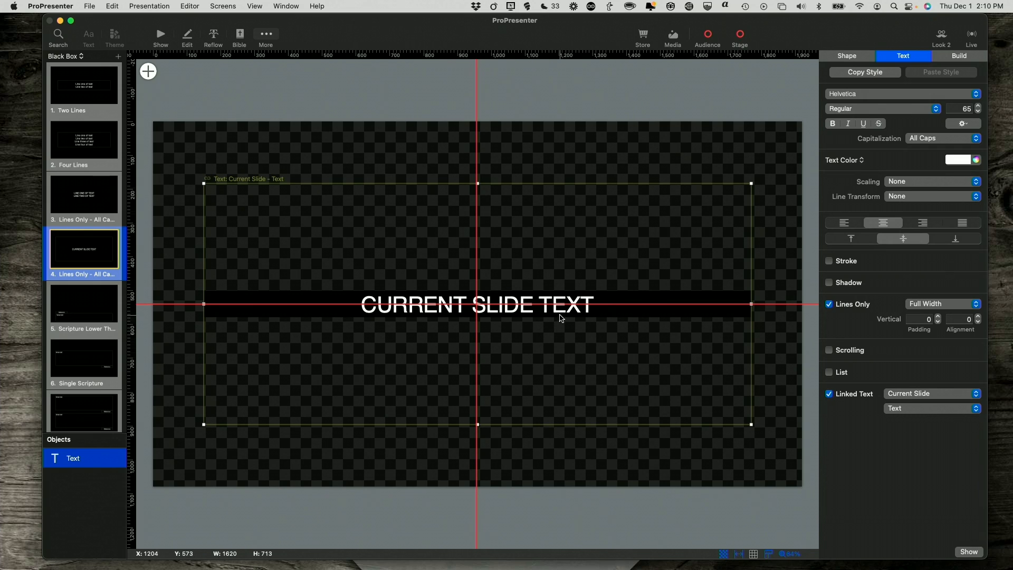
mouse_move(548, 309)
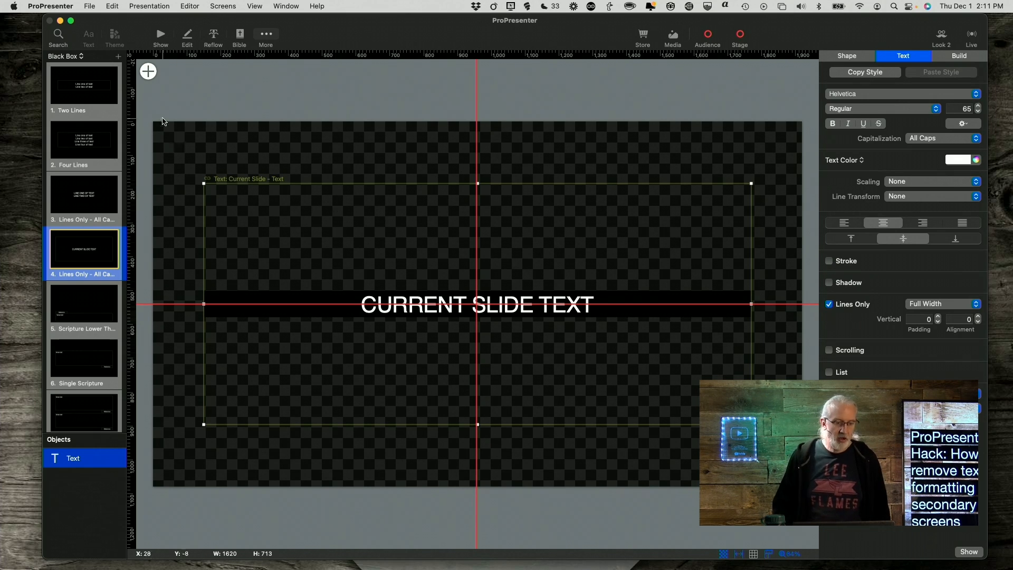
Add a new Text object to the theme slide and show its shape settings
click(147, 71)
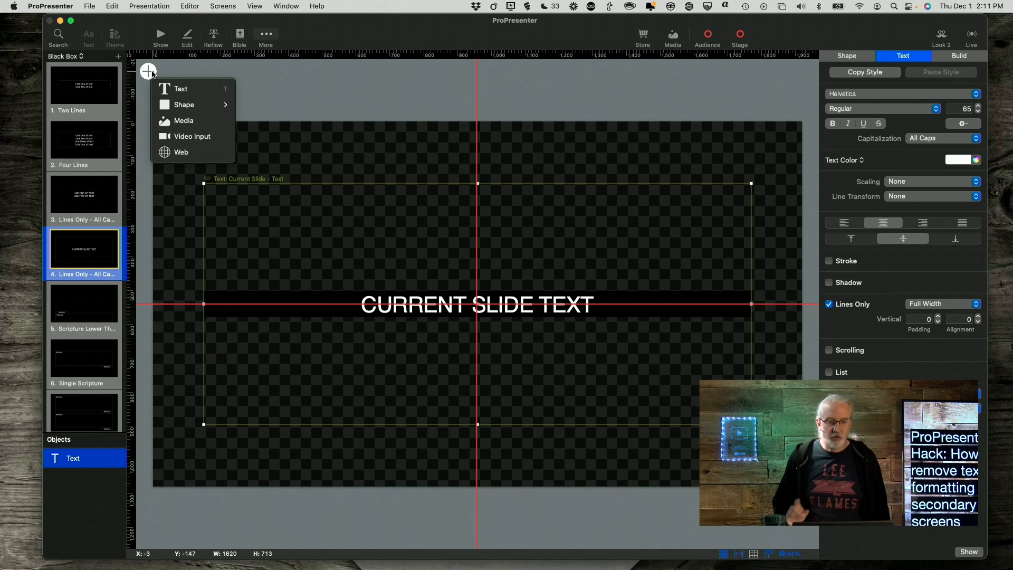
mouse_move(179, 88)
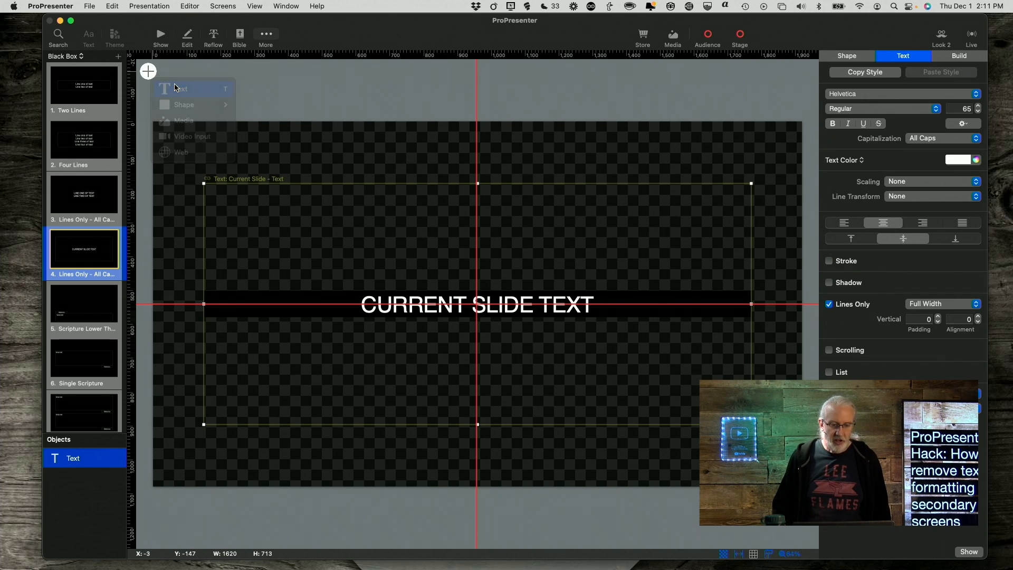
click(179, 88)
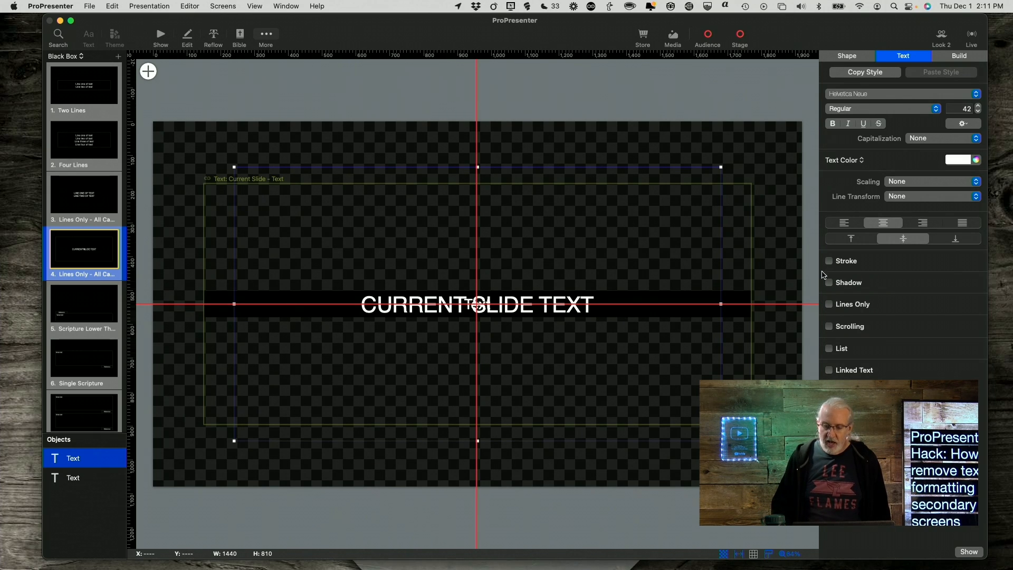
mouse_move(846, 292)
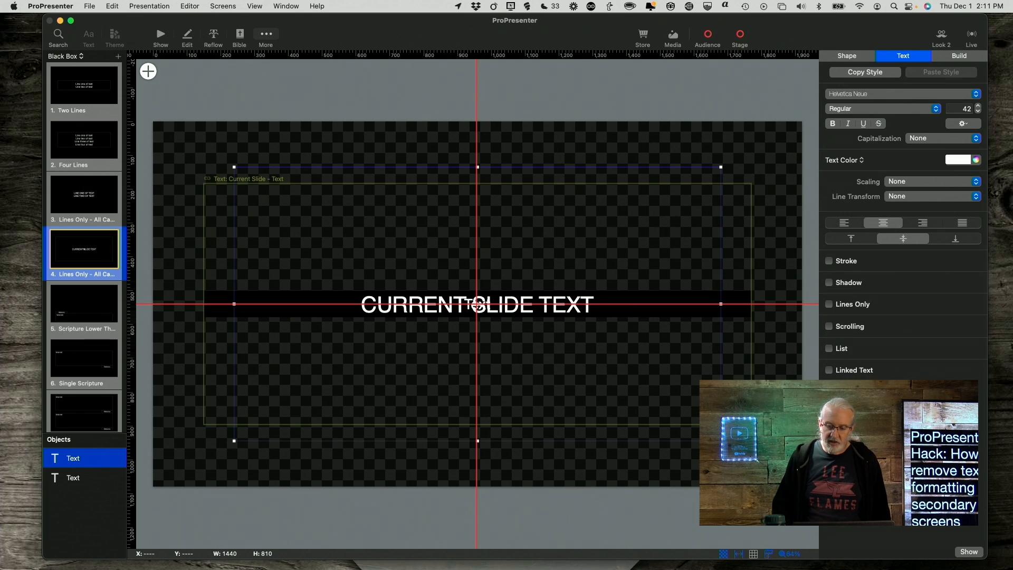
mouse_move(450, 342)
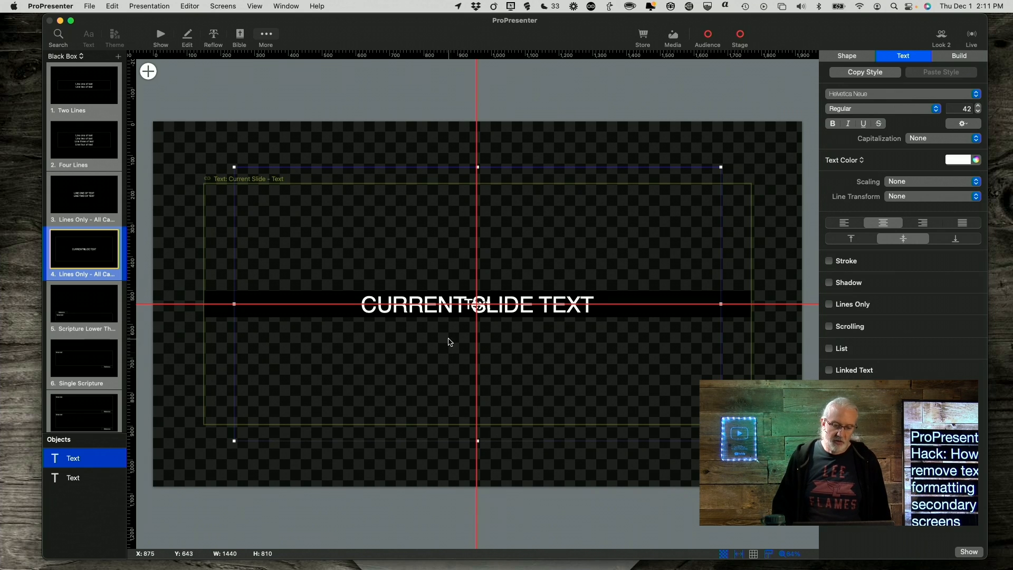
mouse_move(428, 200)
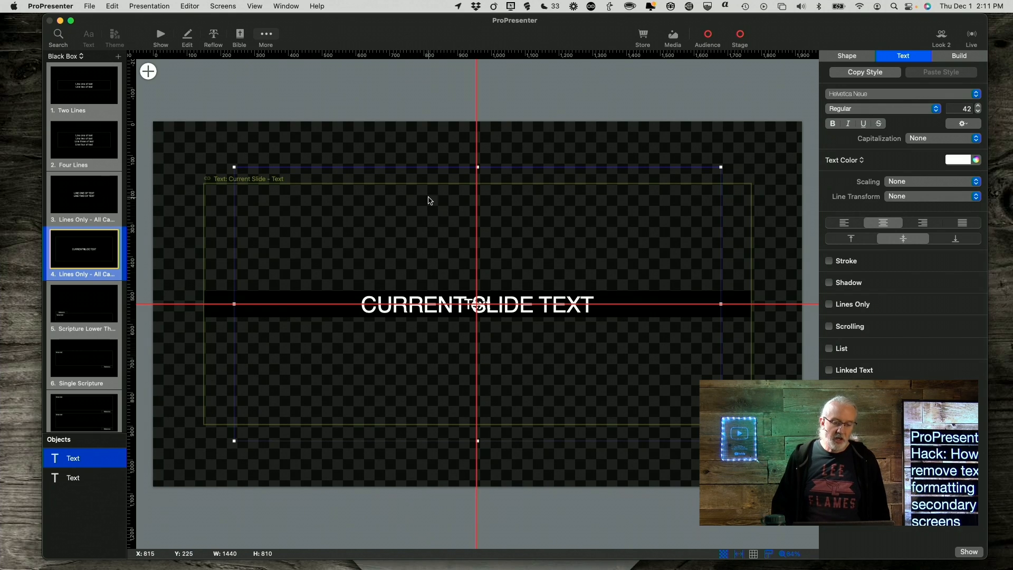
mouse_move(401, 339)
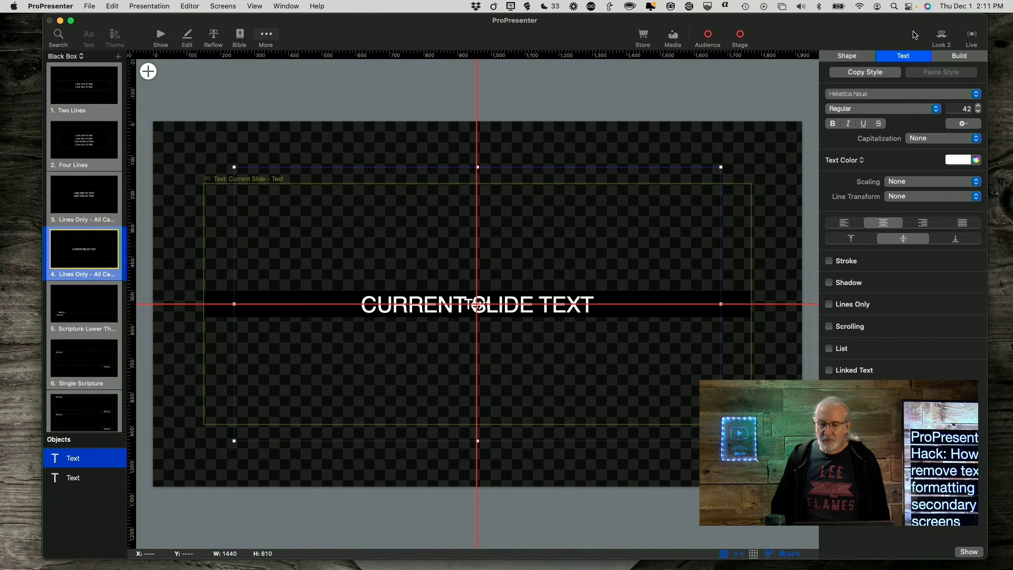
click(846, 55)
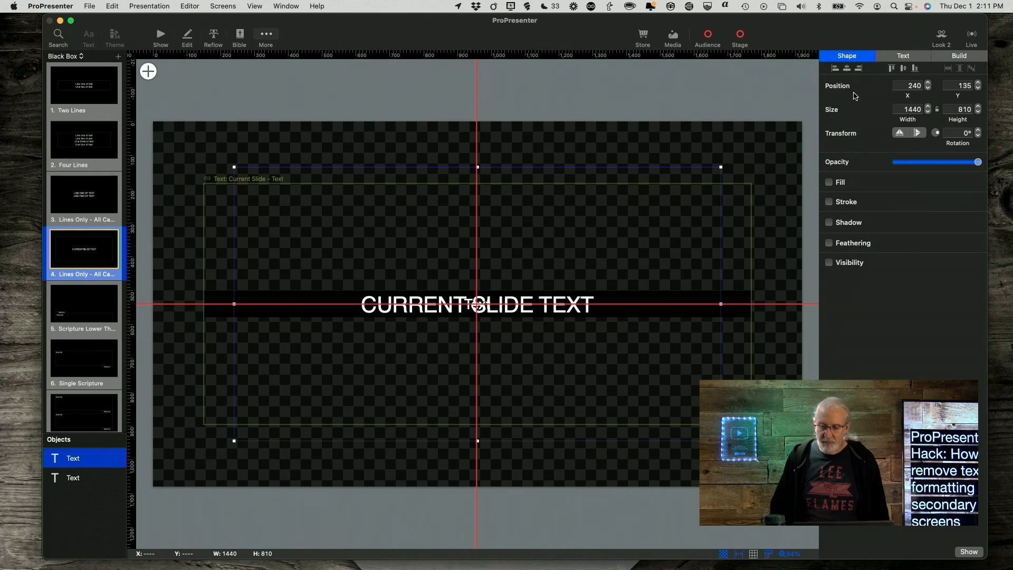
Enable Visibility with All conditions: Slide Object Text does not have text
click(830, 263)
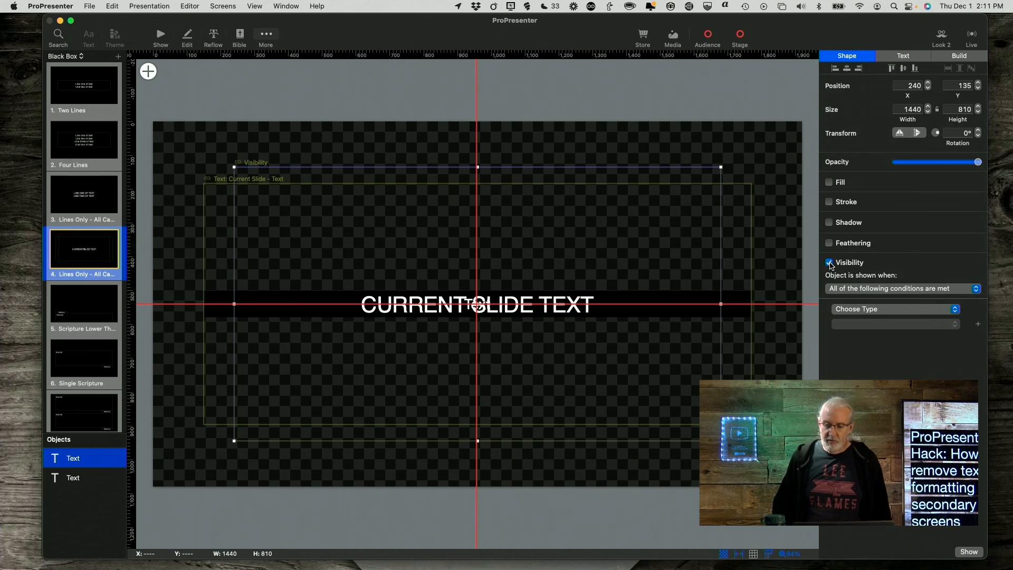
click(895, 288)
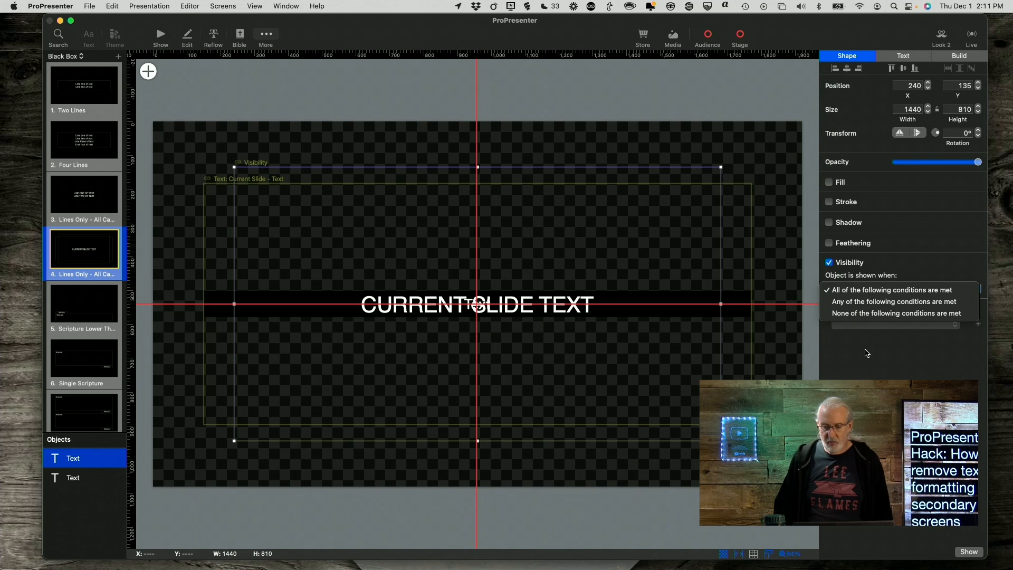
click(901, 288)
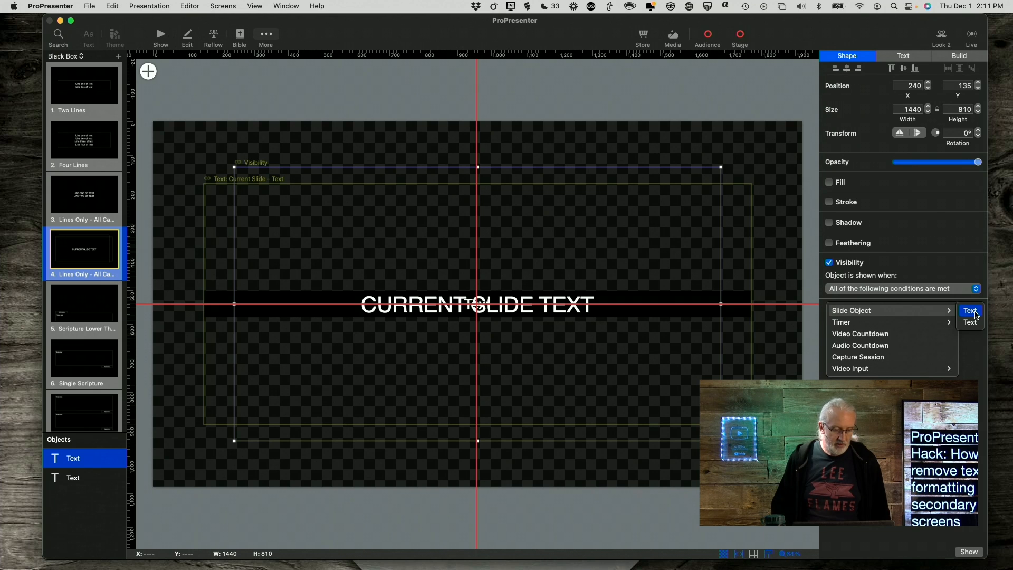
click(970, 310)
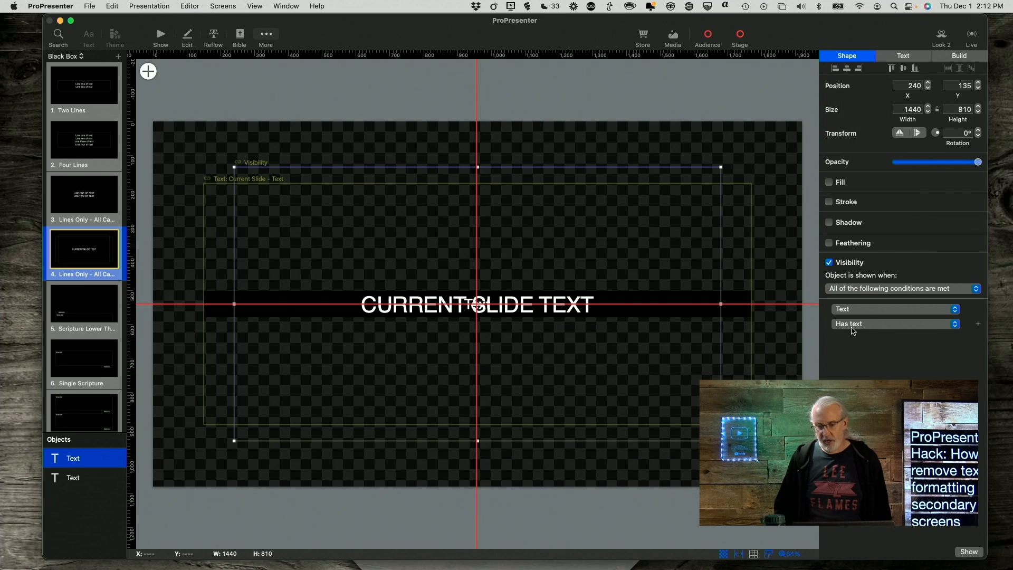
click(895, 324)
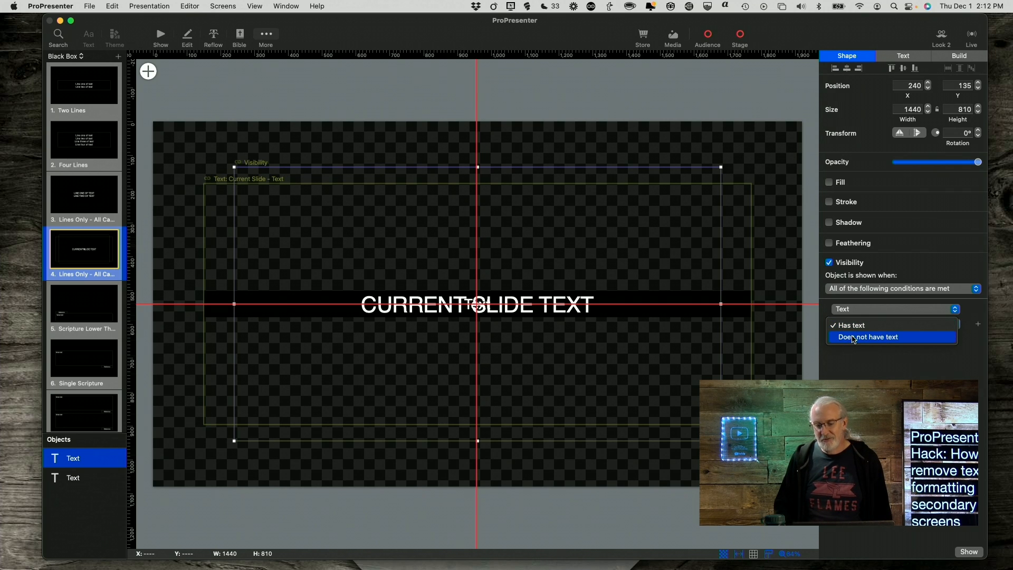
click(867, 337)
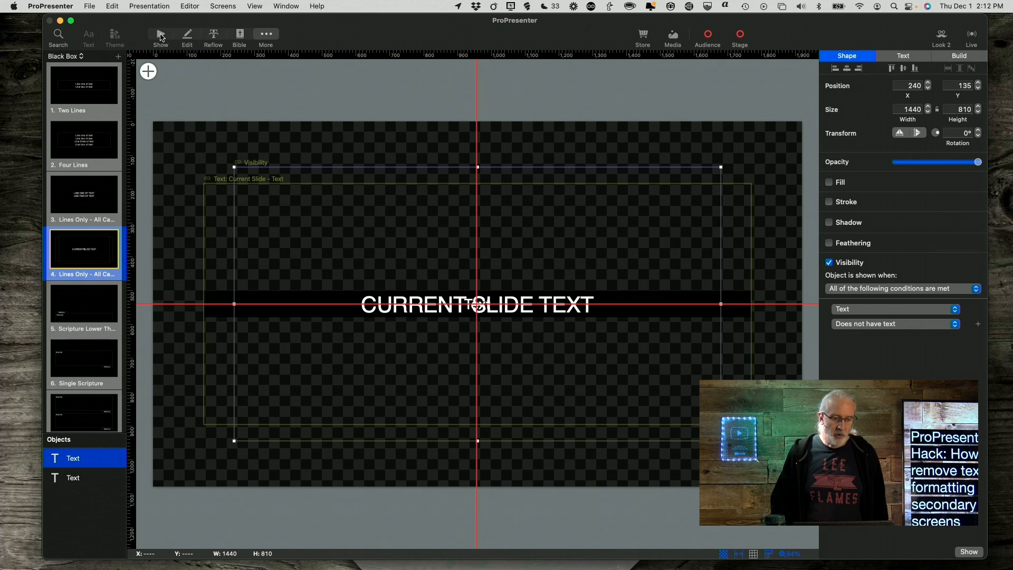
Return to the show view and bring up Edit Looks
click(160, 37)
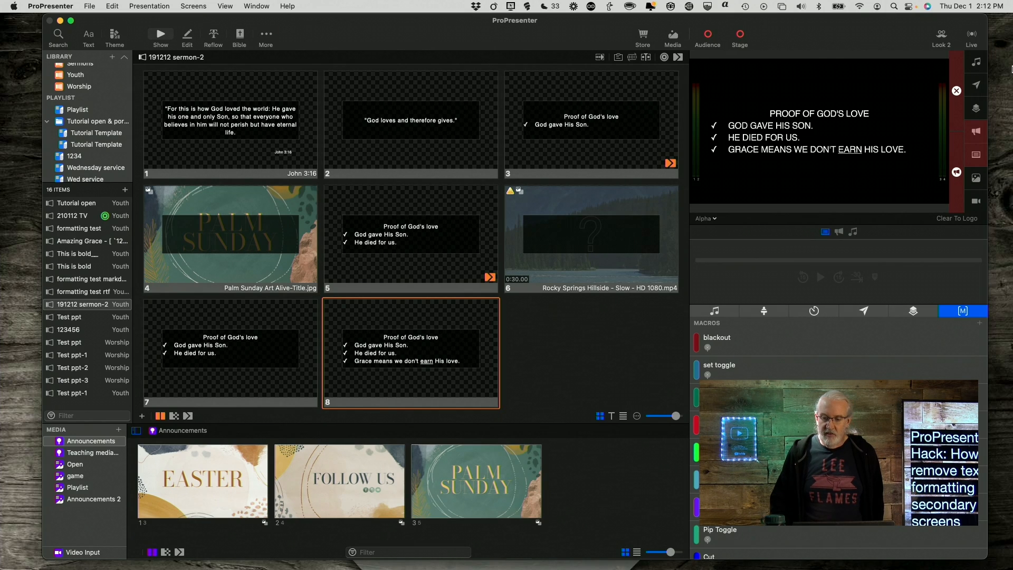
click(940, 33)
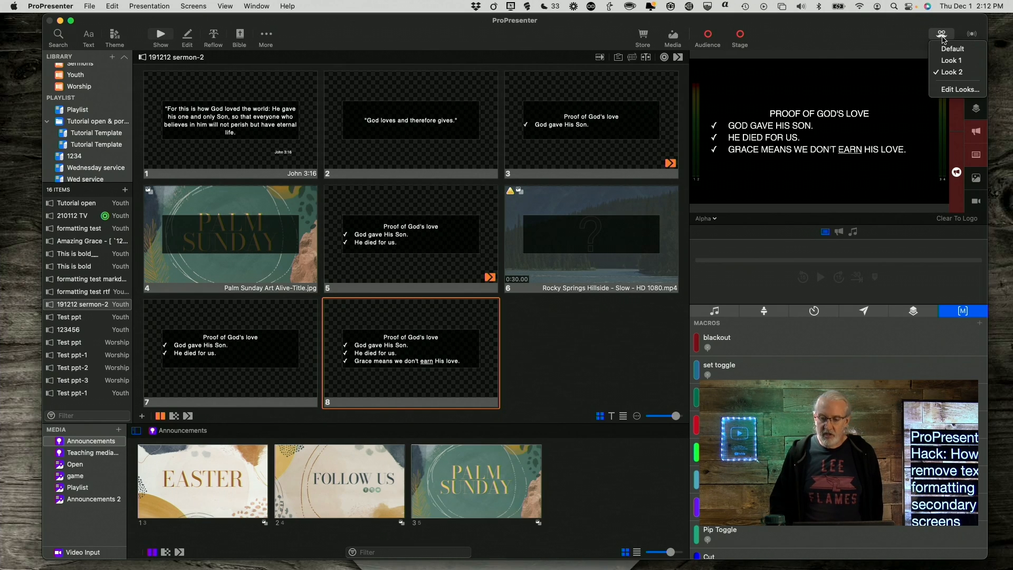
click(958, 88)
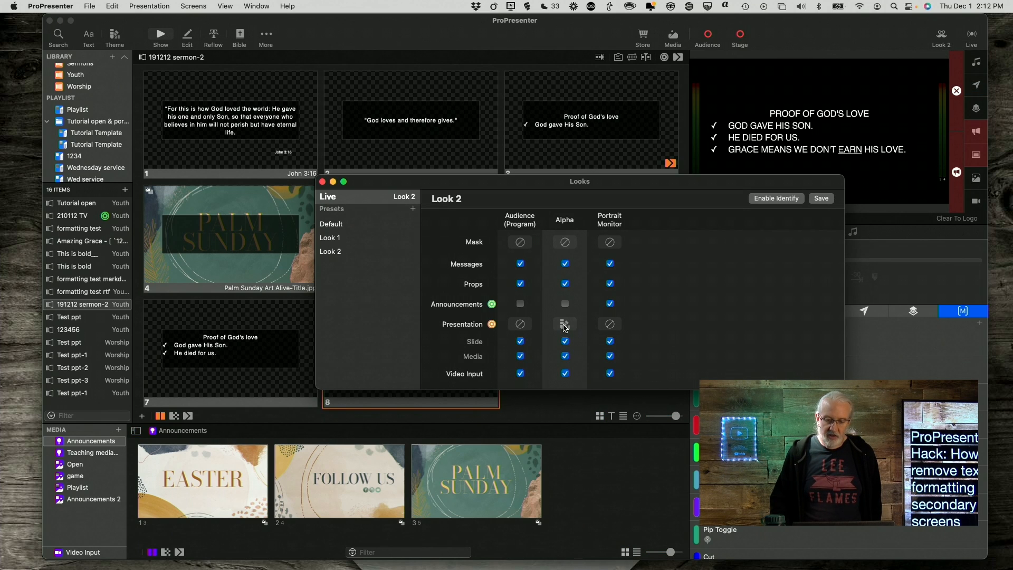
Assign the Lines Only - All Caps NO FORMATTING theme to Look 2's Alpha presentation
click(563, 324)
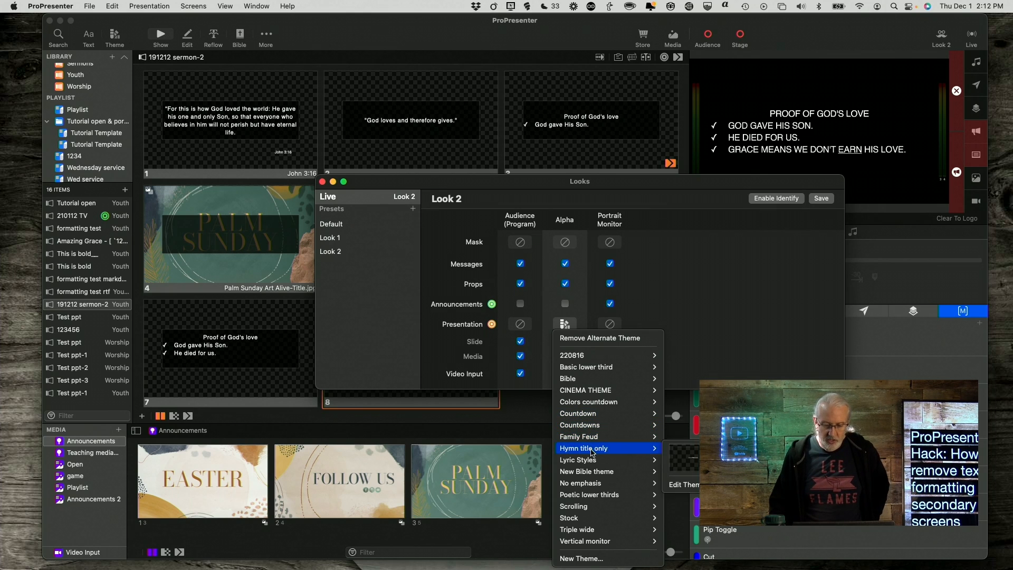
mouse_move(583, 459)
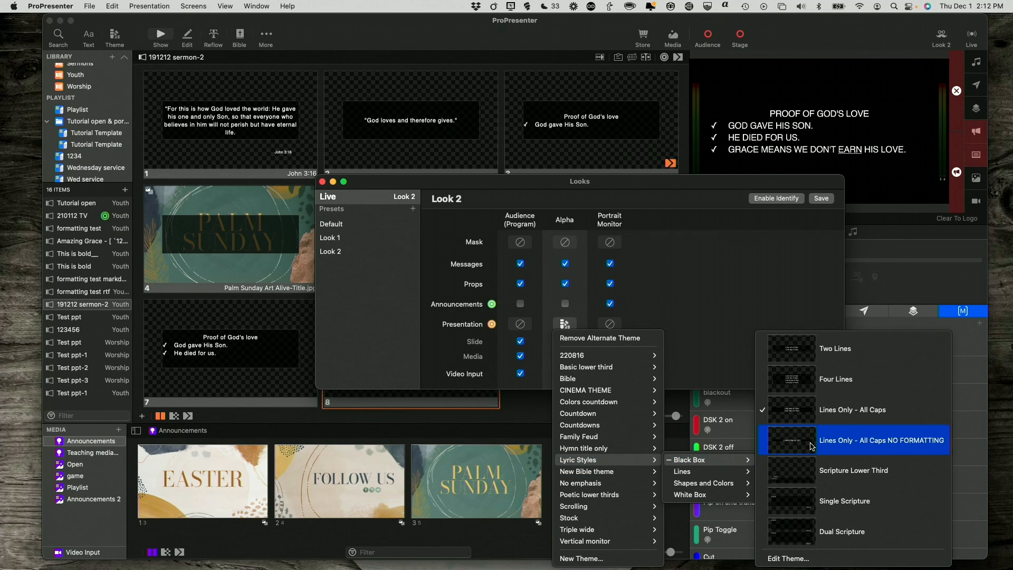
mouse_move(804, 432)
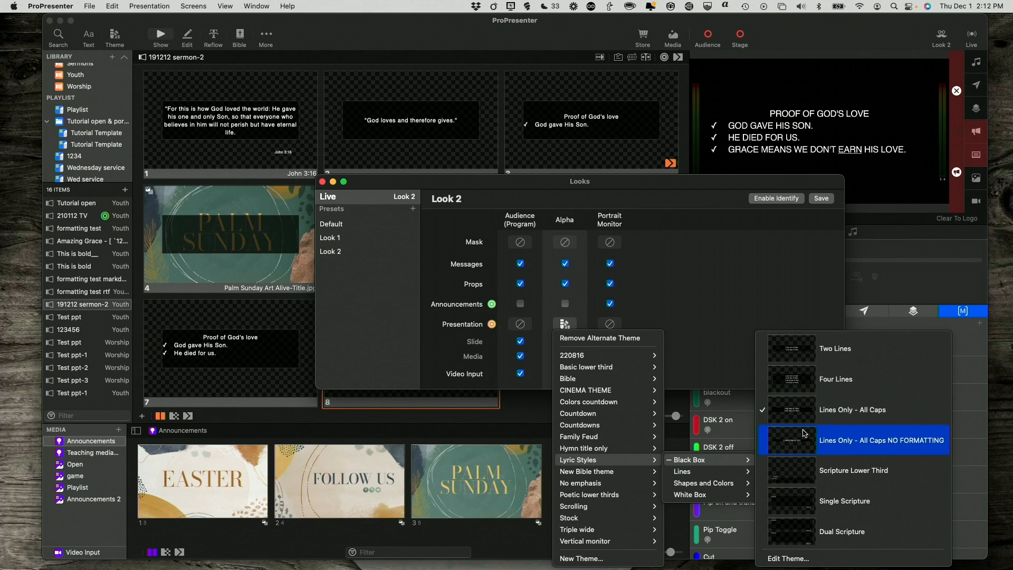
mouse_move(806, 440)
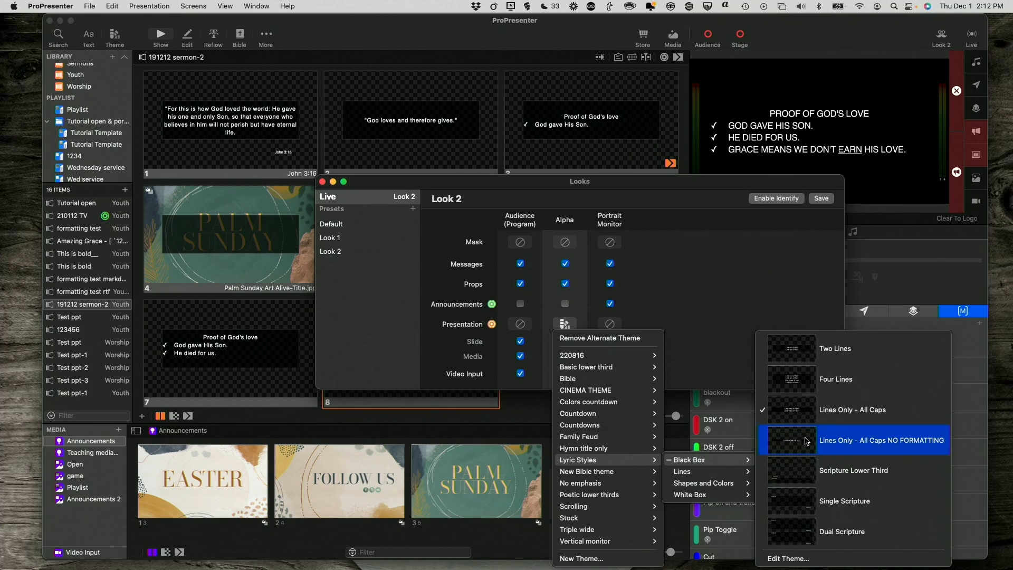
click(880, 440)
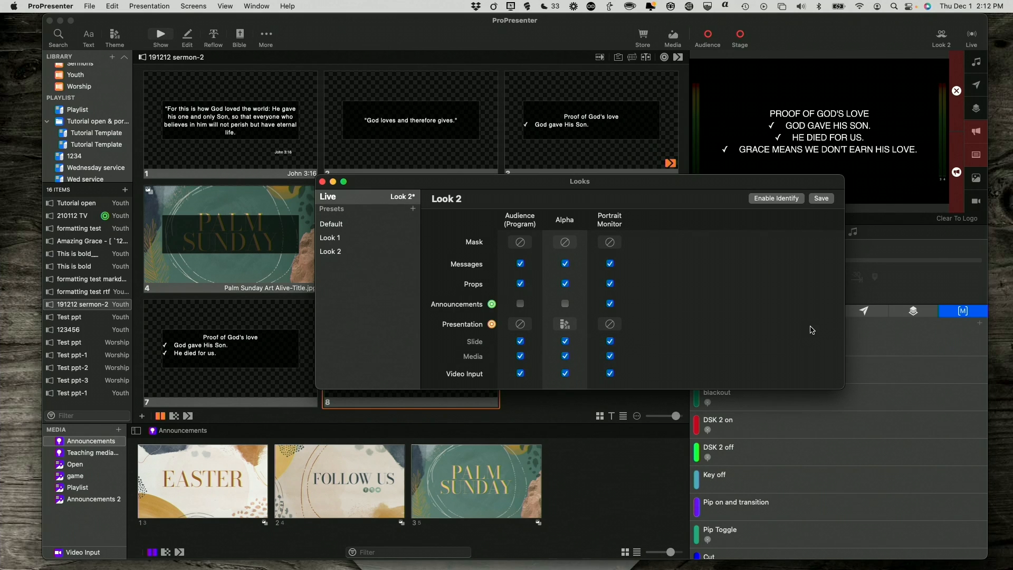
mouse_move(746, 143)
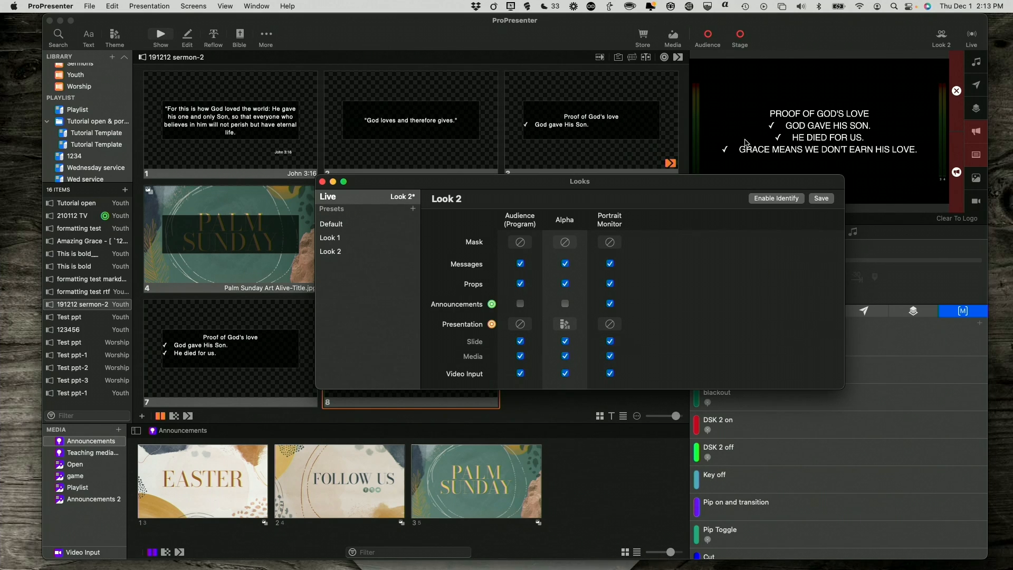
mouse_move(809, 116)
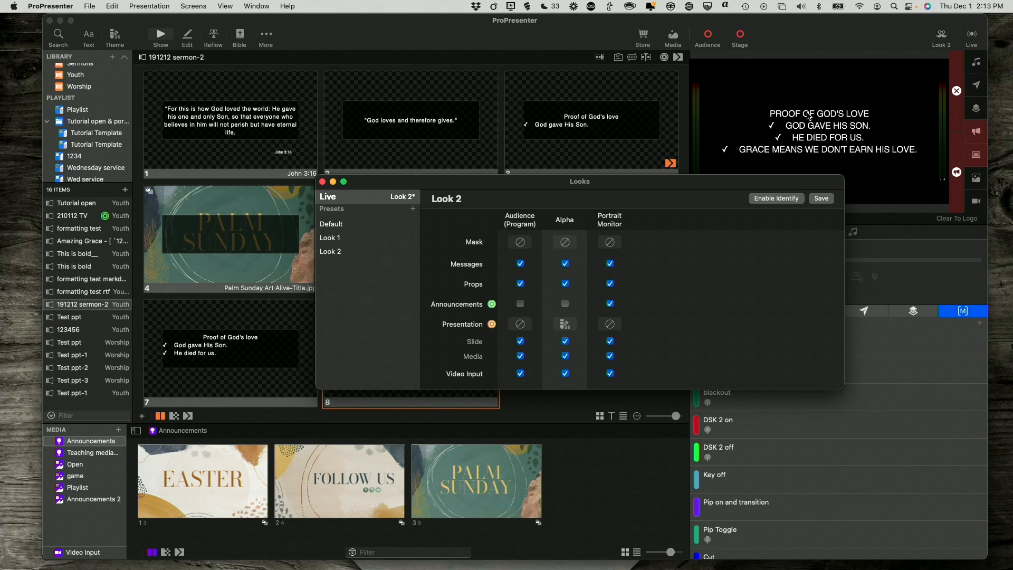
mouse_move(848, 154)
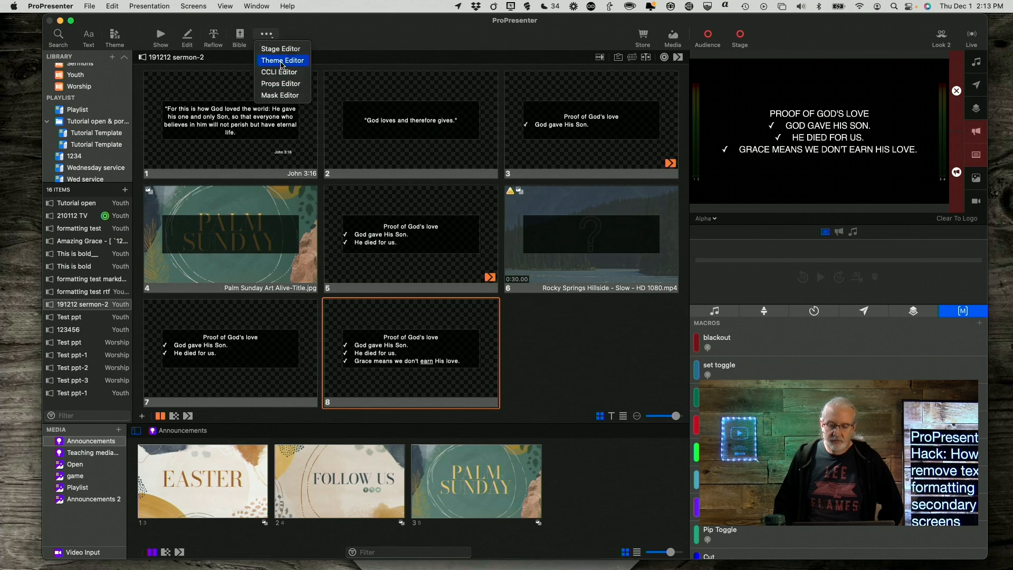
click(283, 60)
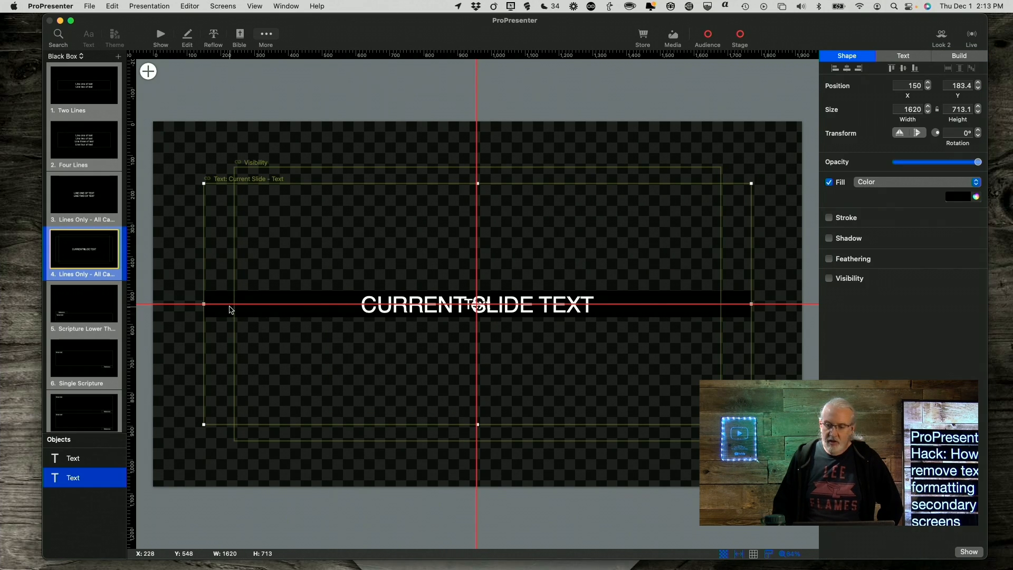
mouse_move(371, 316)
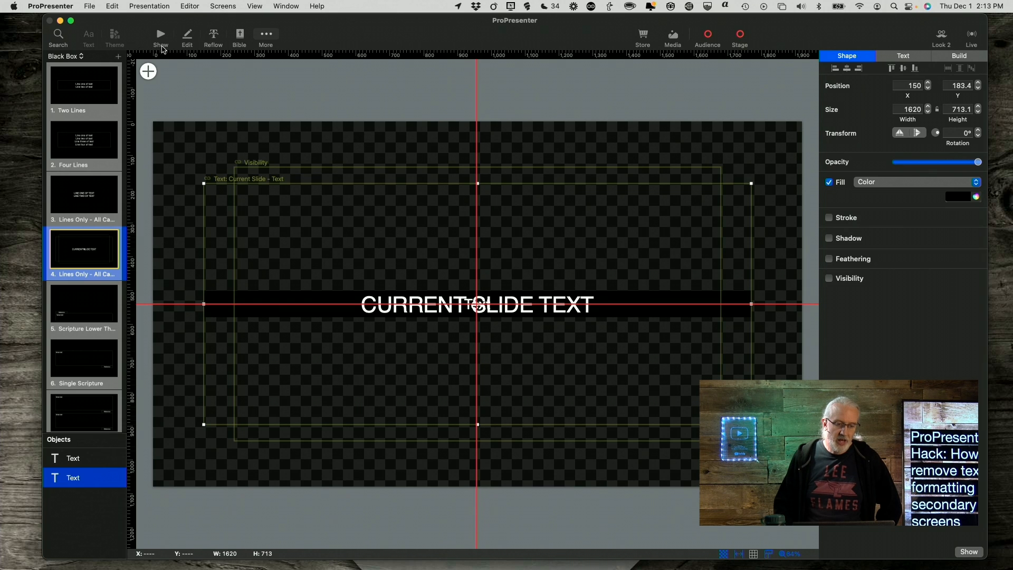
click(160, 36)
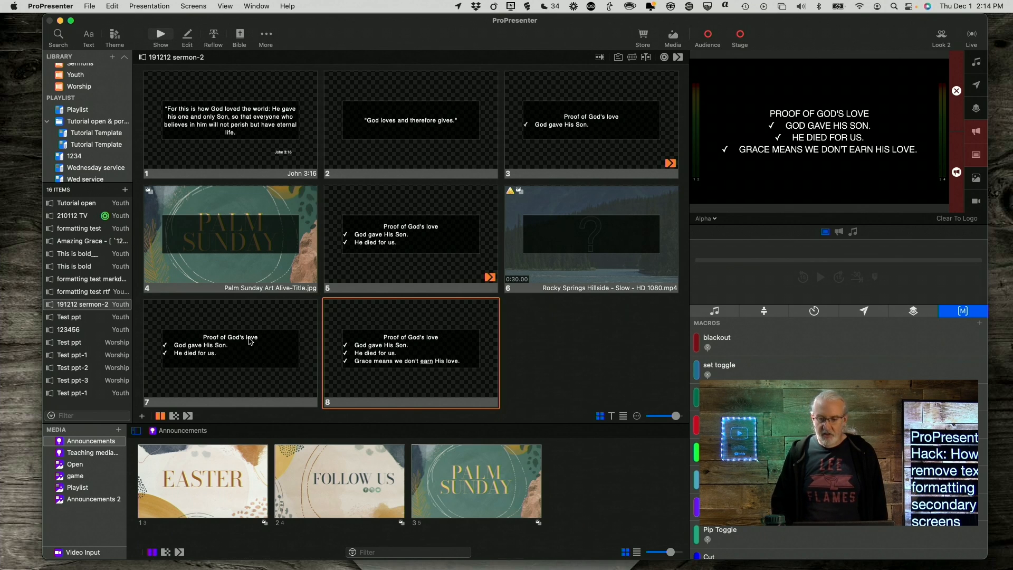
Send slides 7, 5 and the John 3:16 slide live to preview them
click(229, 350)
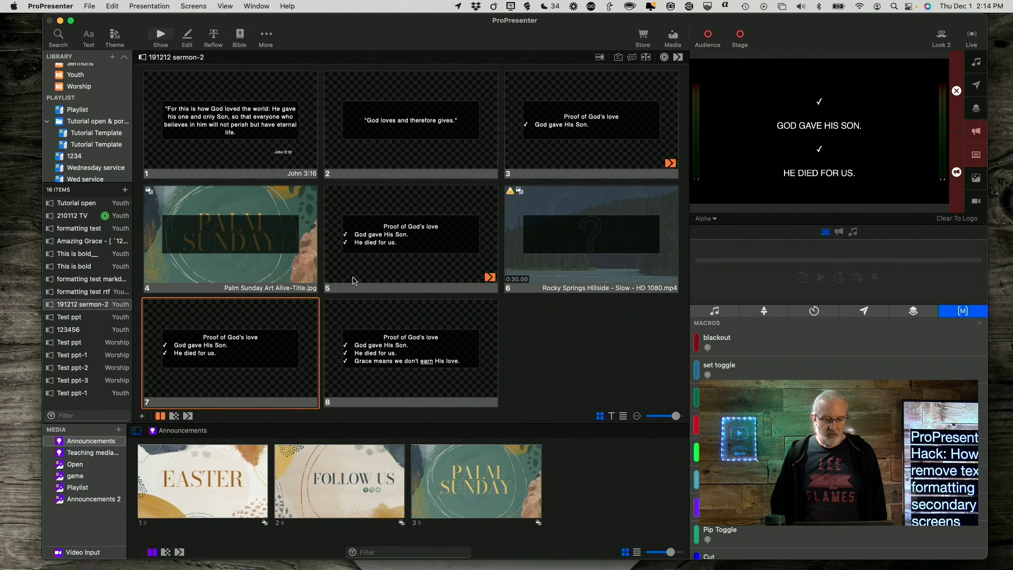
click(409, 235)
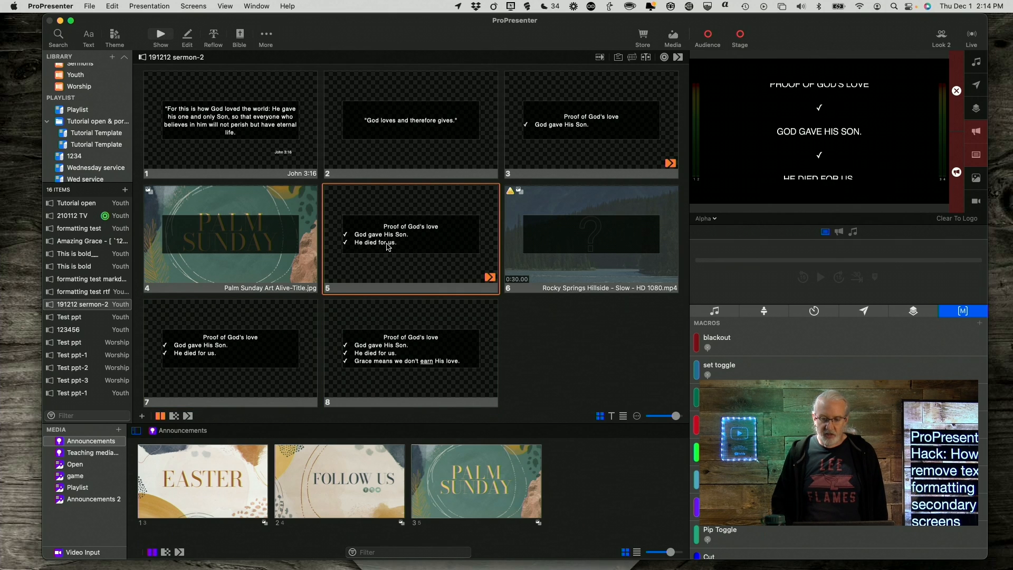
click(229, 122)
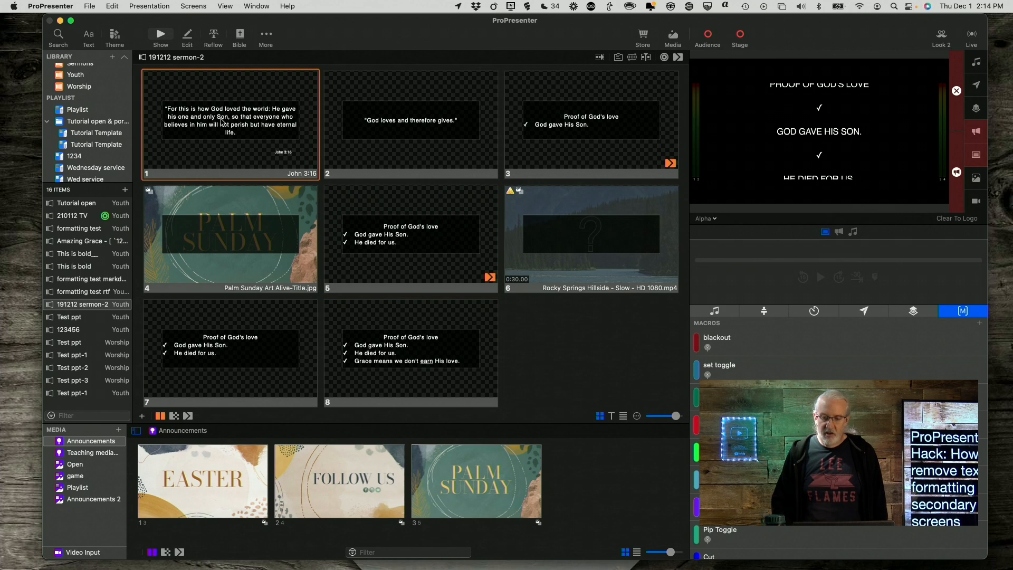
Add an Audience Look action on the John 3:16 slide switching to Look 1
right_click(229, 122)
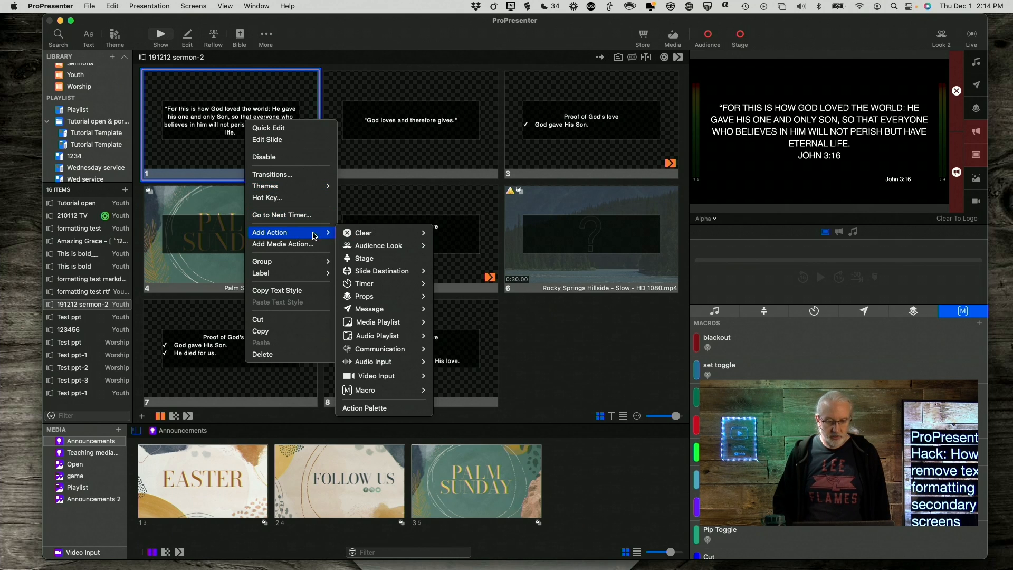
mouse_move(378, 246)
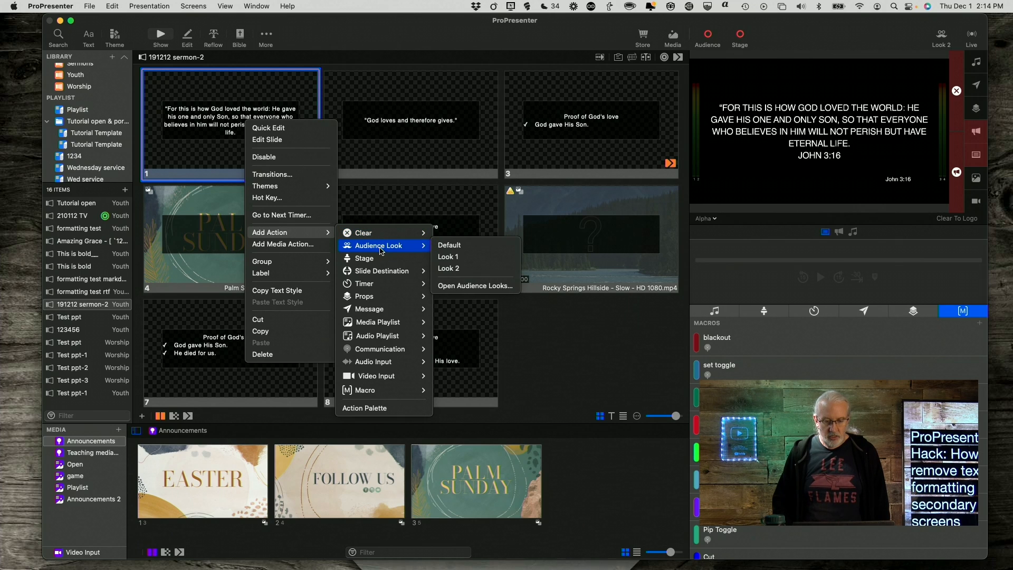
mouse_move(449, 268)
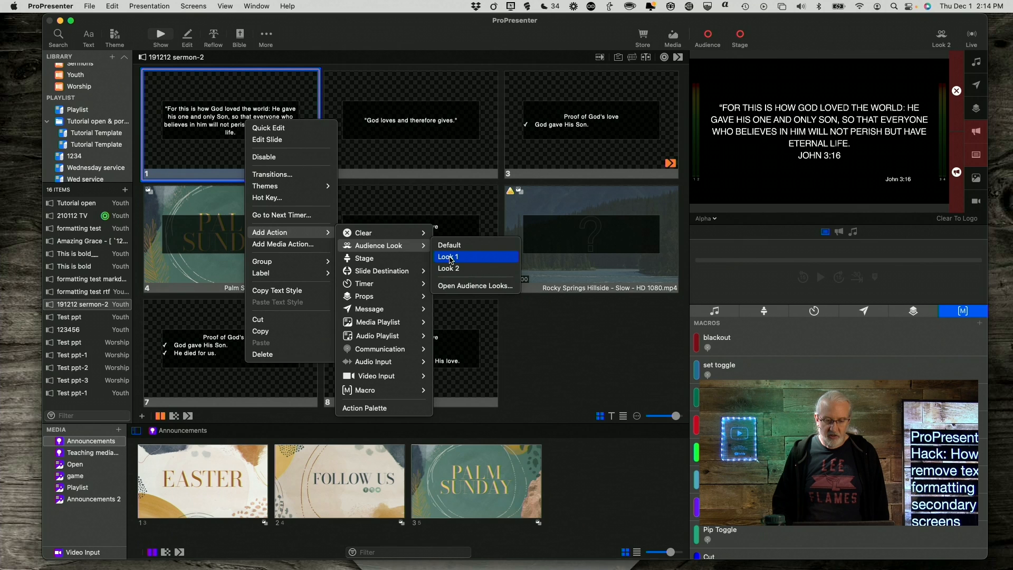
click(448, 257)
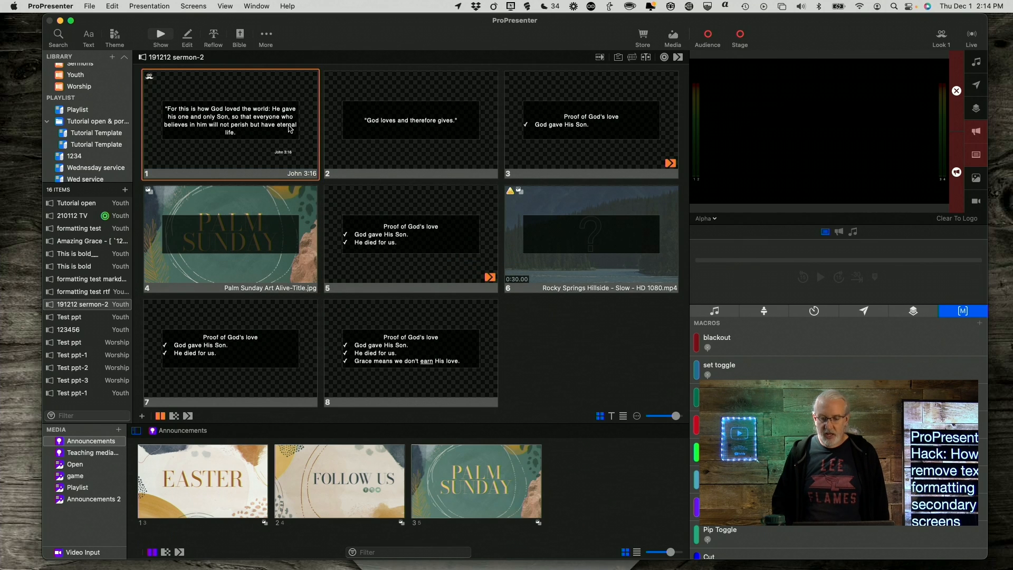
mouse_move(383, 133)
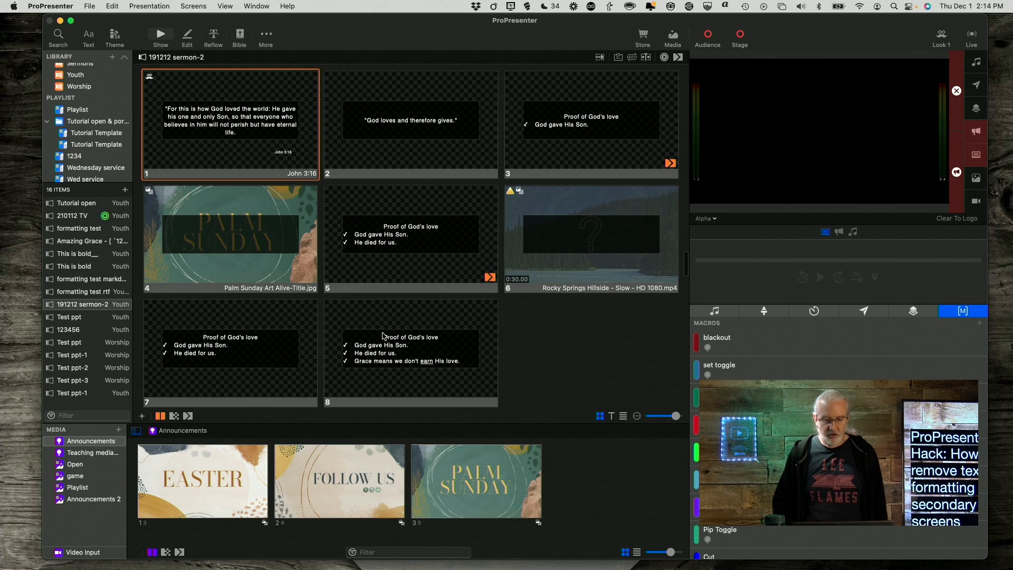
Add an Audience Look action on slide 8 switching to Look 2
right_click(410, 349)
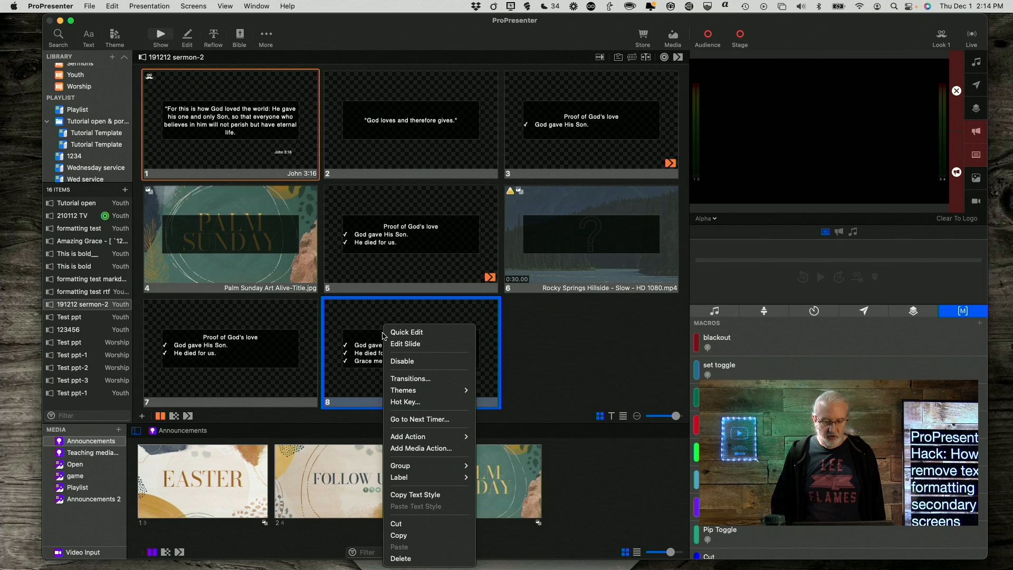
mouse_move(403, 389)
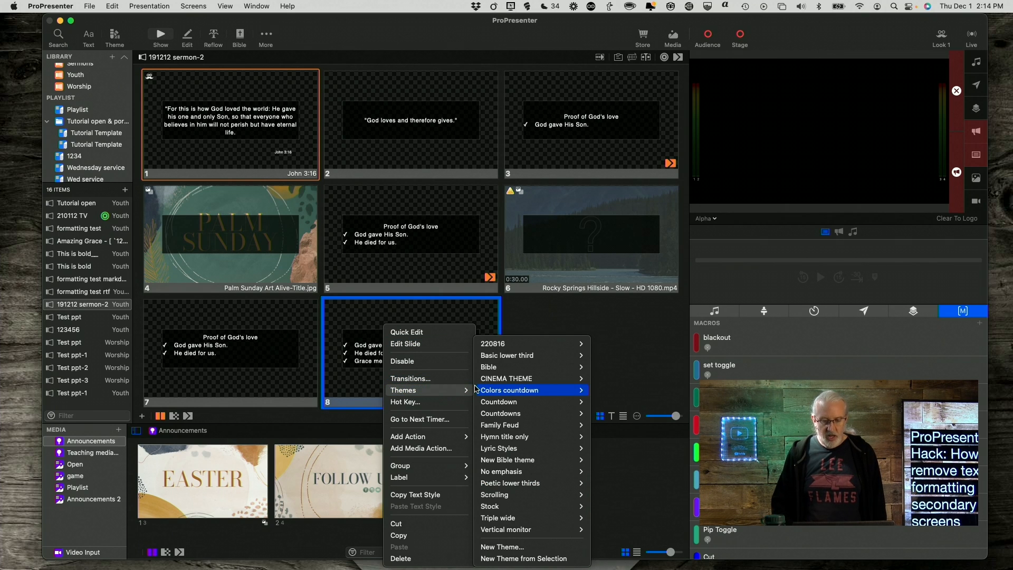
mouse_move(420, 390)
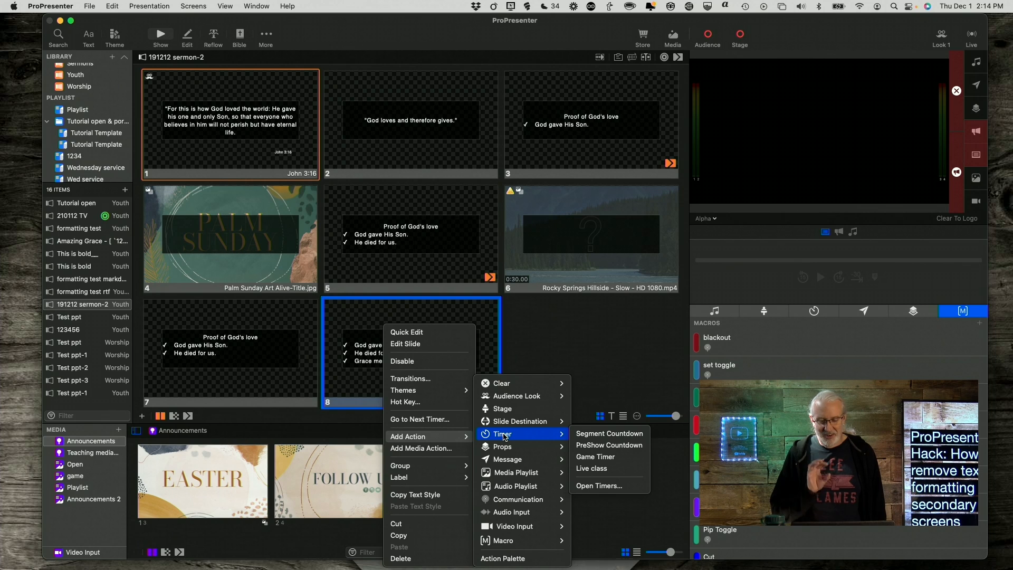
mouse_move(502, 408)
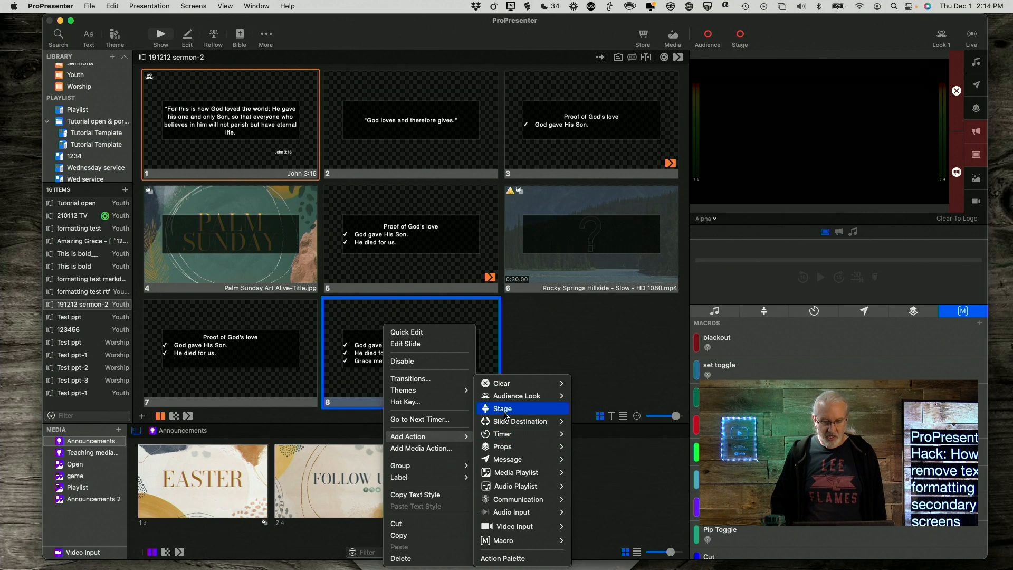
click(515, 396)
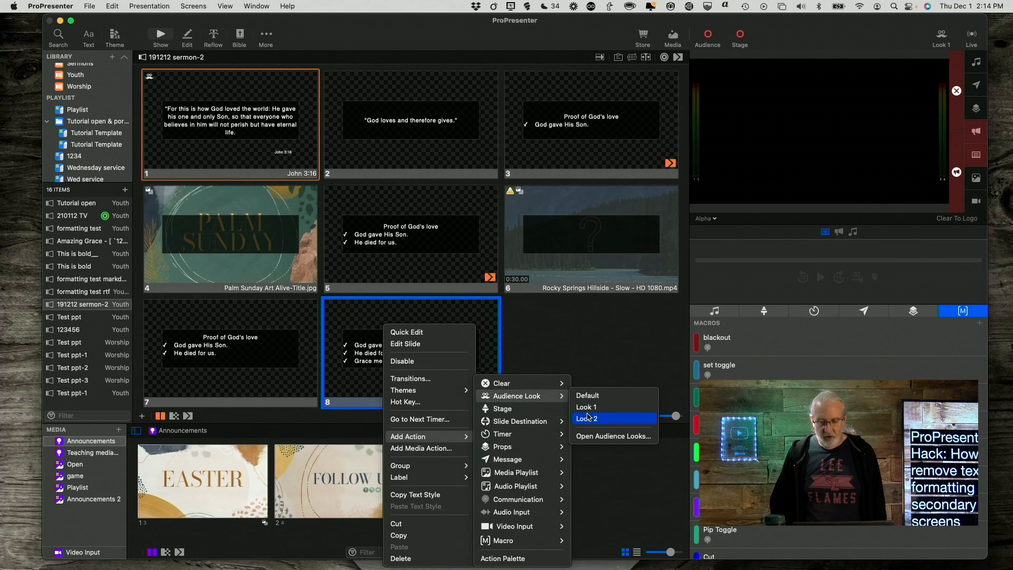
click(587, 418)
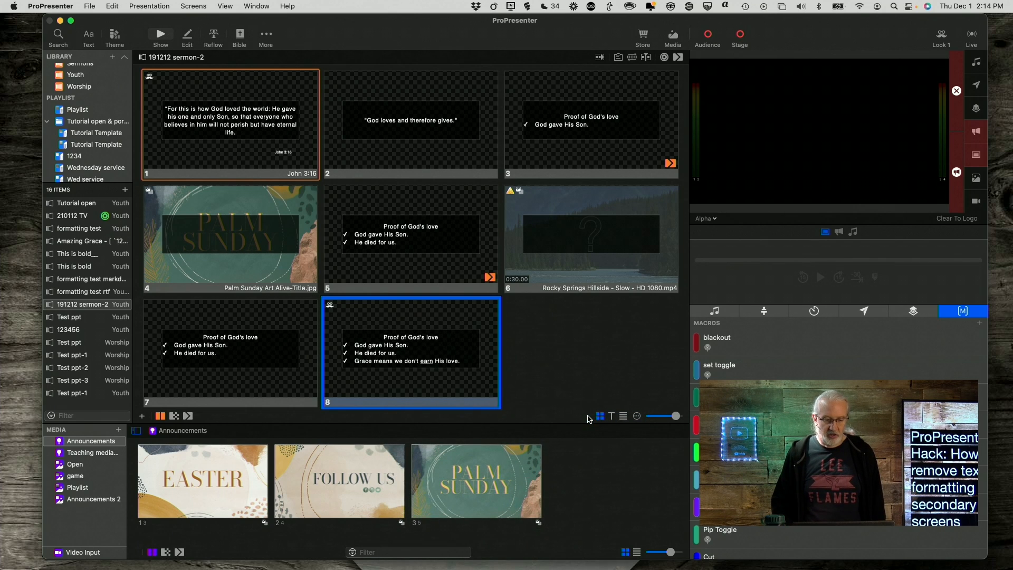